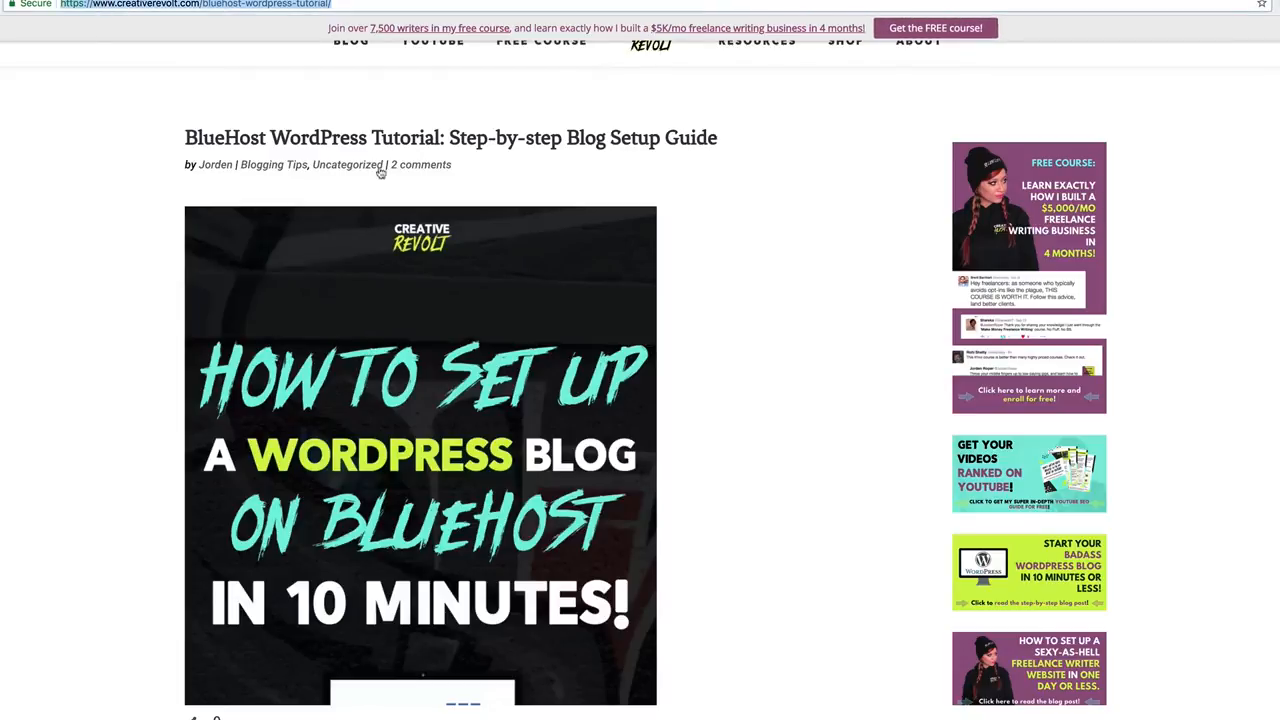
# Read down the tutorial and highlight the myblog.weebly.com example domain.
pyautogui.scroll(-3)
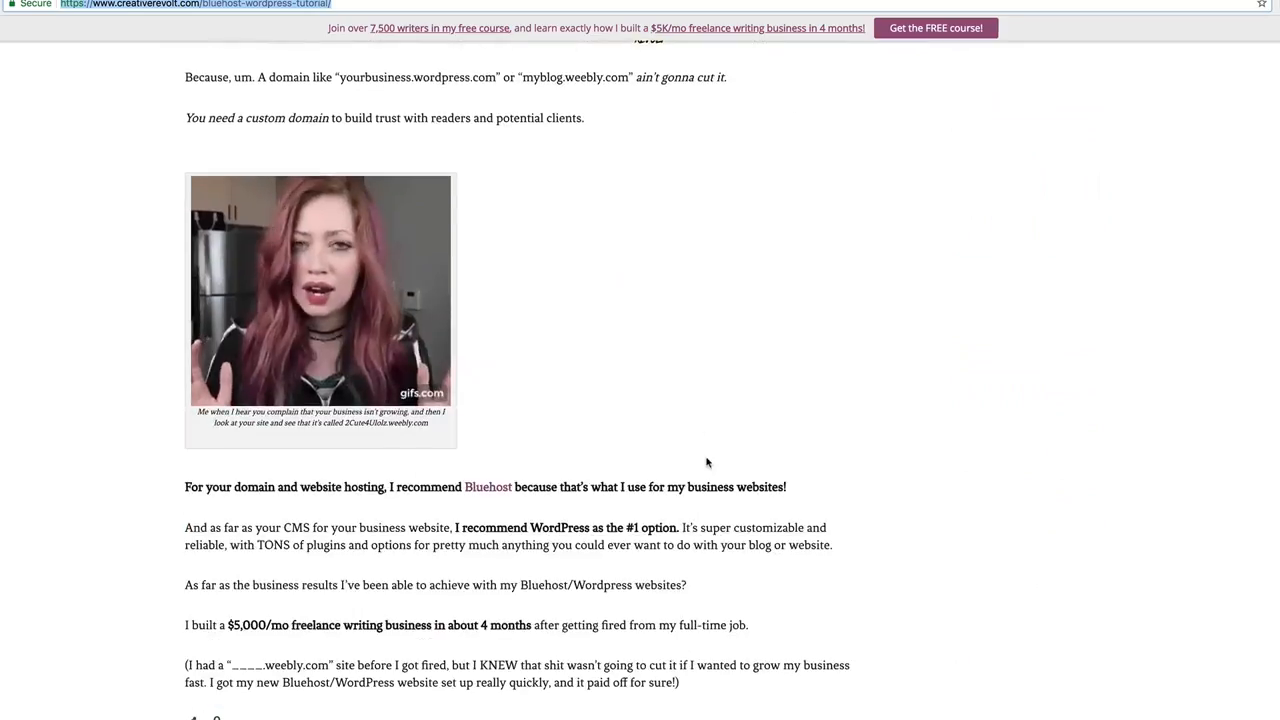
pyautogui.scroll(-3)
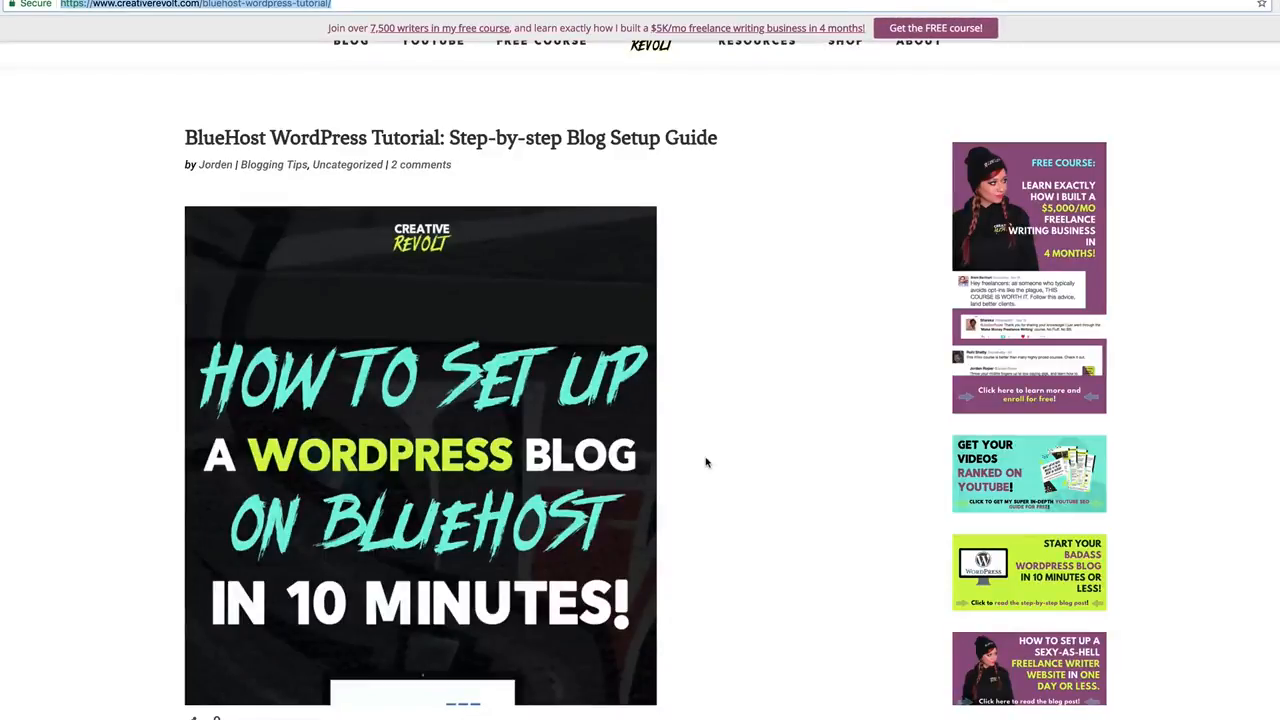
pyautogui.scroll(-3)
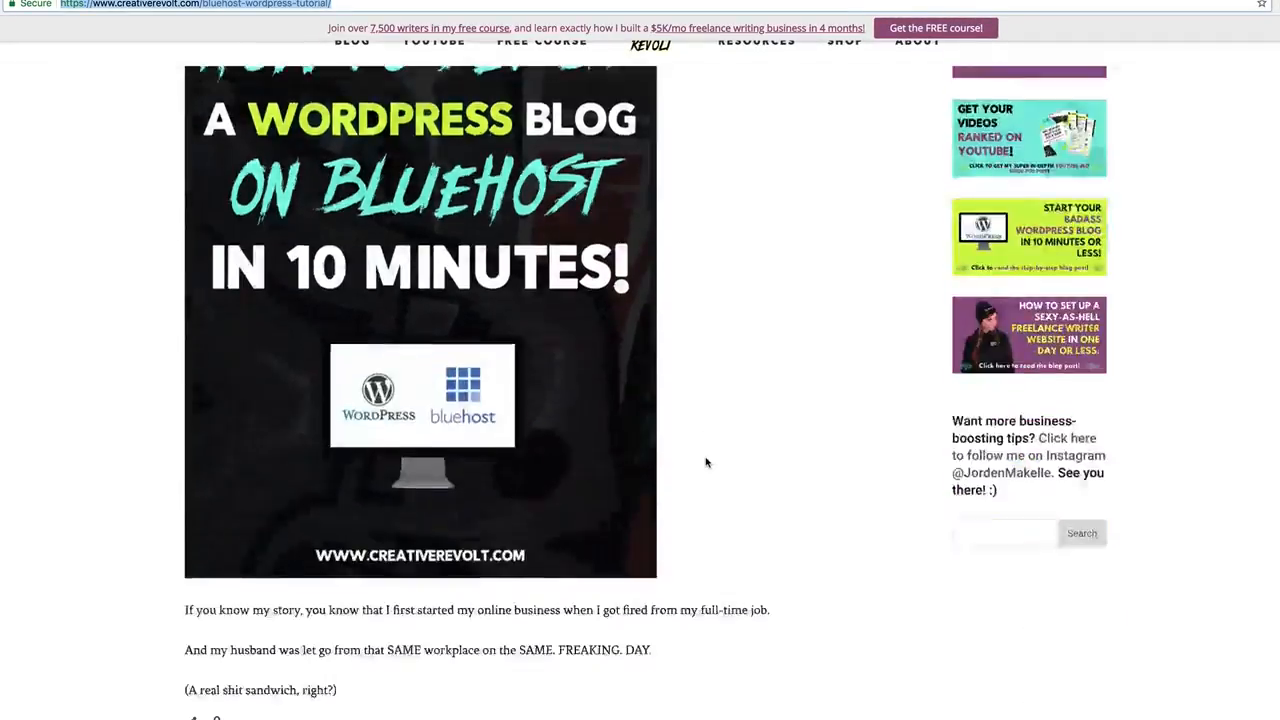
pyautogui.scroll(-3)
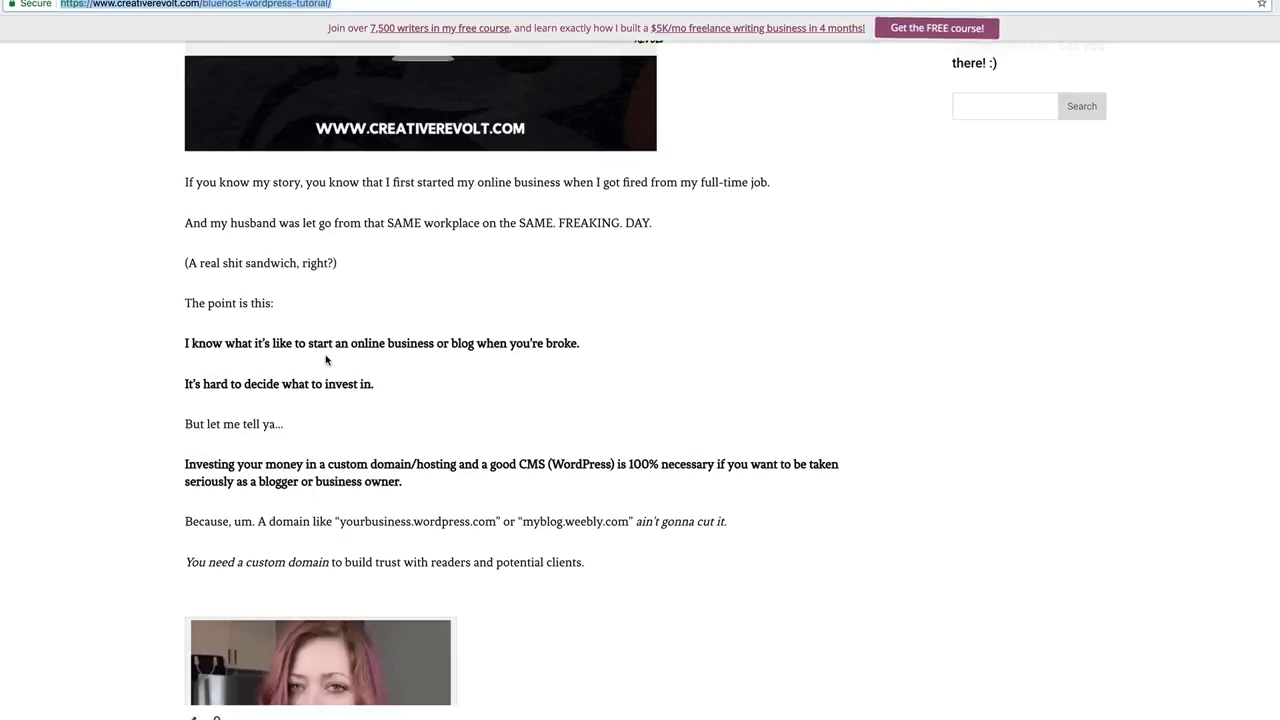
pyautogui.moveTo(389, 474)
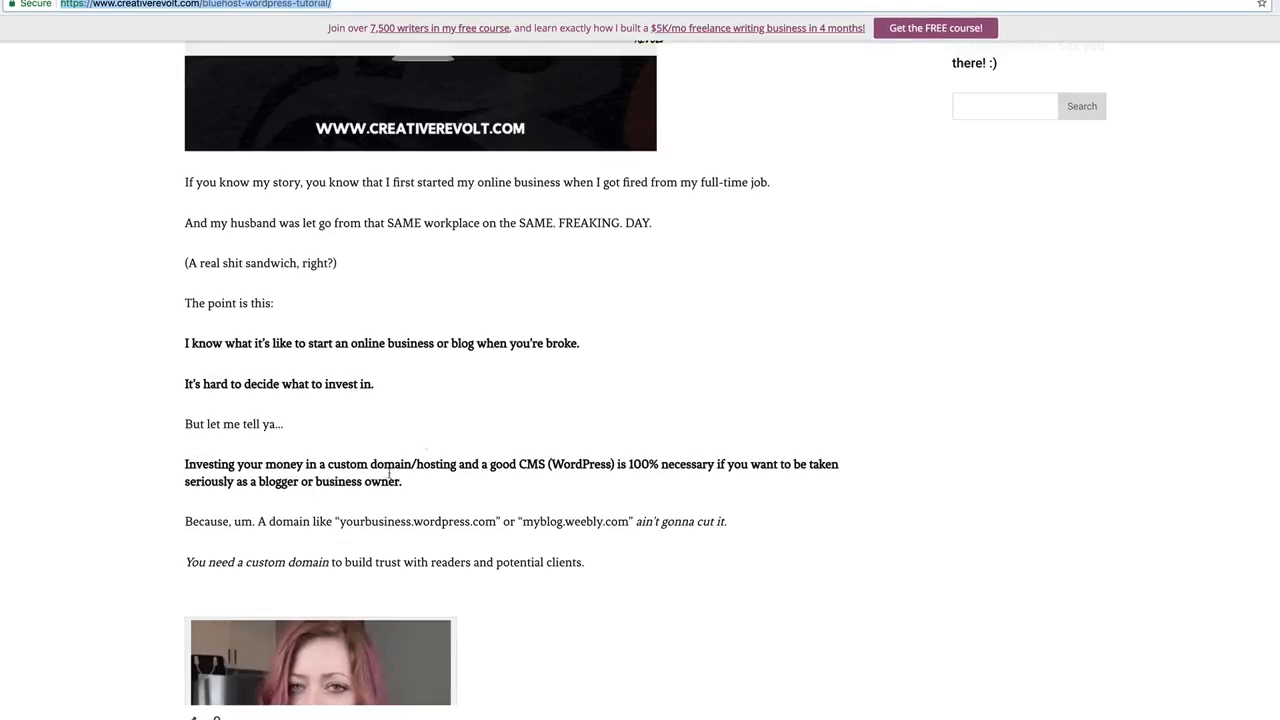
pyautogui.moveTo(339, 521); pyautogui.dragTo(478, 521)
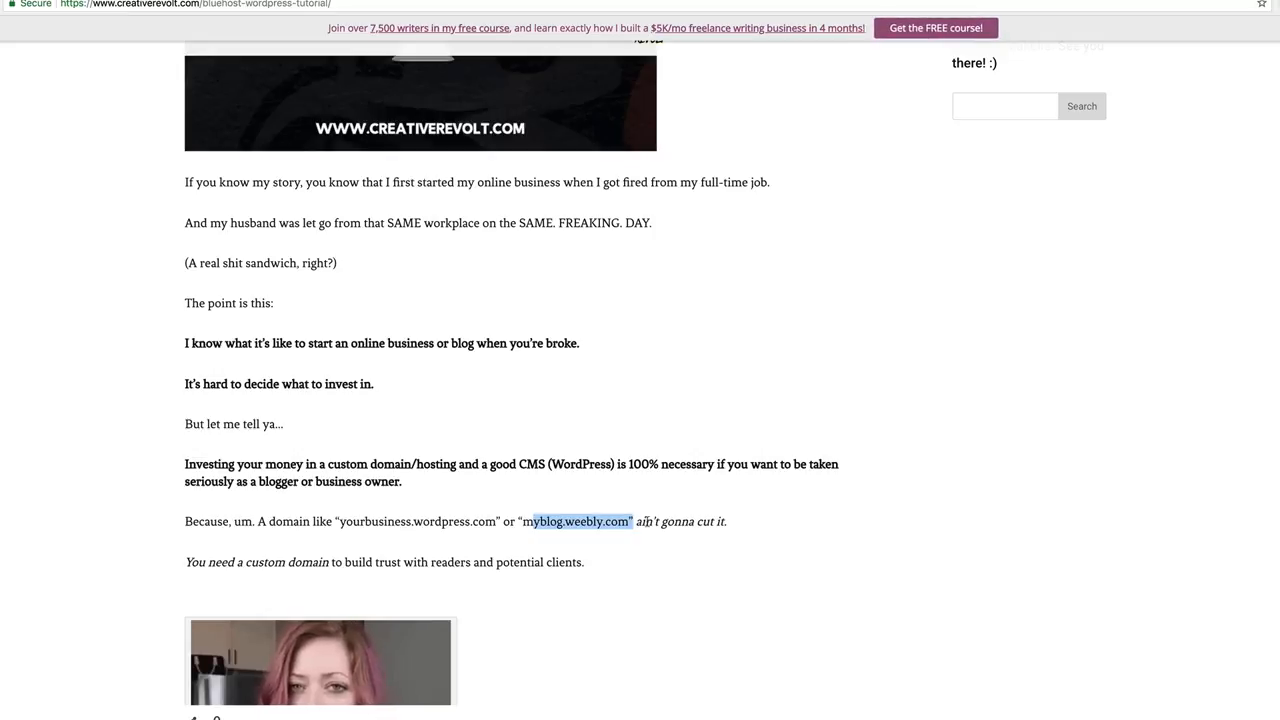
# Continue to the Bluehost link for Creative Revolt's exclusive $2.95/month offer.
pyautogui.scroll(-3)
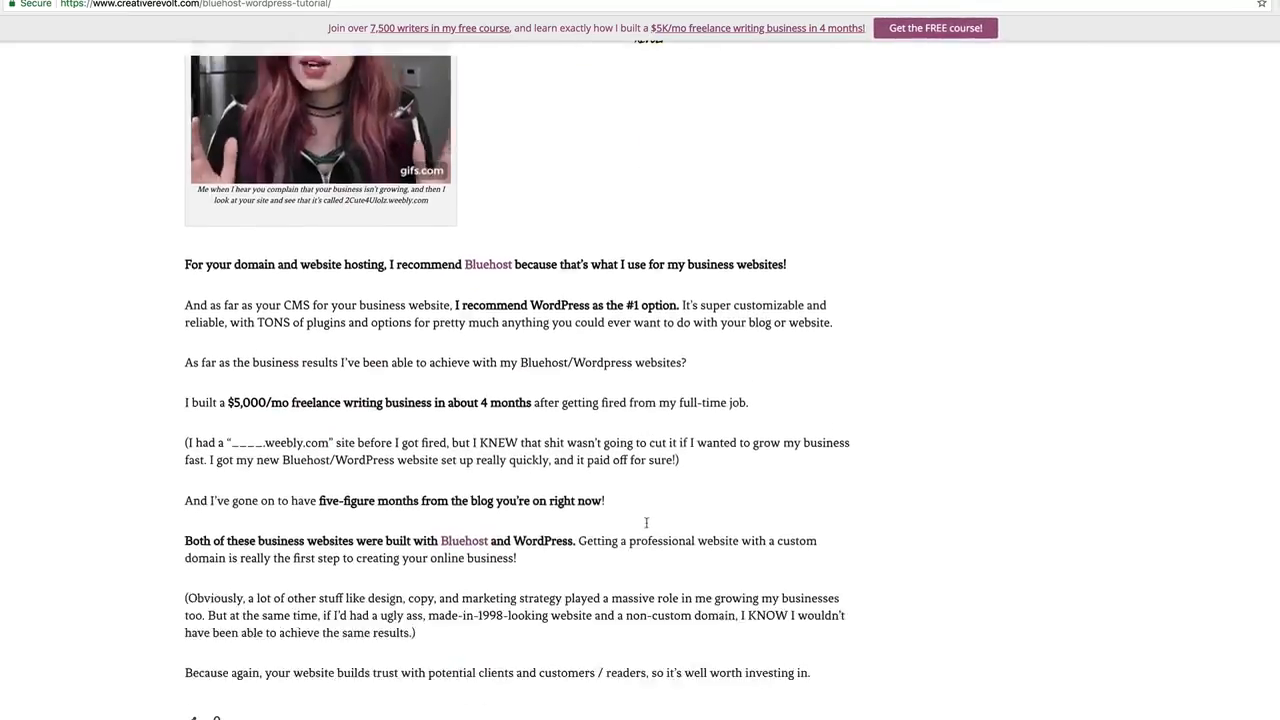
pyautogui.scroll(-3)
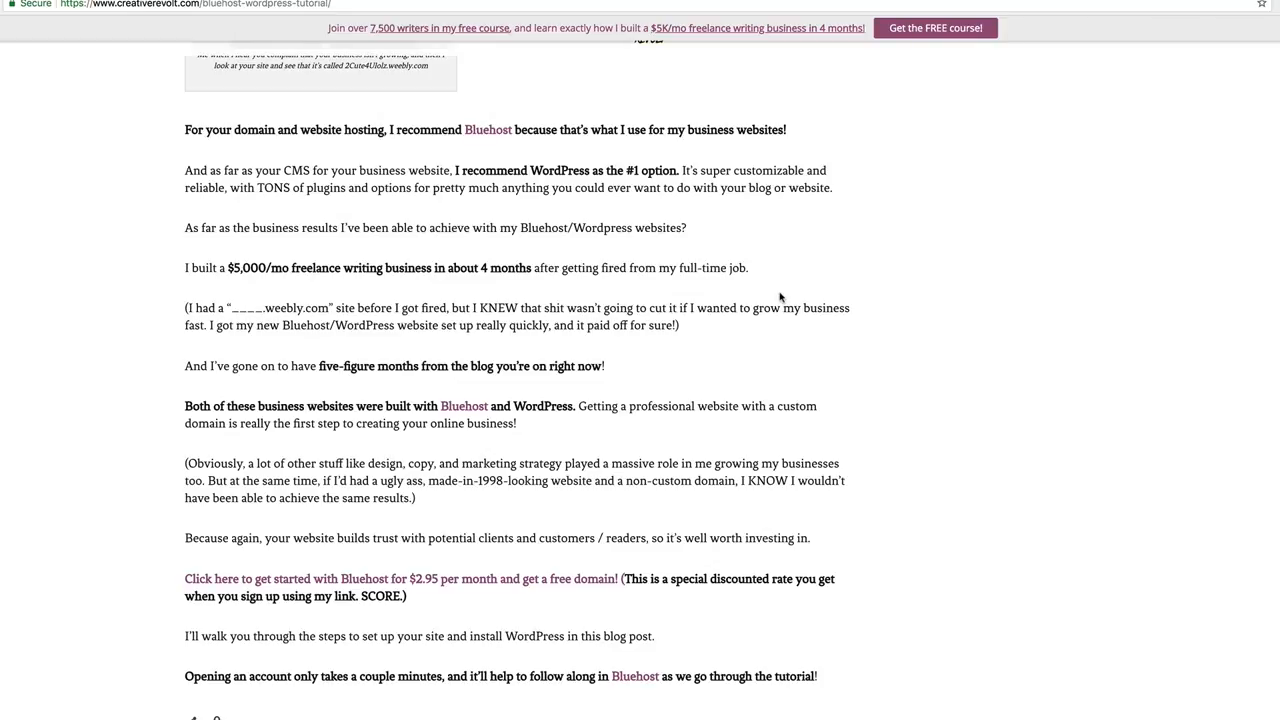
pyautogui.moveTo(779, 297)
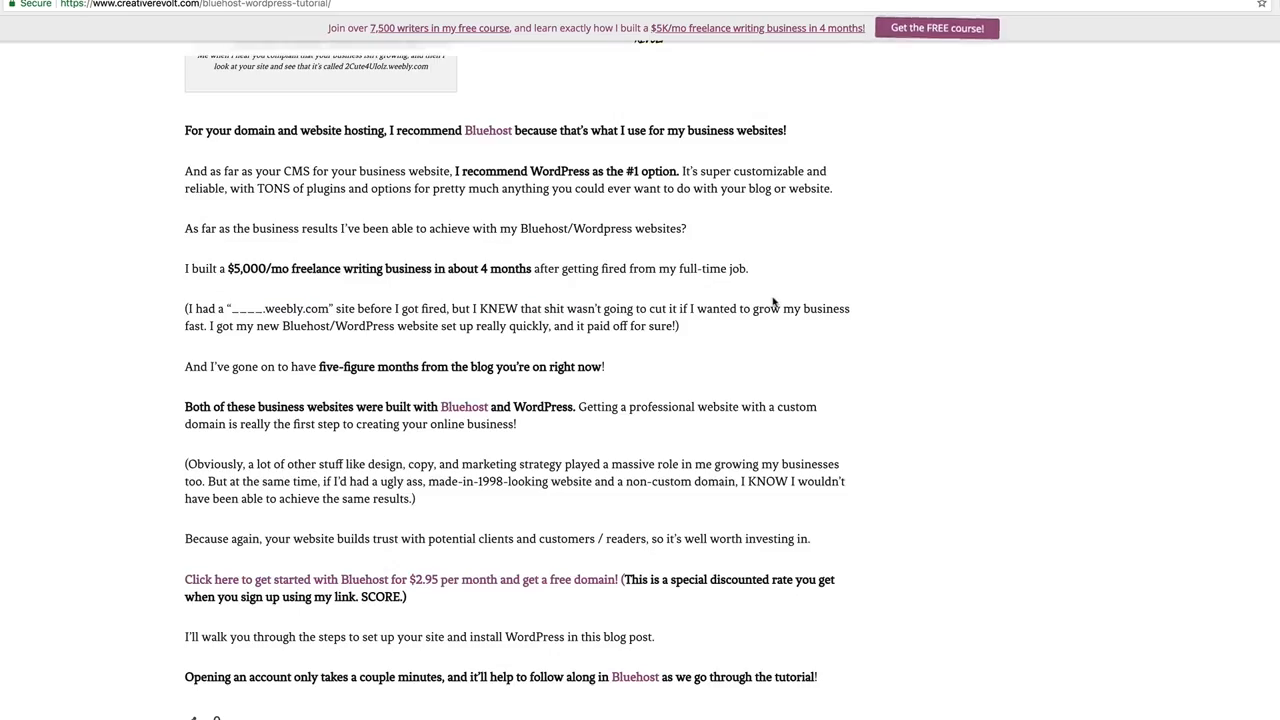
pyautogui.scroll(-3)
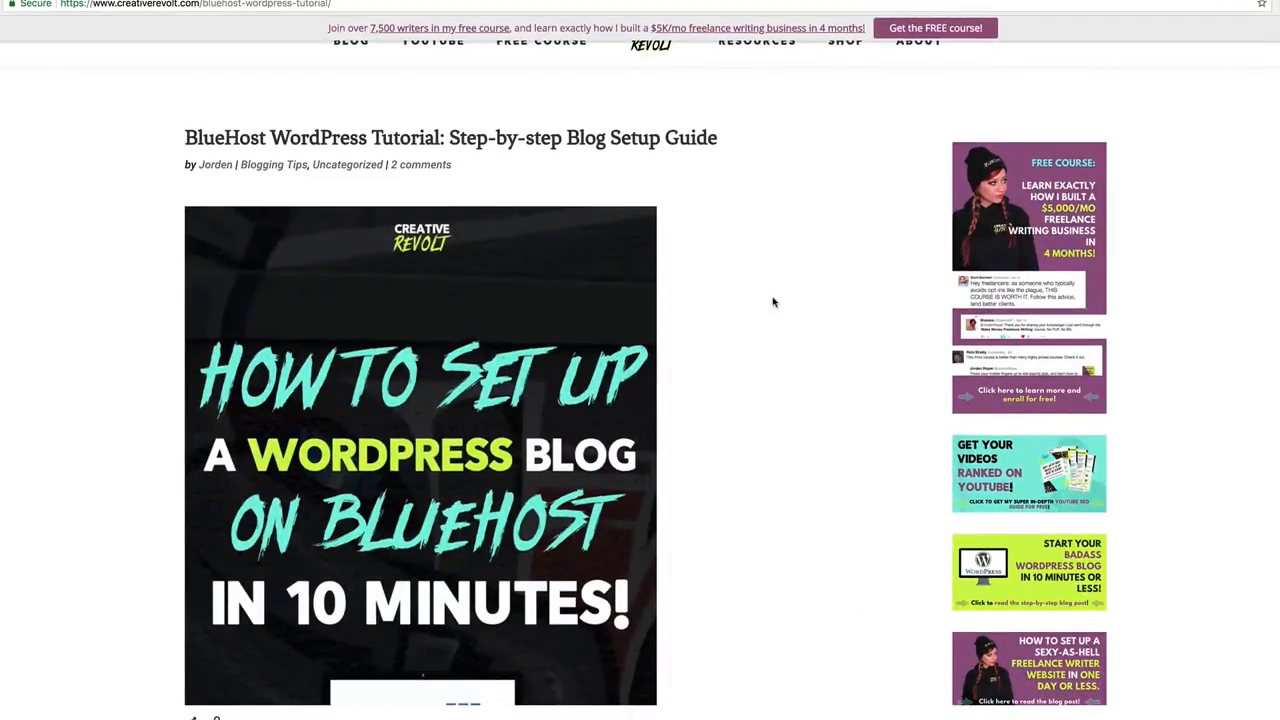
pyautogui.scroll(-3)
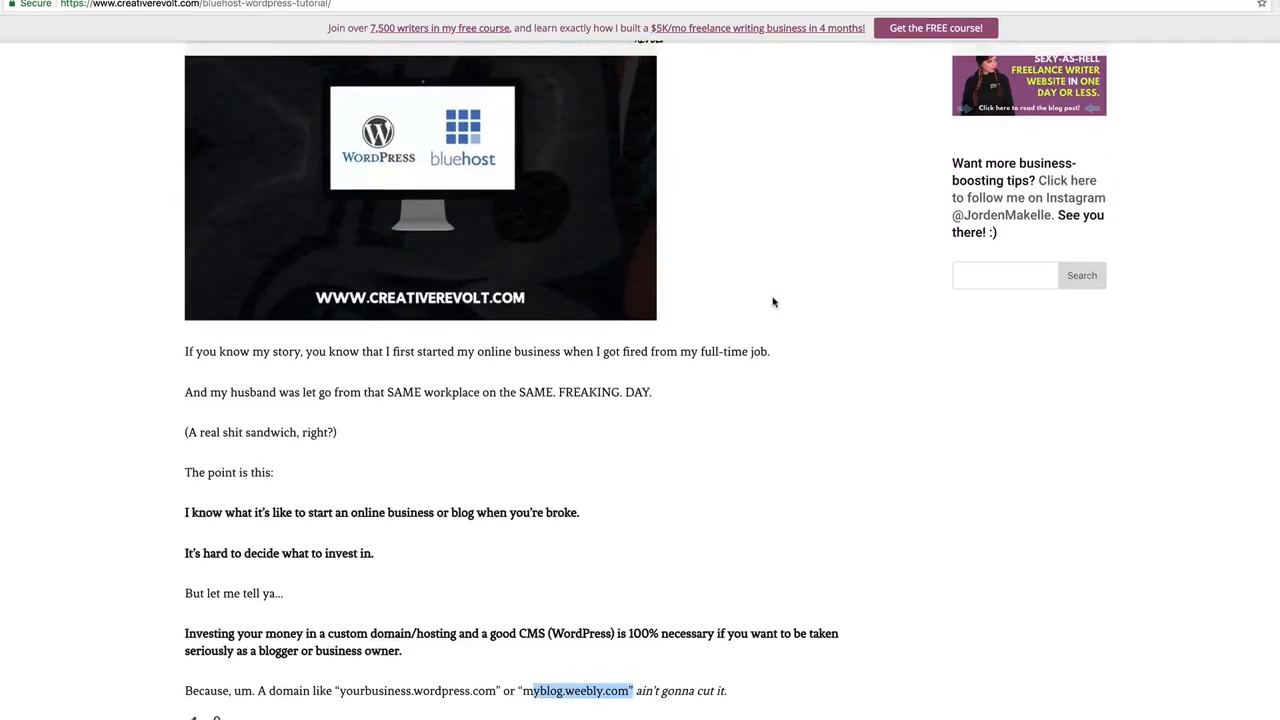
pyautogui.scroll(-3)
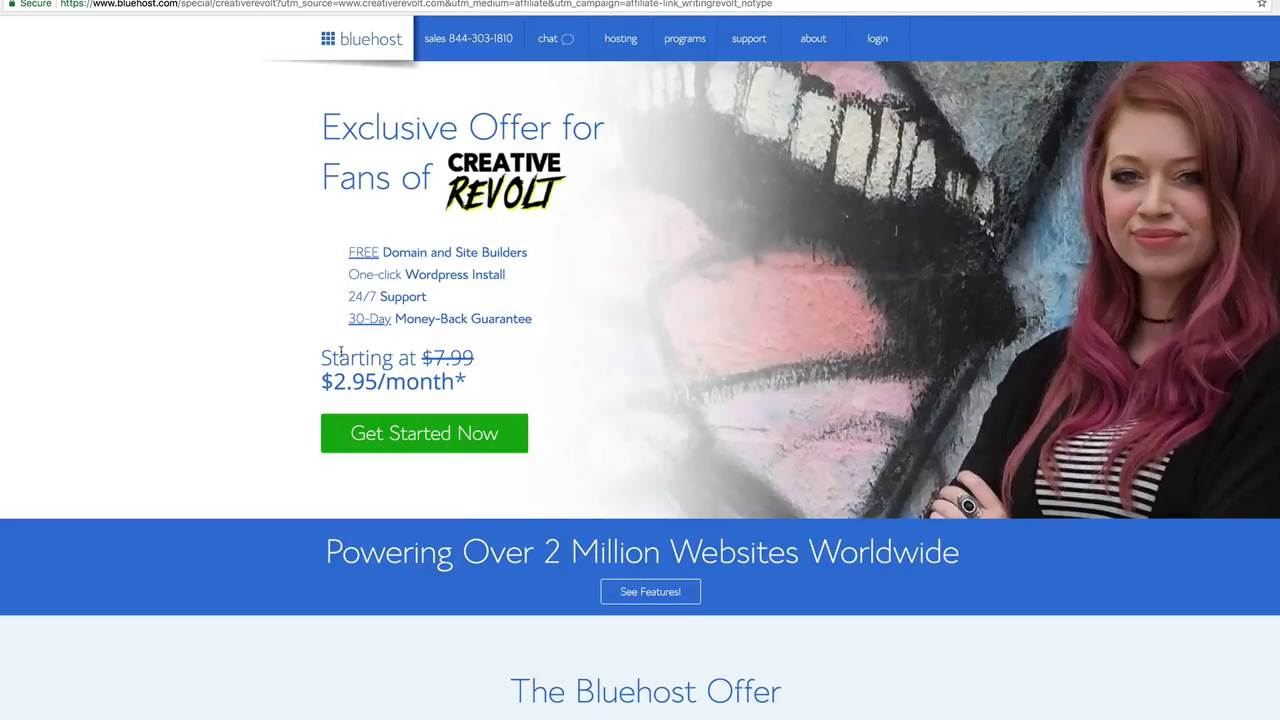
pyautogui.moveTo(948, 284)
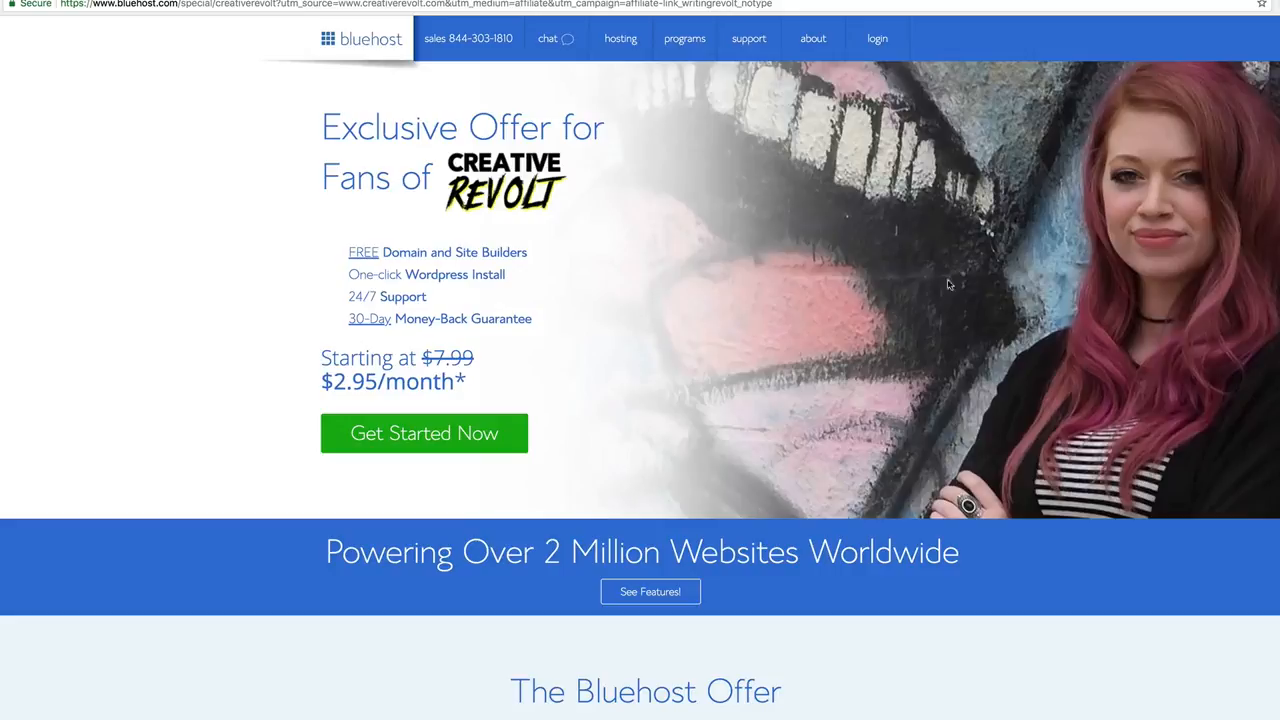
pyautogui.moveTo(593, 442)
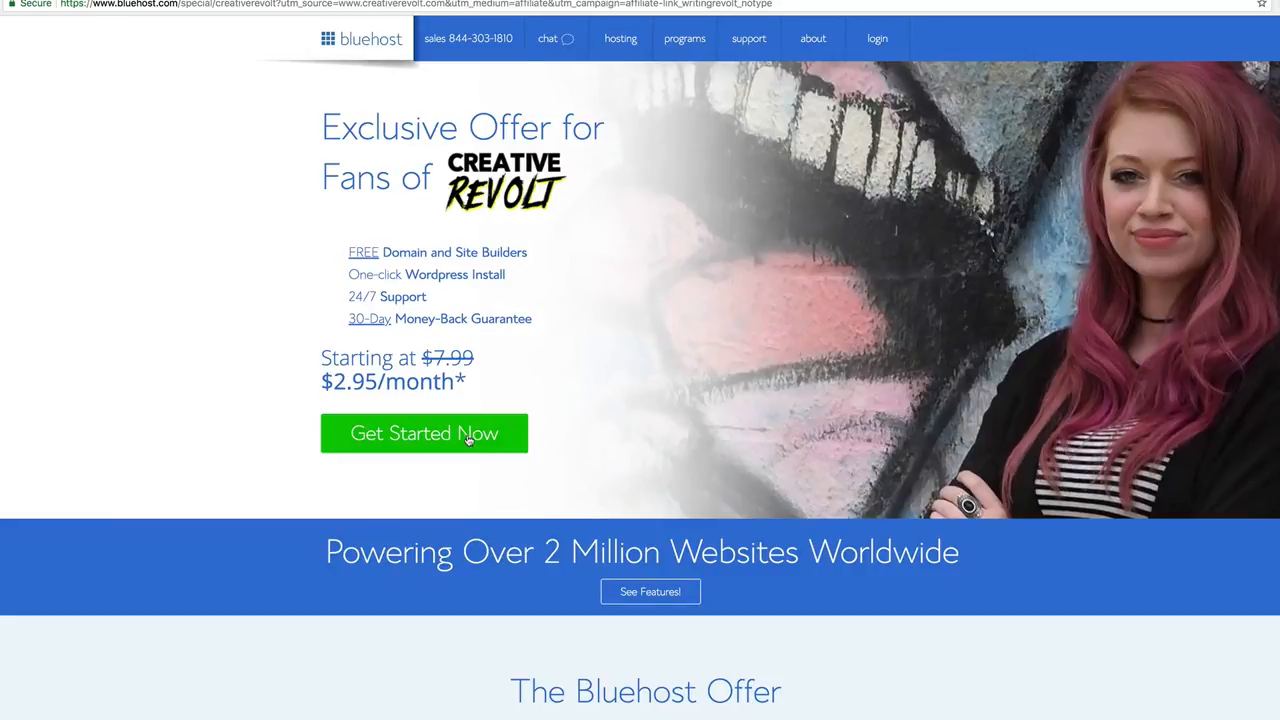
# Start signing up to view the basic, plus and prime plan pricing table.
pyautogui.click(424, 433)
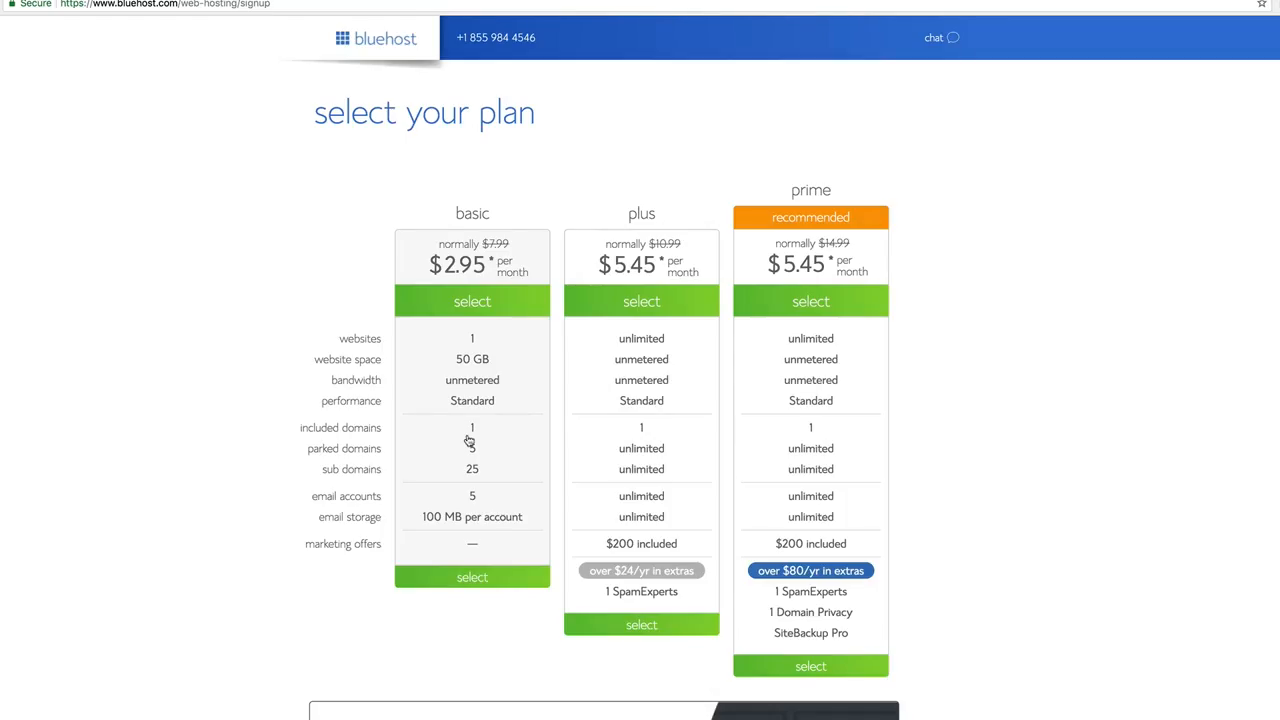
pyautogui.moveTo(933, 37)
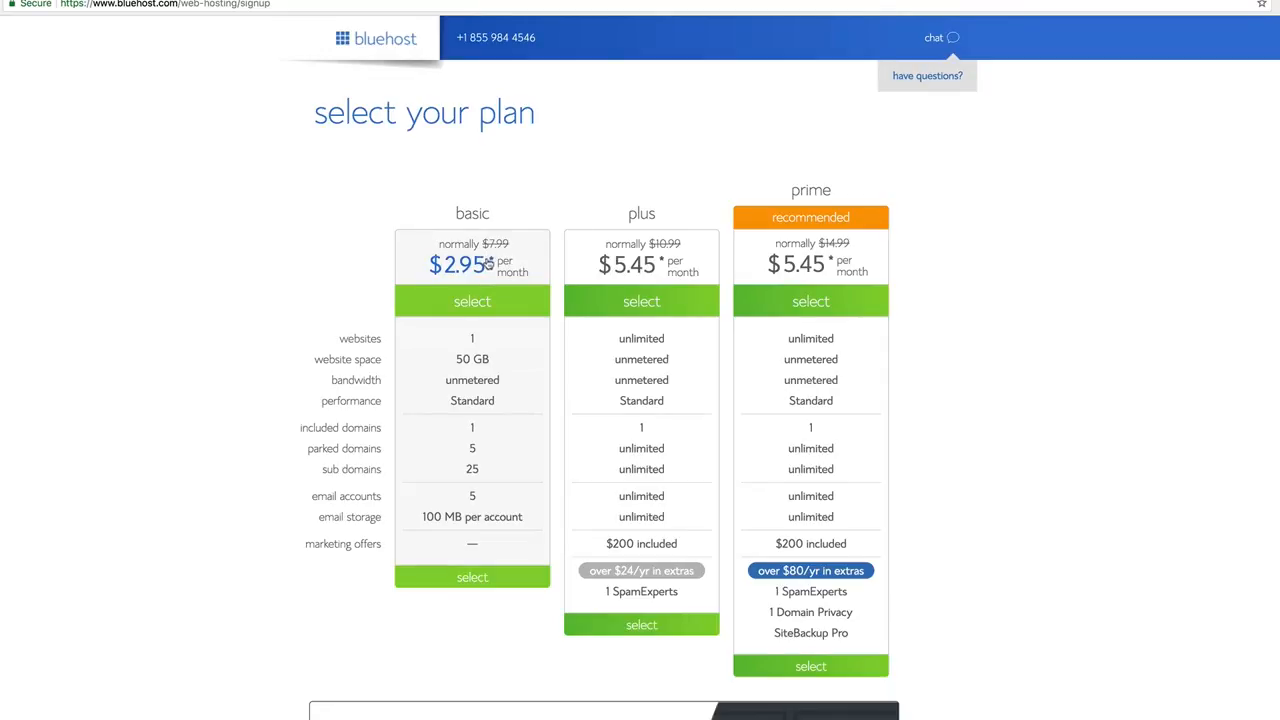
pyautogui.moveTo(500, 250)
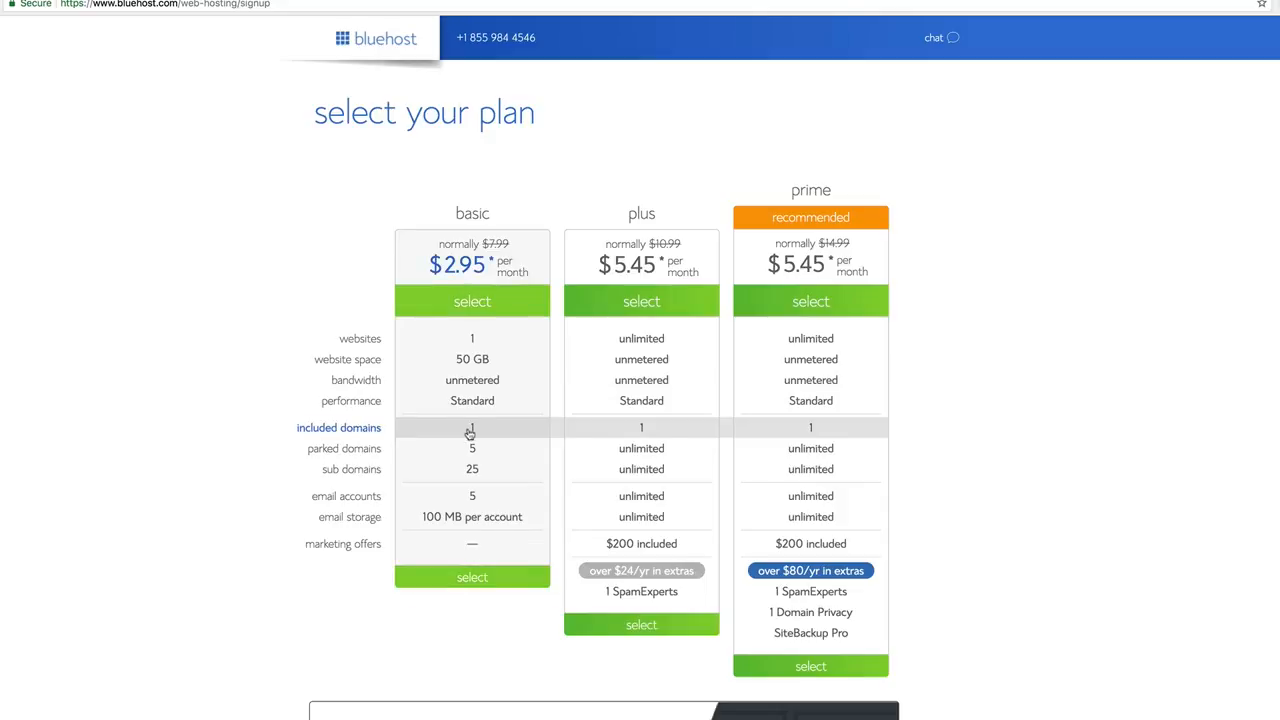
pyautogui.moveTo(478, 433)
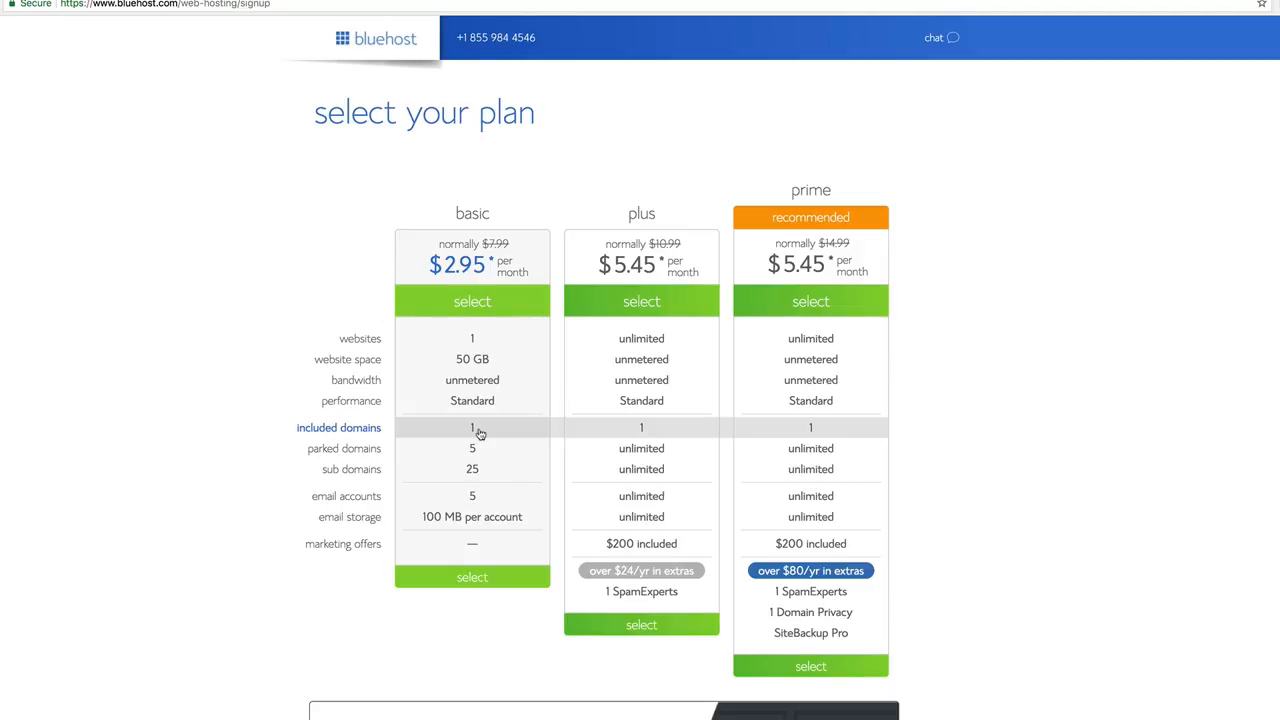
pyautogui.moveTo(933, 37)
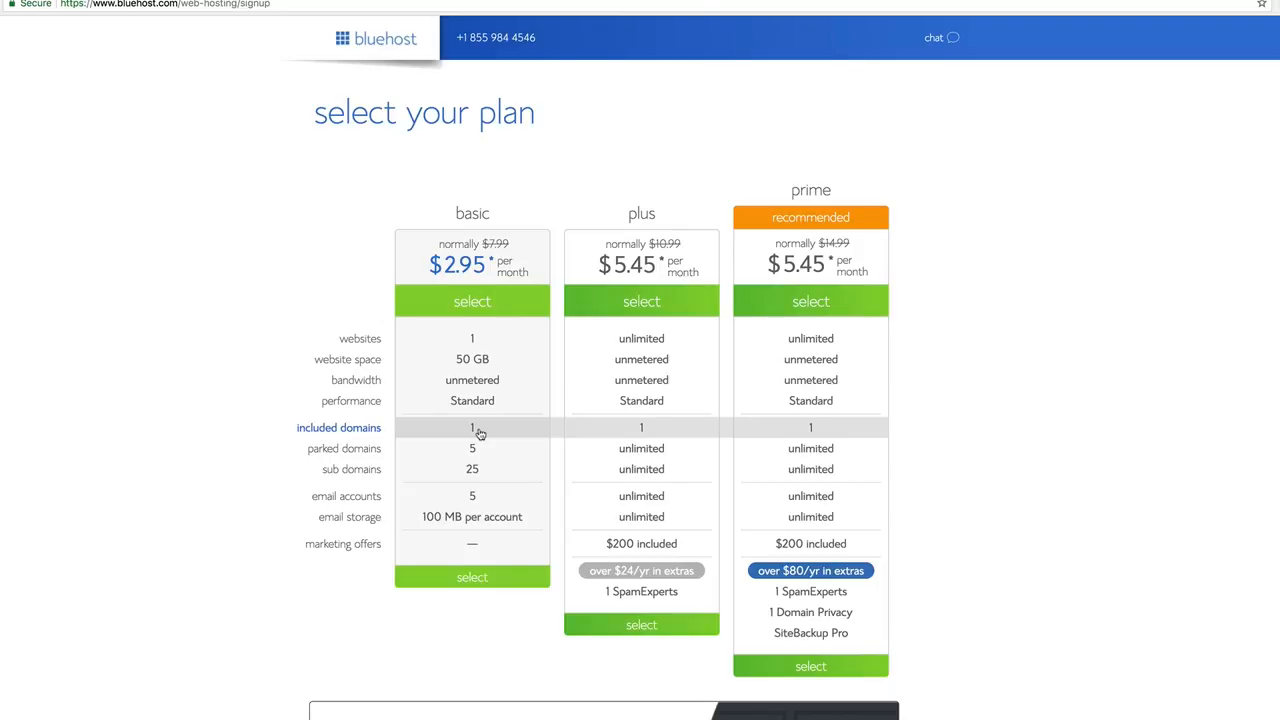
pyautogui.moveTo(948, 418)
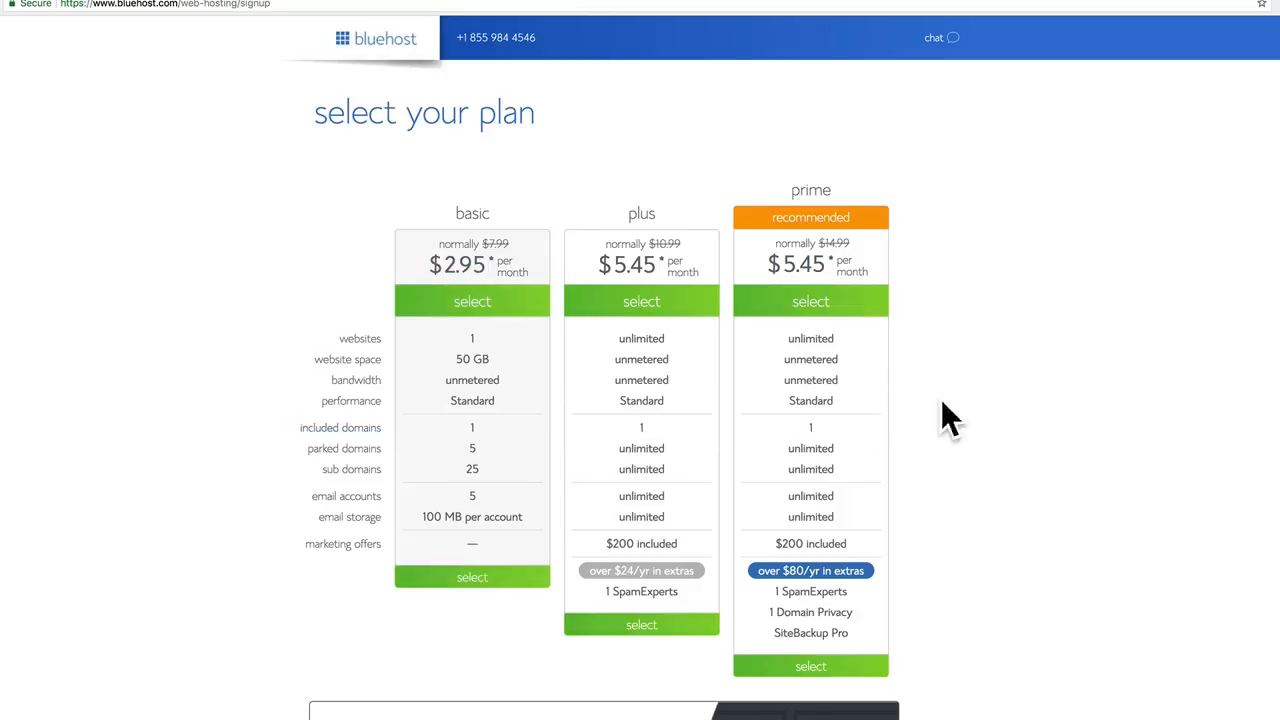
pyautogui.moveTo(910, 504)
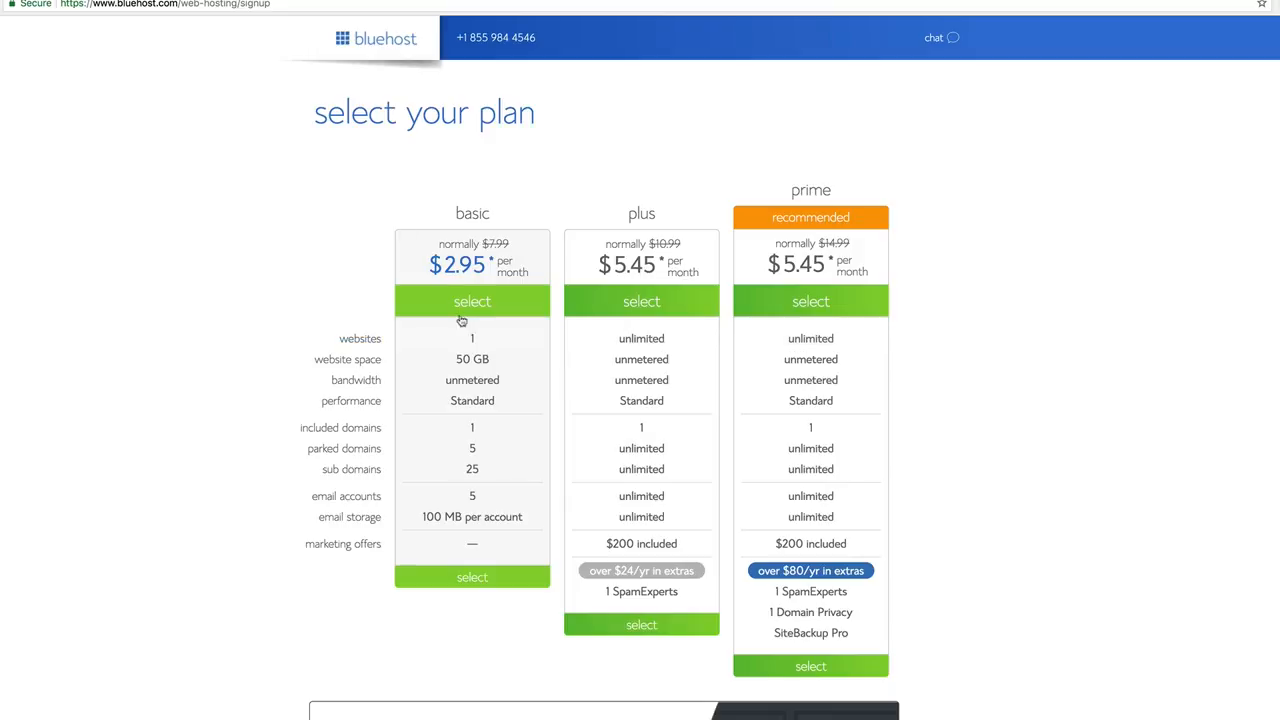
pyautogui.moveTo(472, 448)
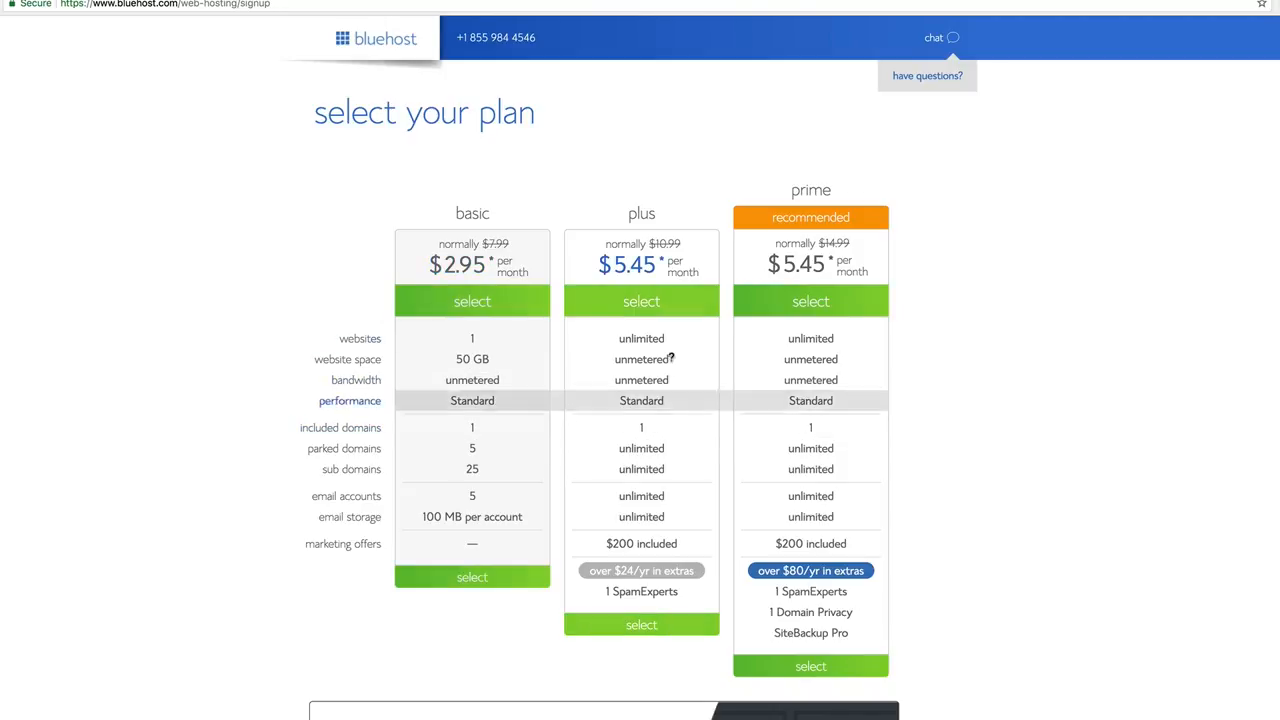
pyautogui.moveTo(800, 552)
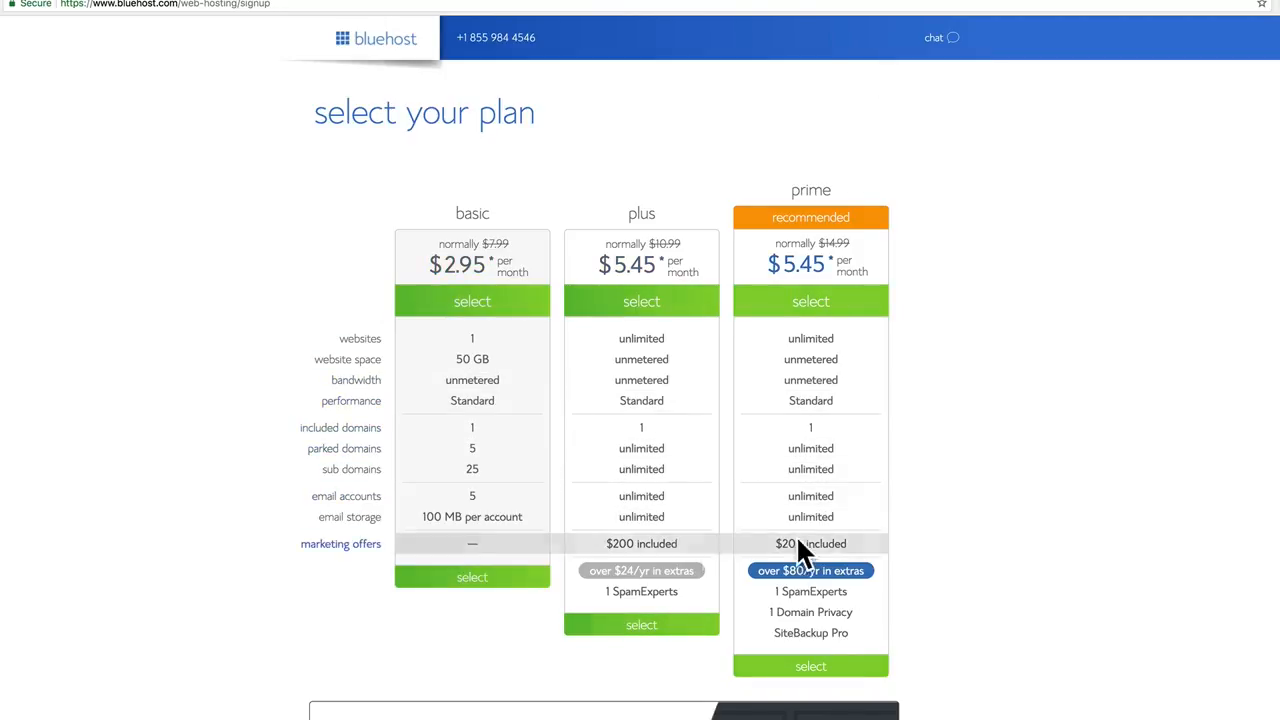
pyautogui.moveTo(780, 469)
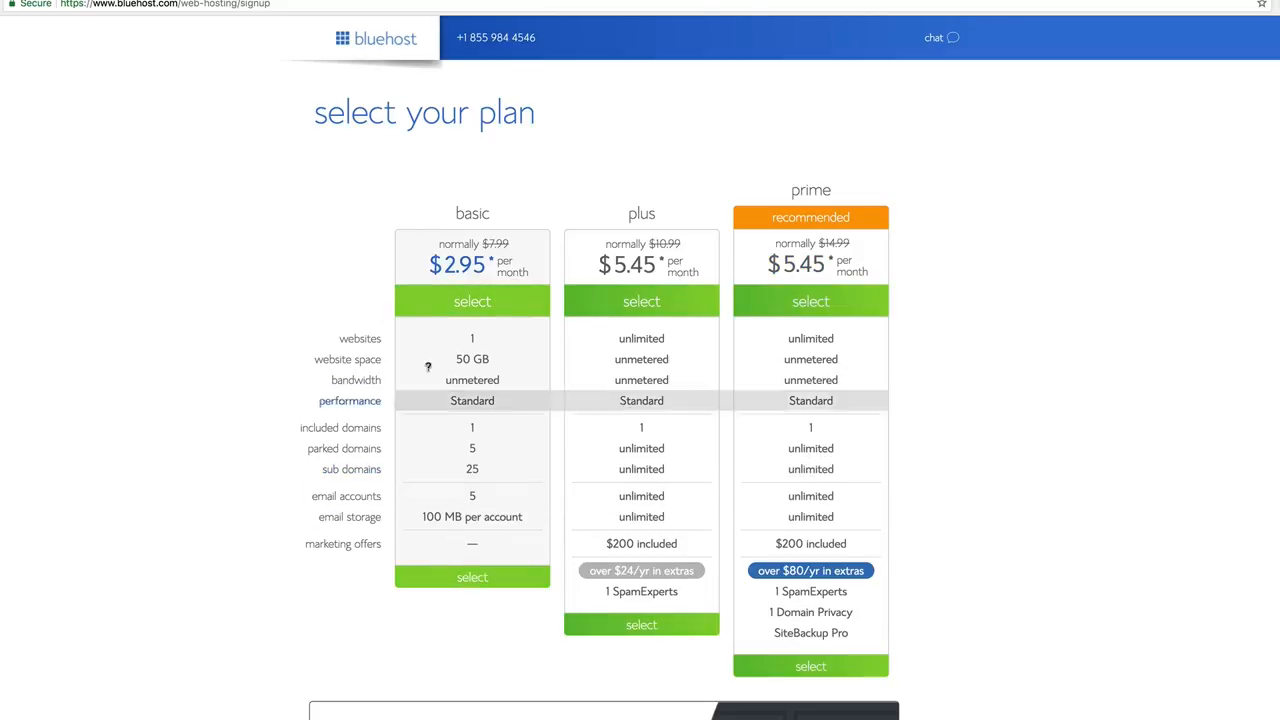
pyautogui.moveTo(472, 352)
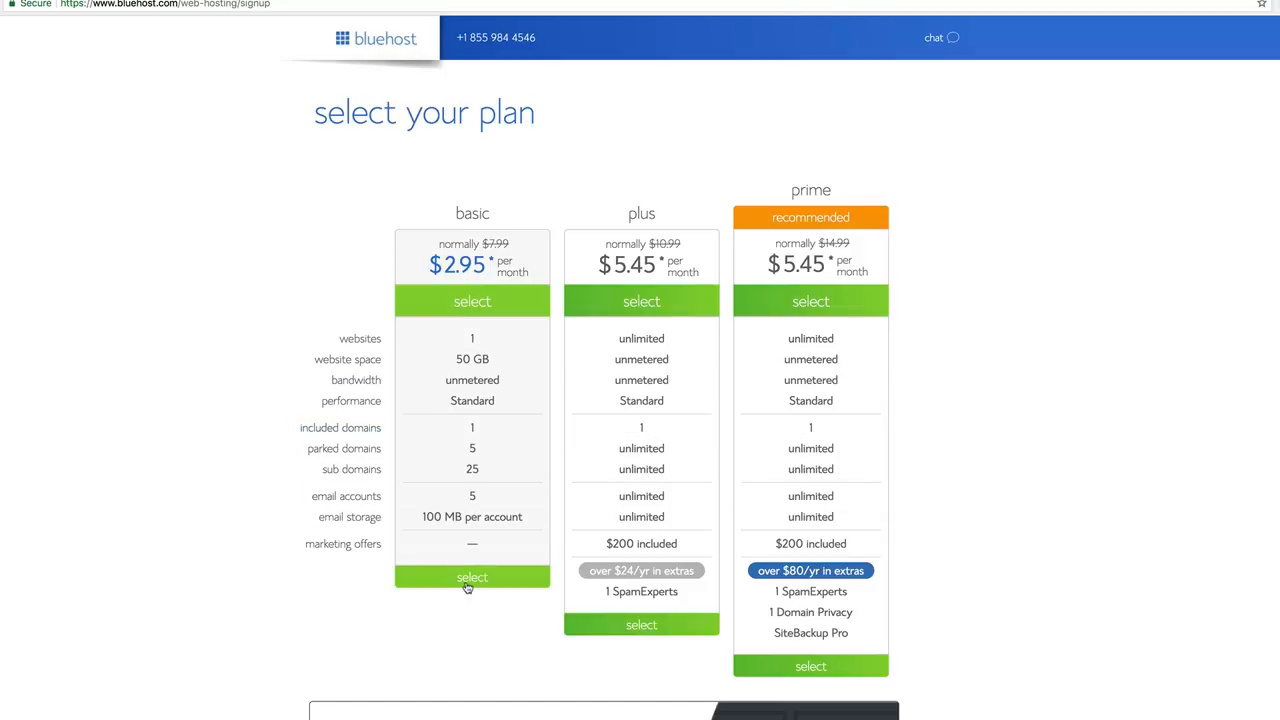
pyautogui.click(472, 577)
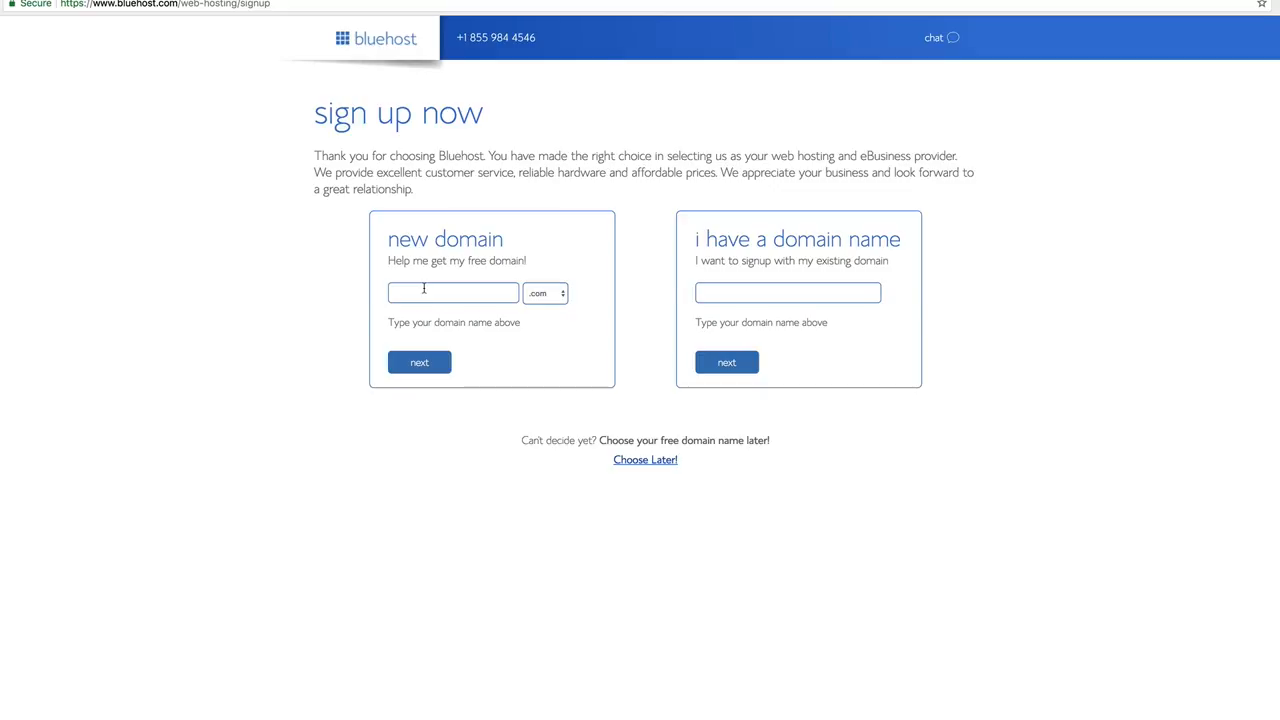
pyautogui.moveTo(525, 287)
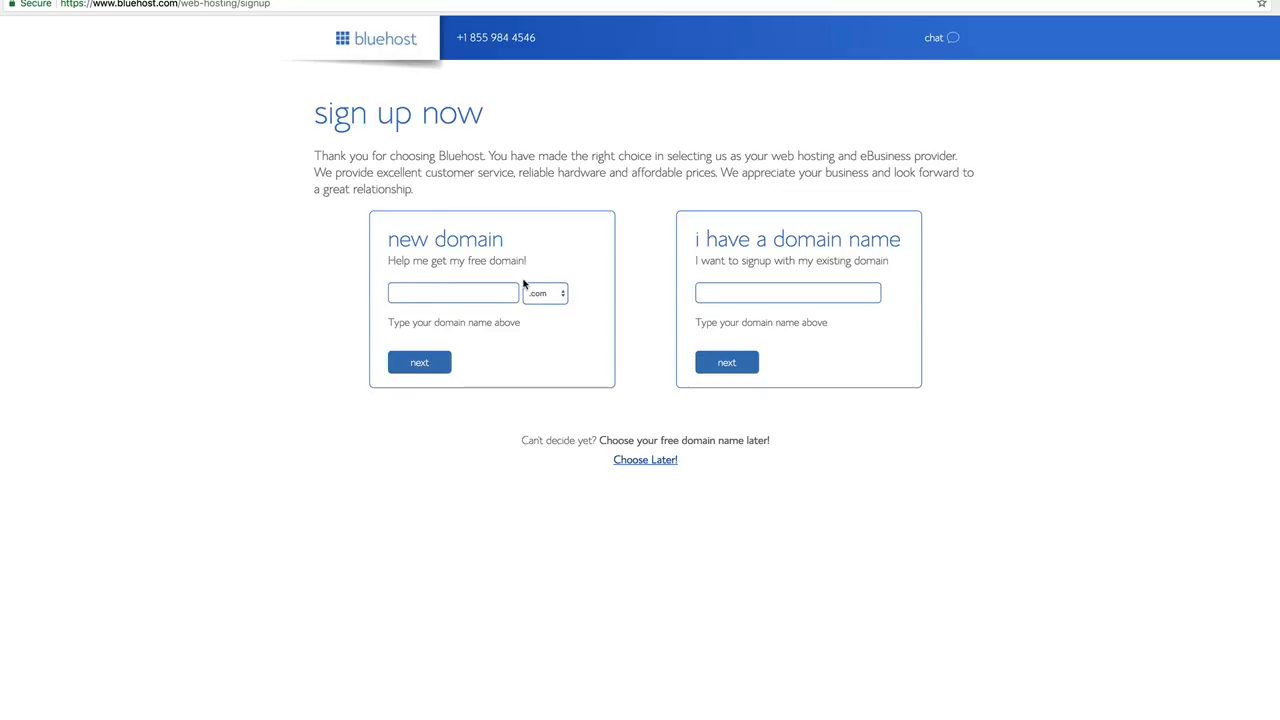
pyautogui.click(544, 293)
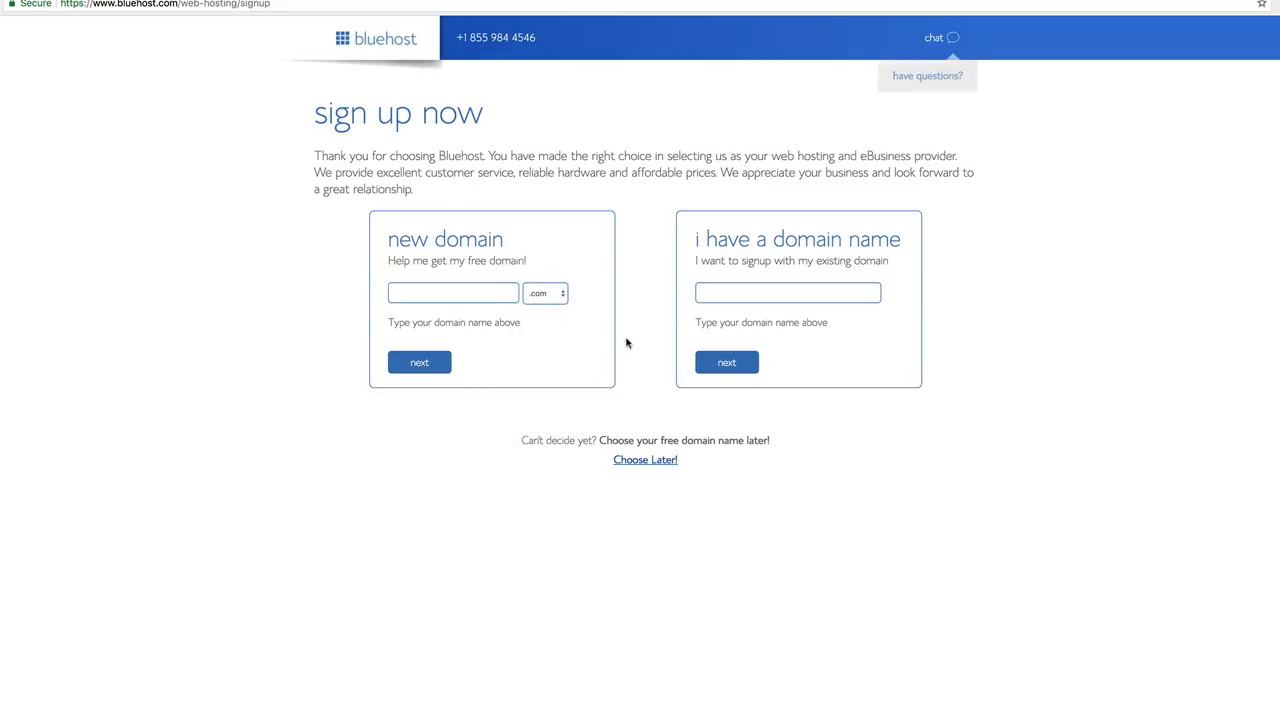
pyautogui.moveTo(433, 345)
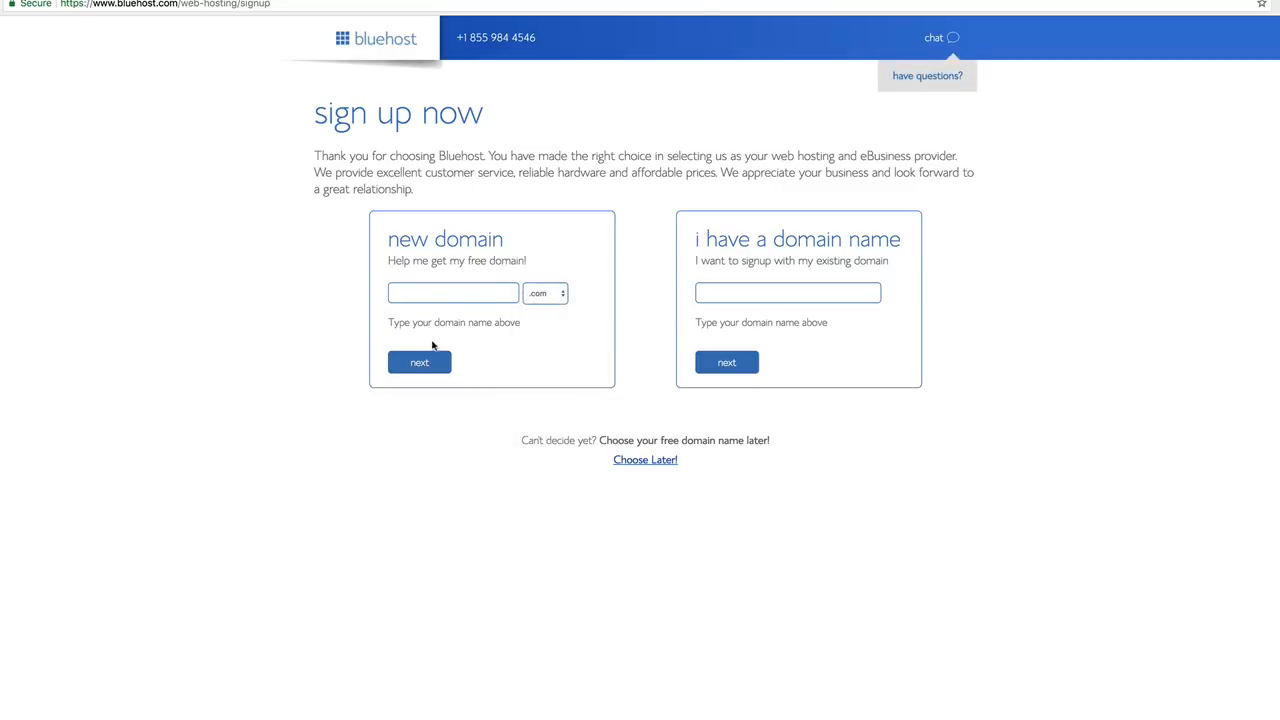
pyautogui.moveTo(642, 410)
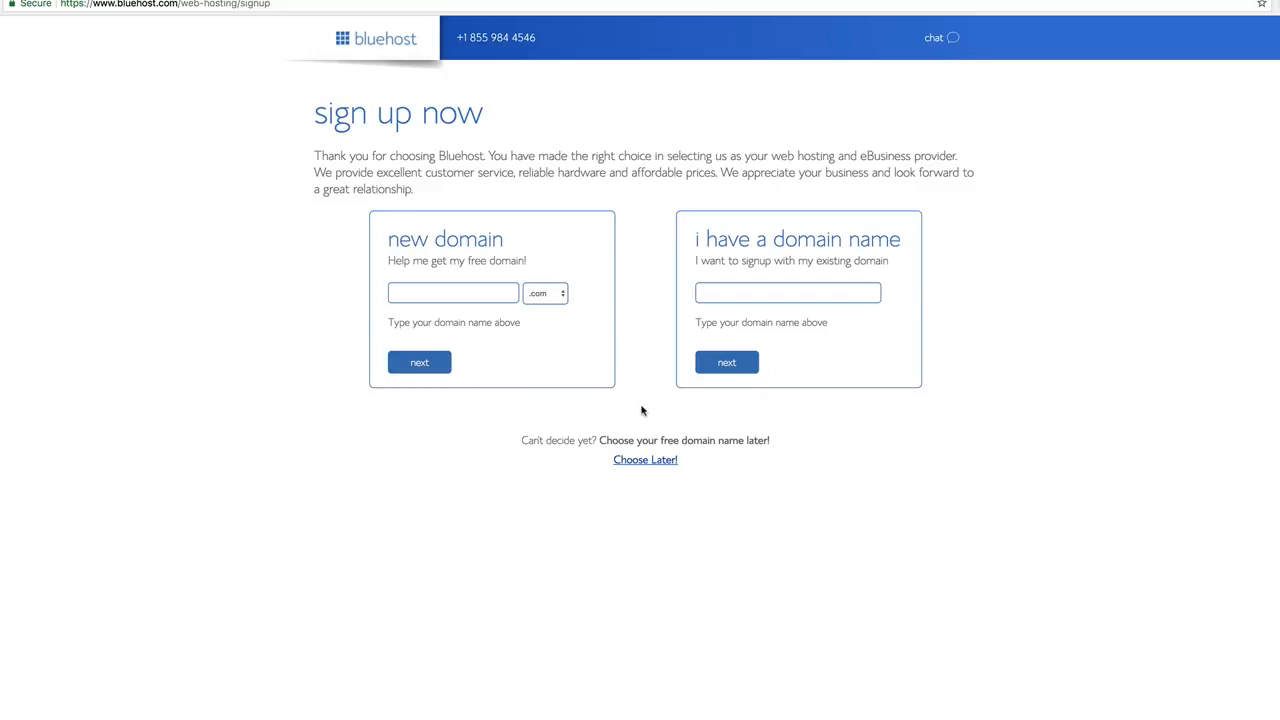
pyautogui.moveTo(645, 459)
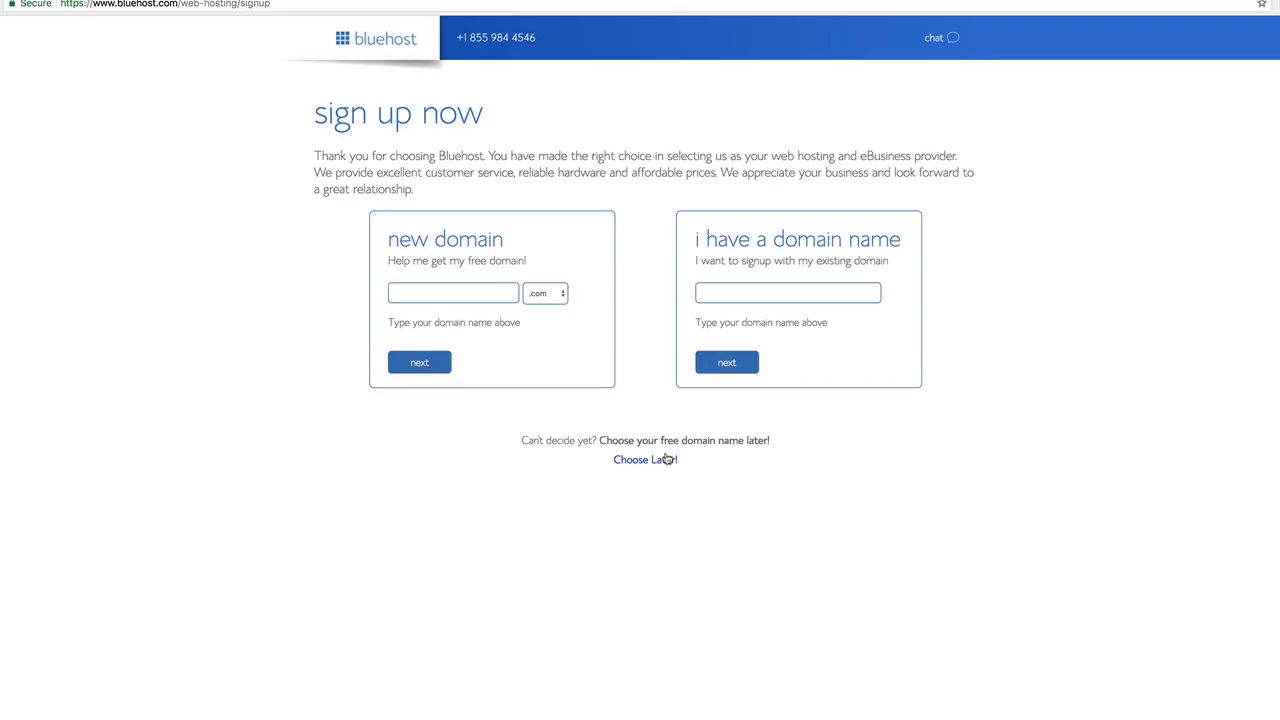
pyautogui.moveTo(939, 37)
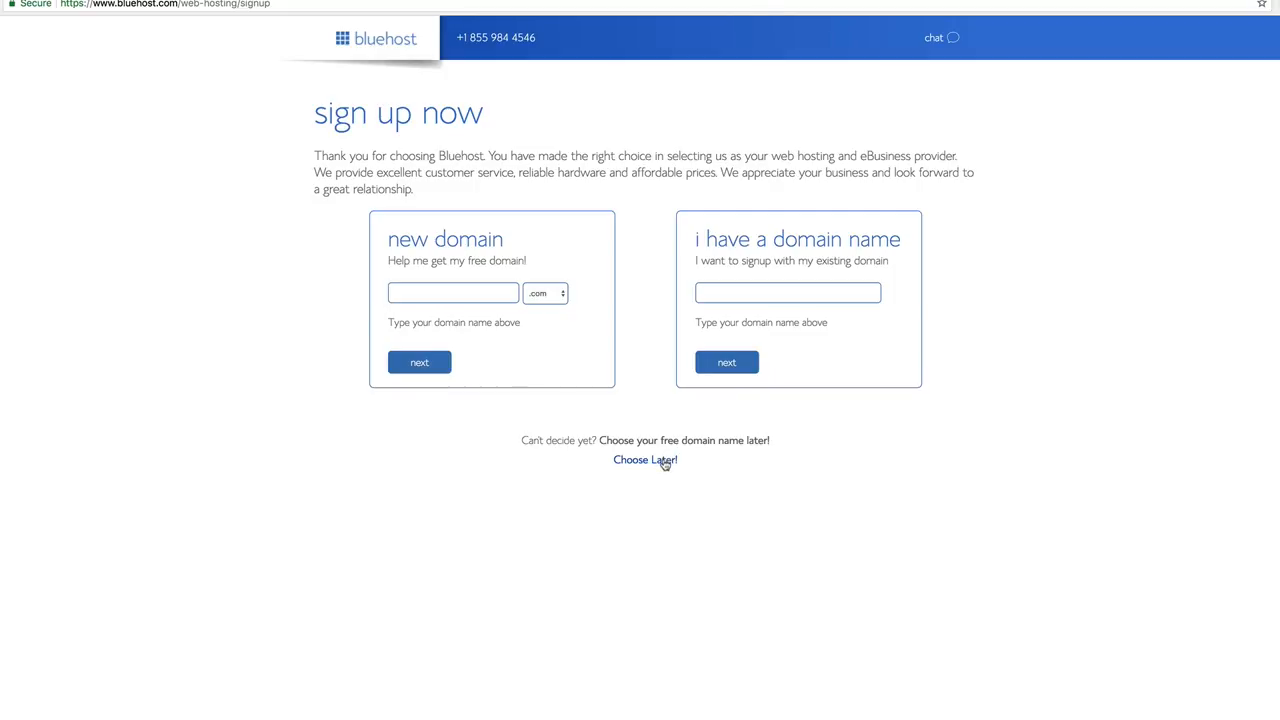
# Choose the domain later, then review Account Plan lengths, keeping the 36-month Basic package.
pyautogui.click(645, 459)
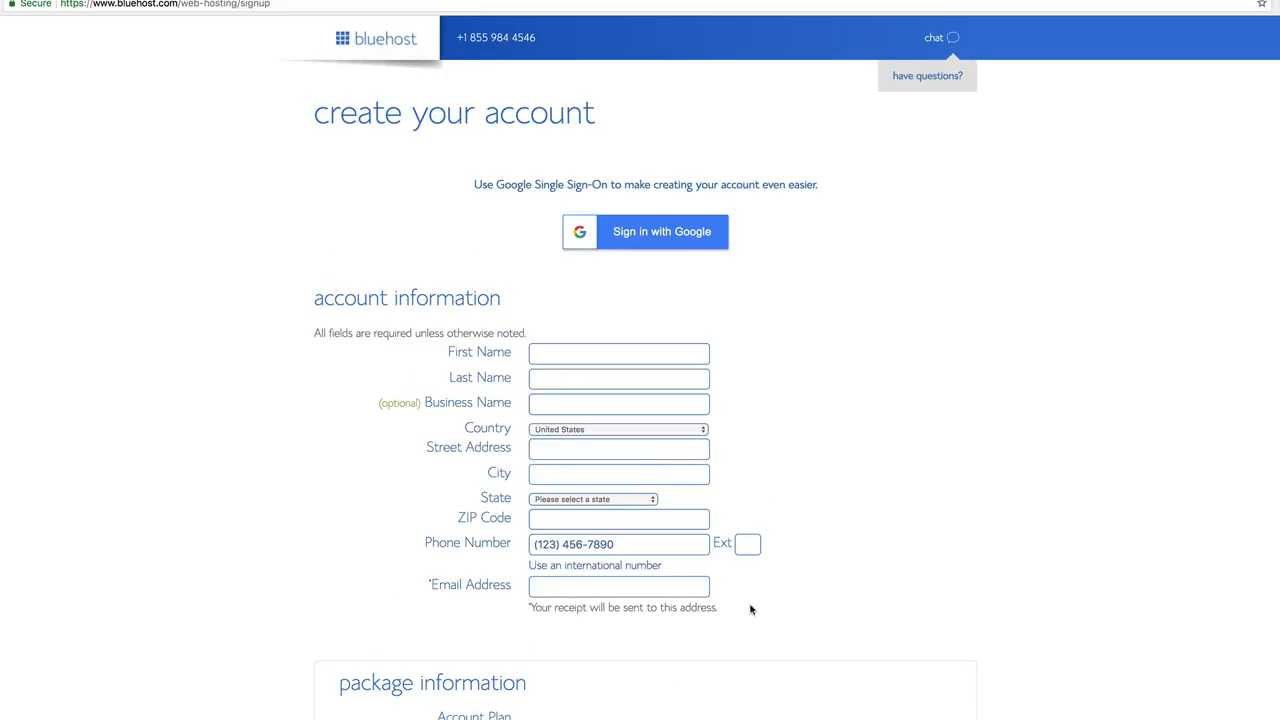
pyautogui.moveTo(874, 565)
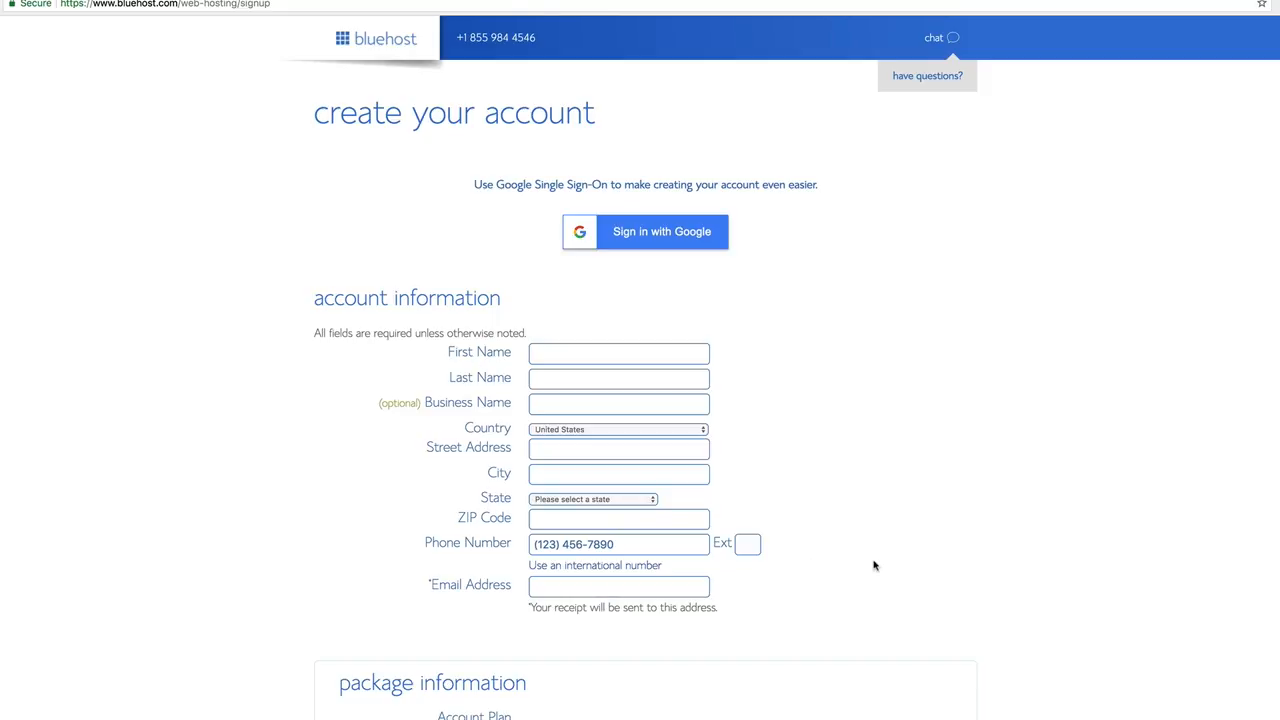
pyautogui.moveTo(838, 540)
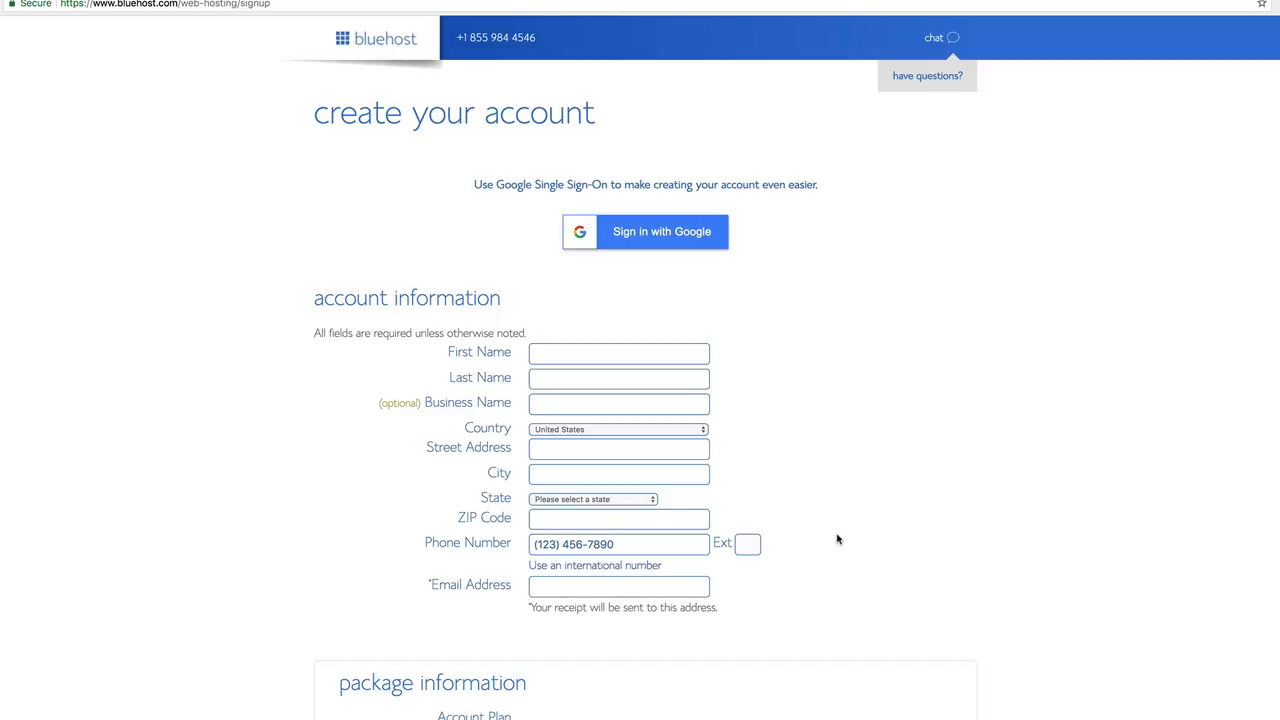
pyautogui.scroll(-3)
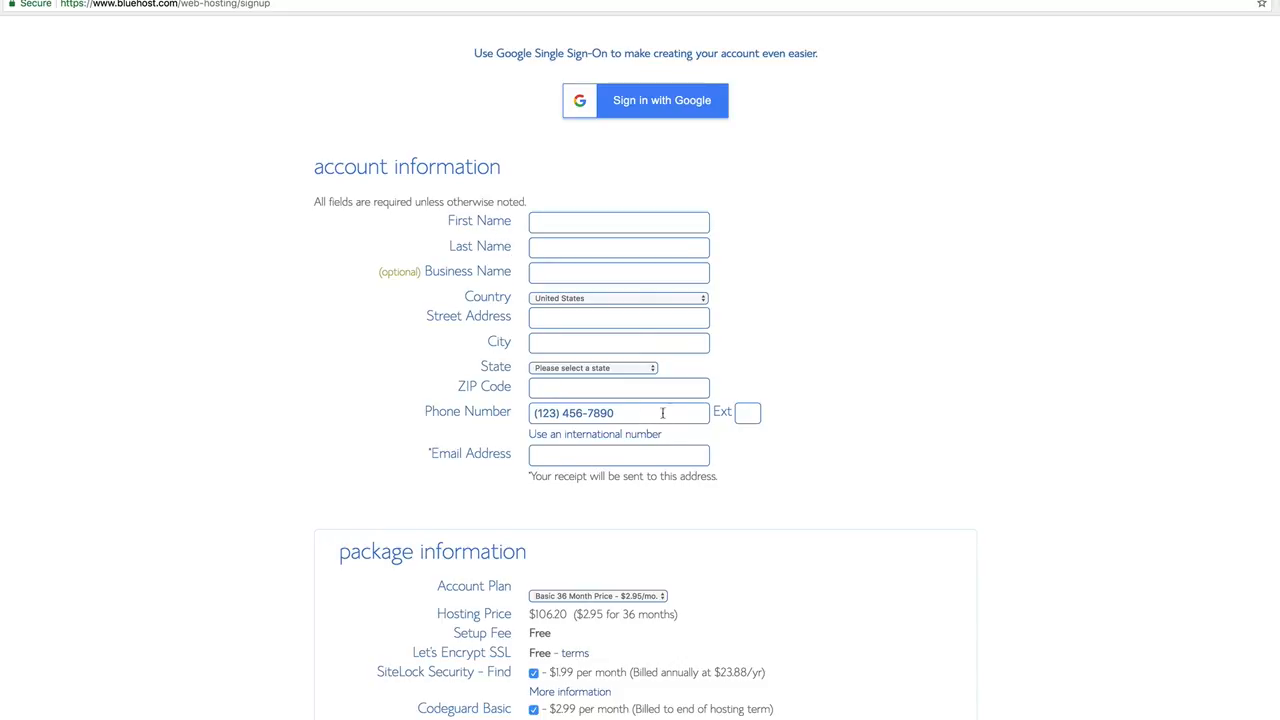
pyautogui.scroll(-3)
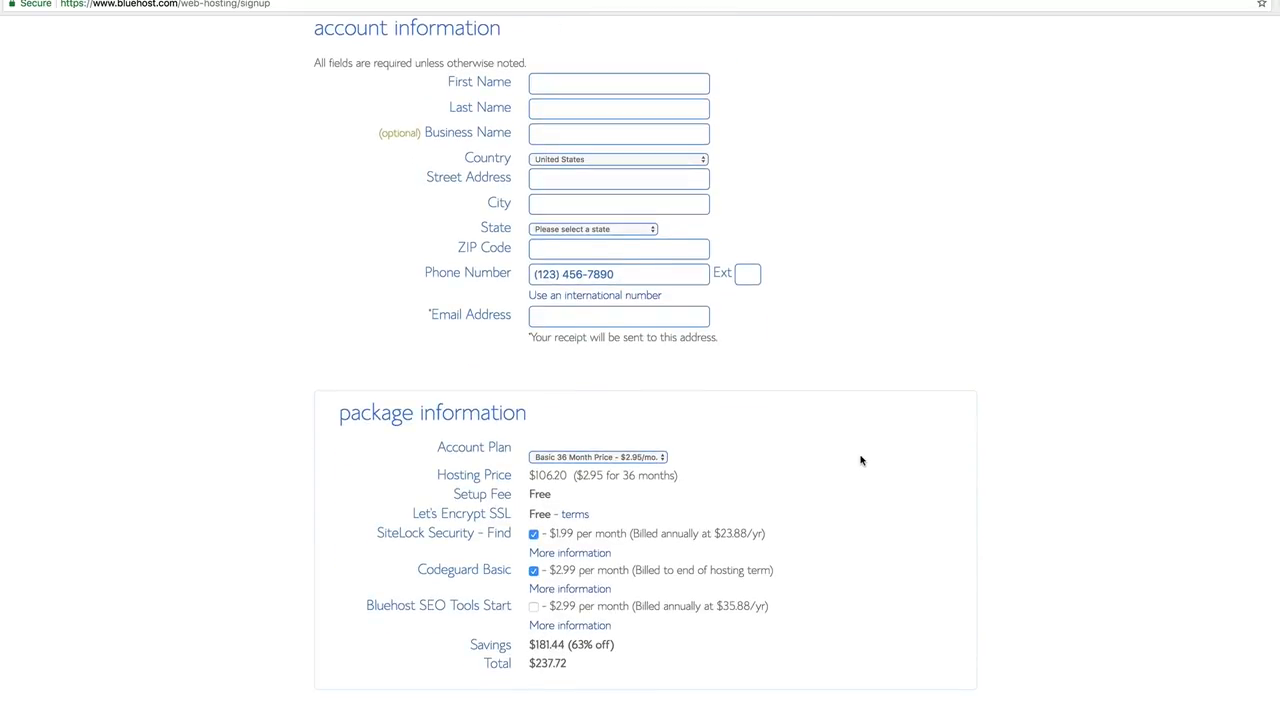
pyautogui.scroll(-3)
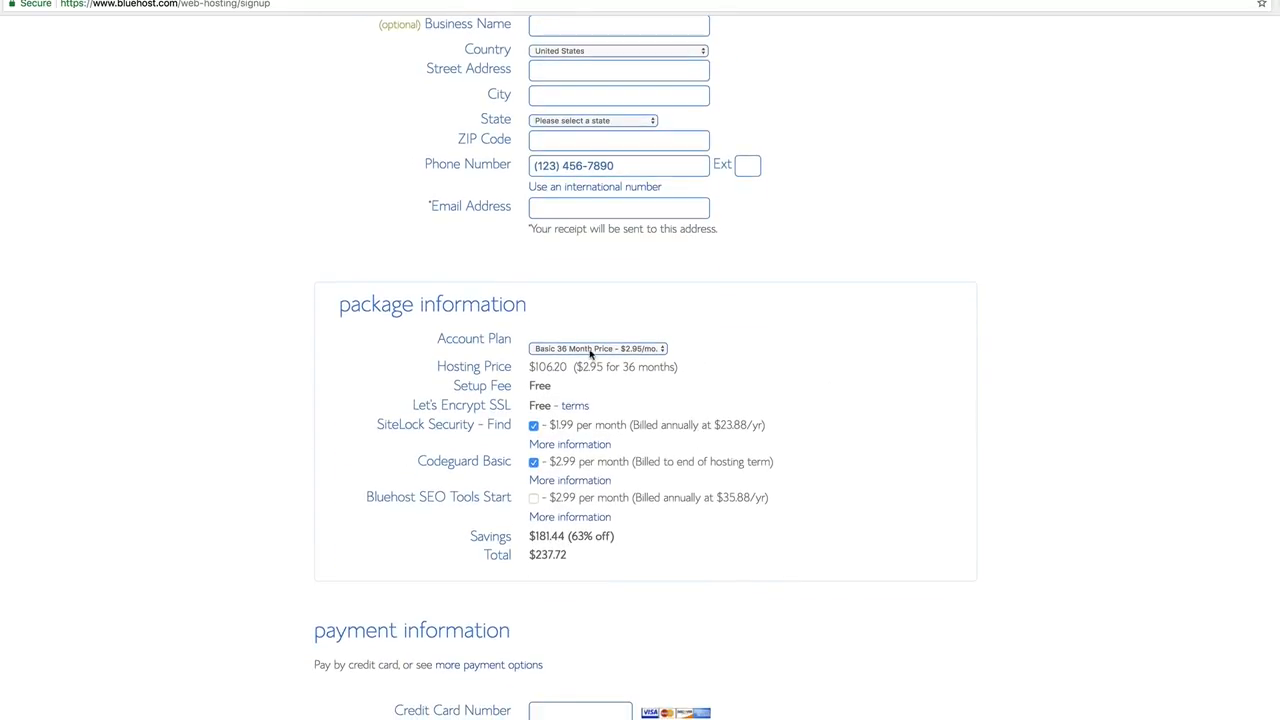
pyautogui.click(597, 348)
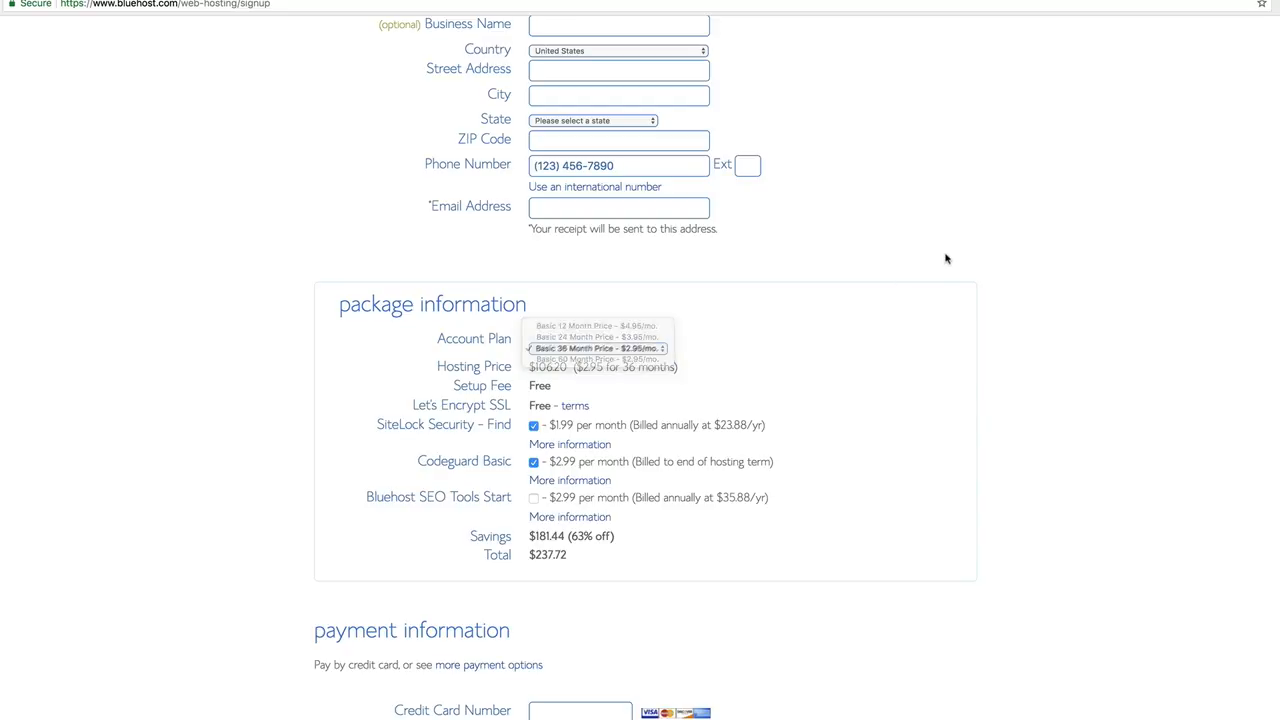
pyautogui.click(597, 348)
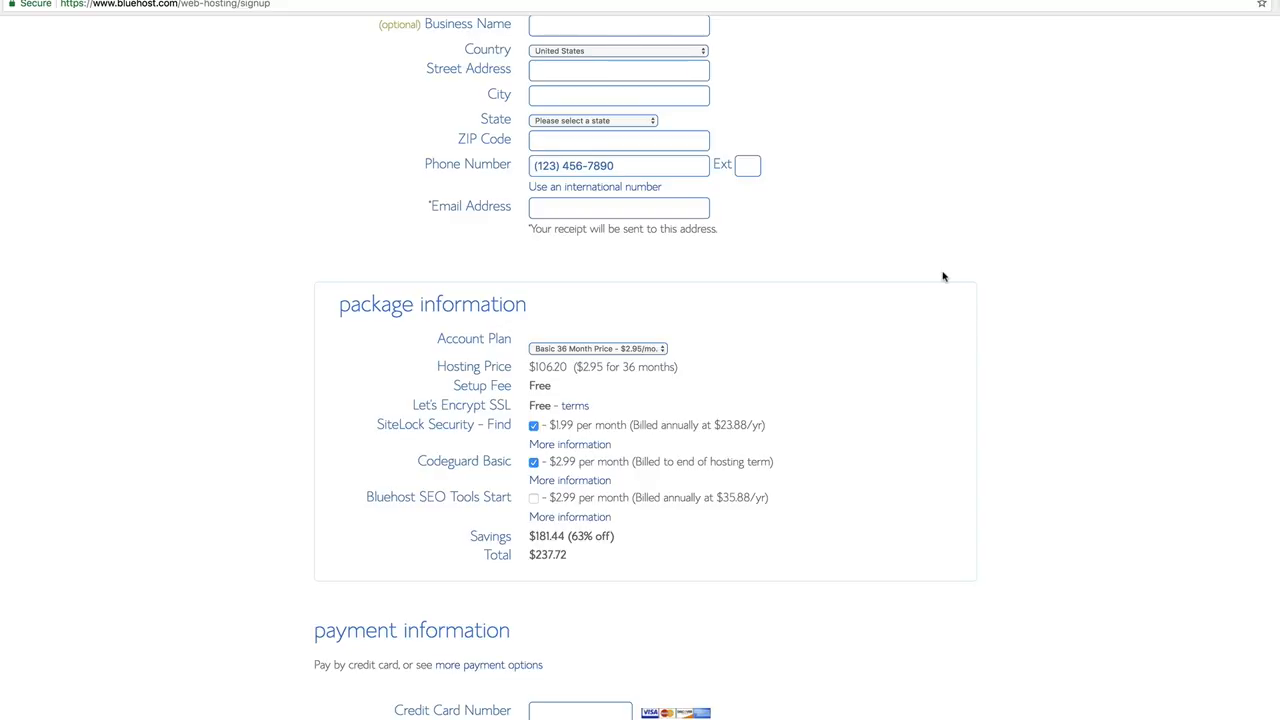
pyautogui.scroll(-3)
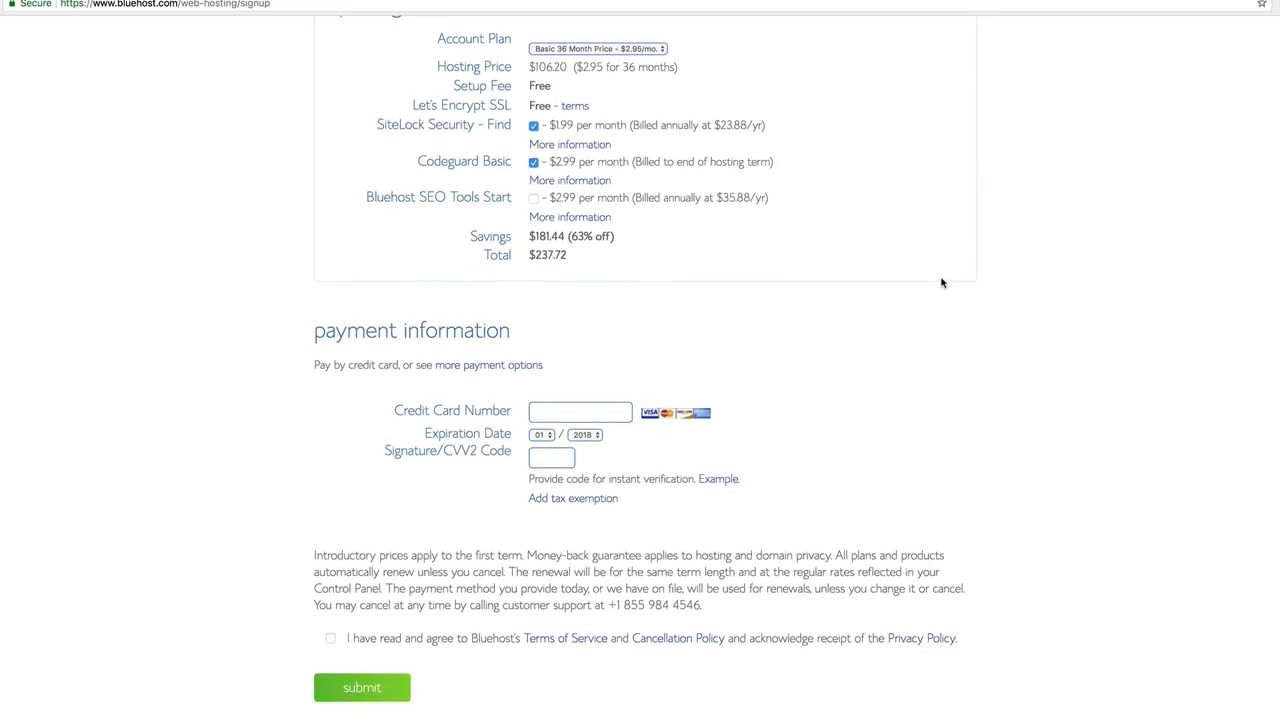
pyautogui.moveTo(671, 650)
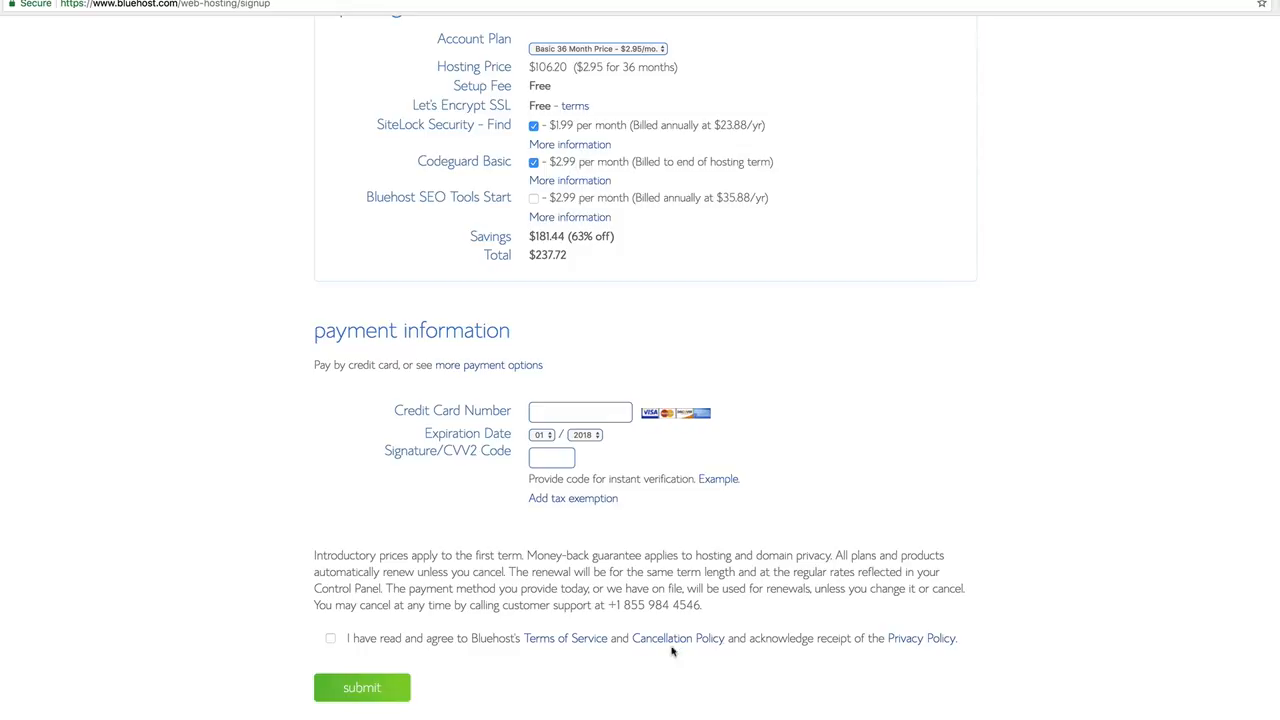
pyautogui.moveTo(740, 425)
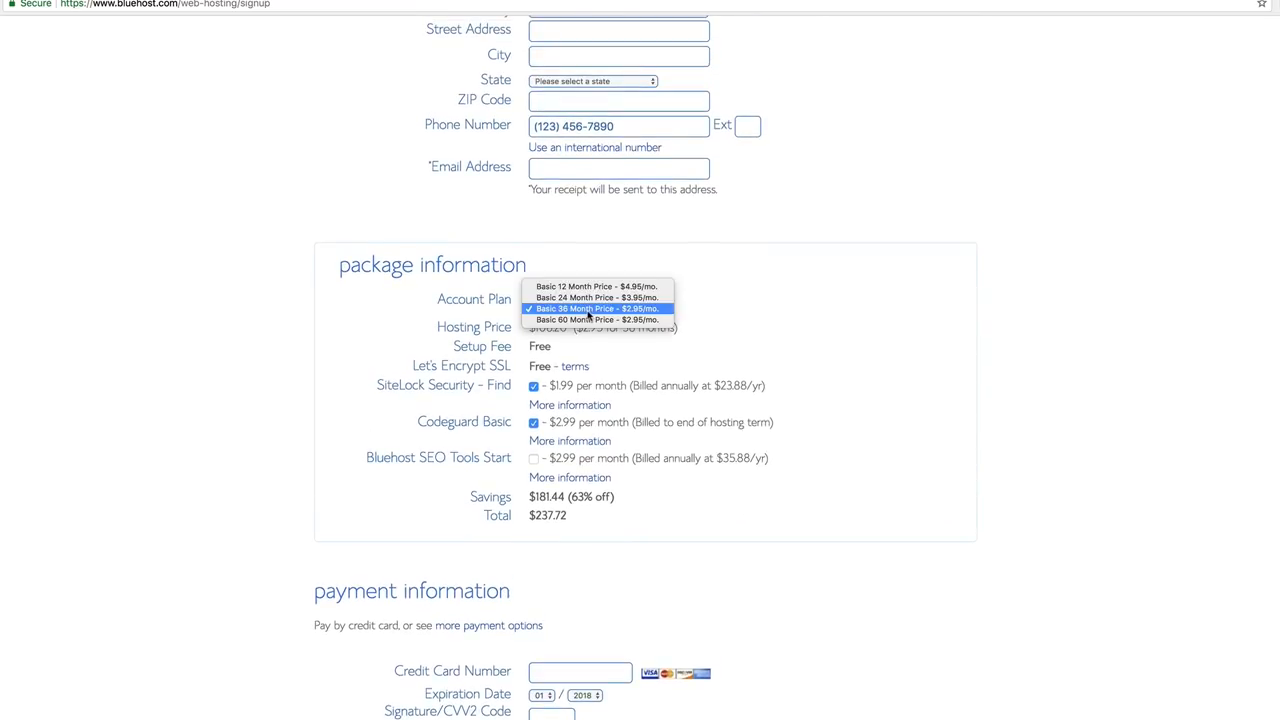
pyautogui.moveTo(593, 320)
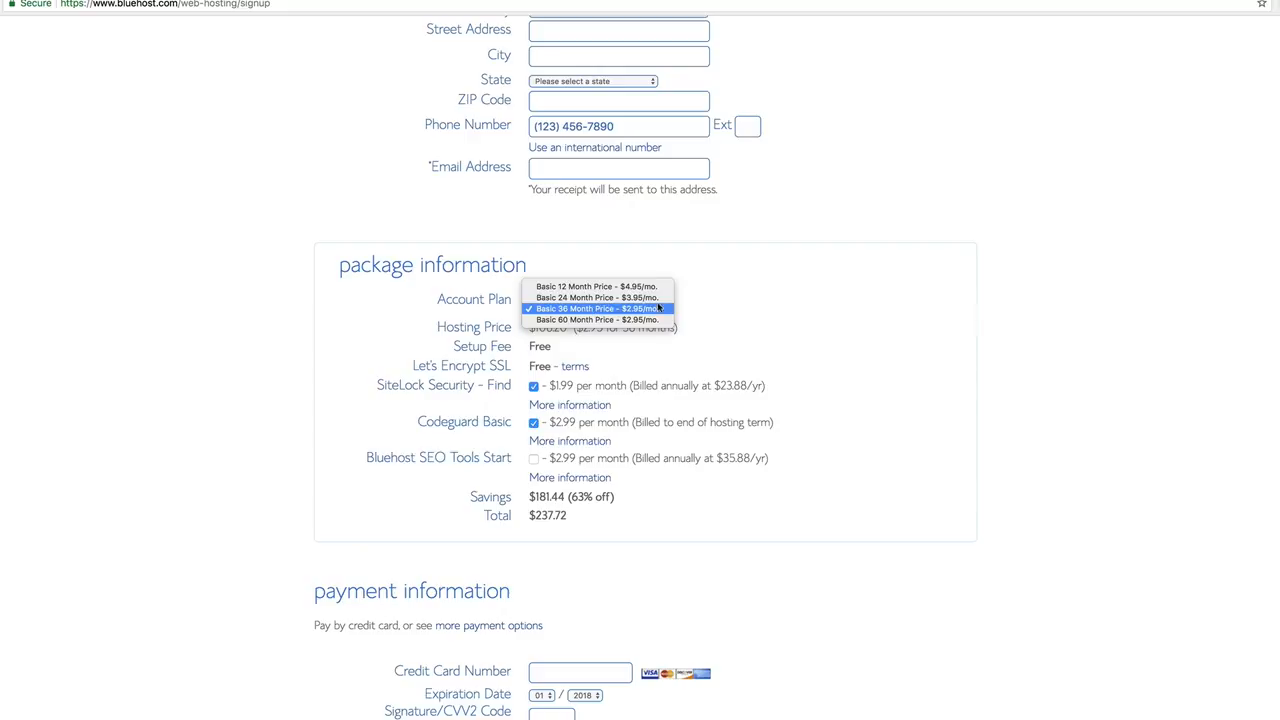
pyautogui.moveTo(597, 297)
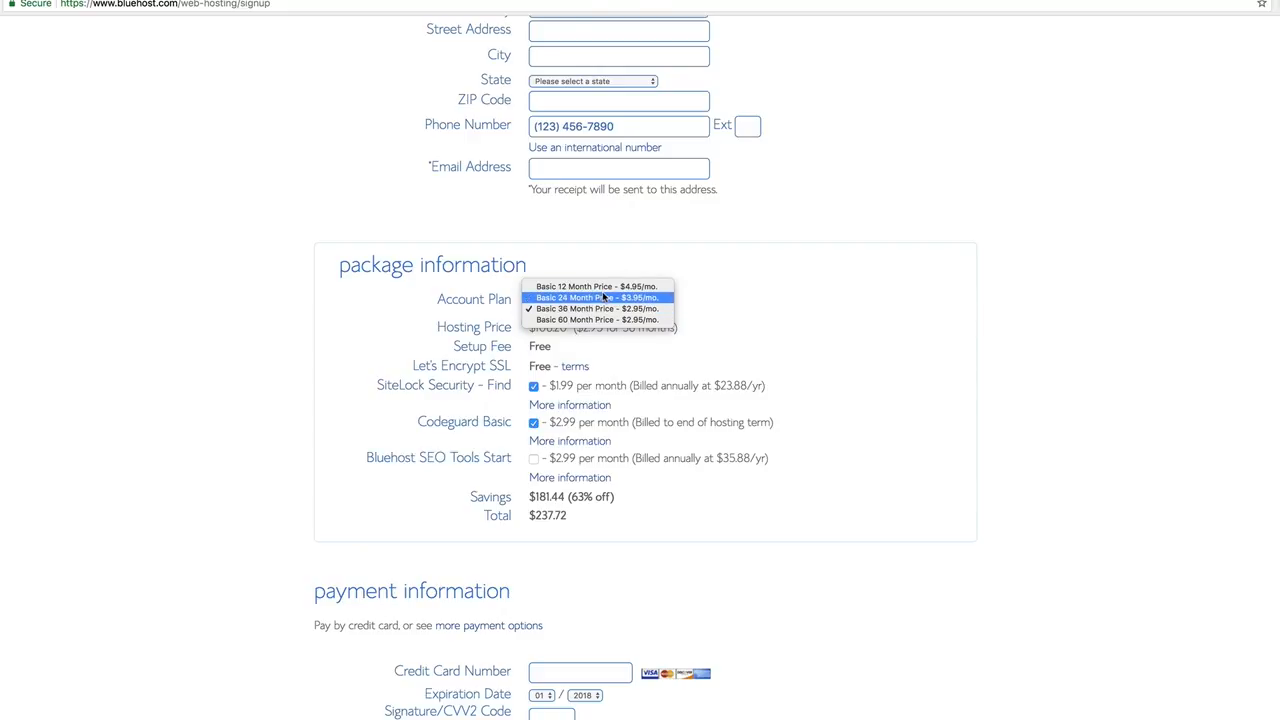
# Keep Basic 36 Month and uncheck Codeguard Basic and SiteLock Security, totaling $106.20.
pyautogui.click(598, 308)
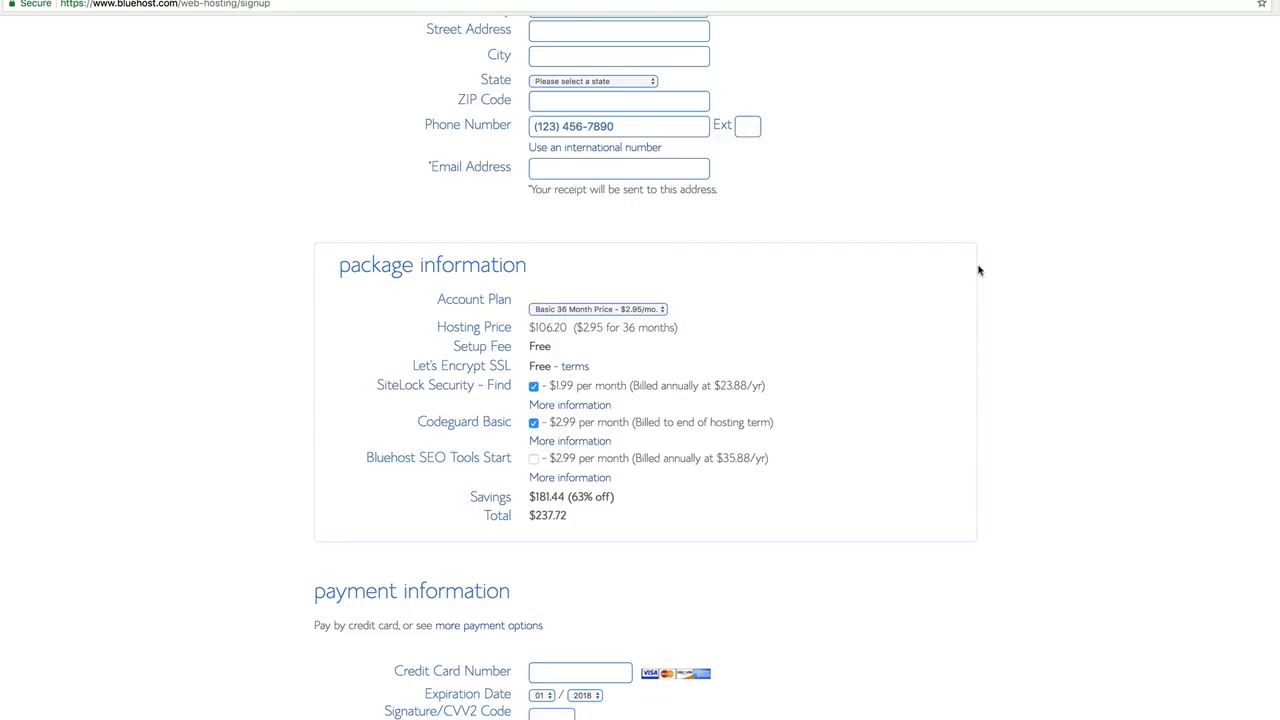
pyautogui.click(534, 422)
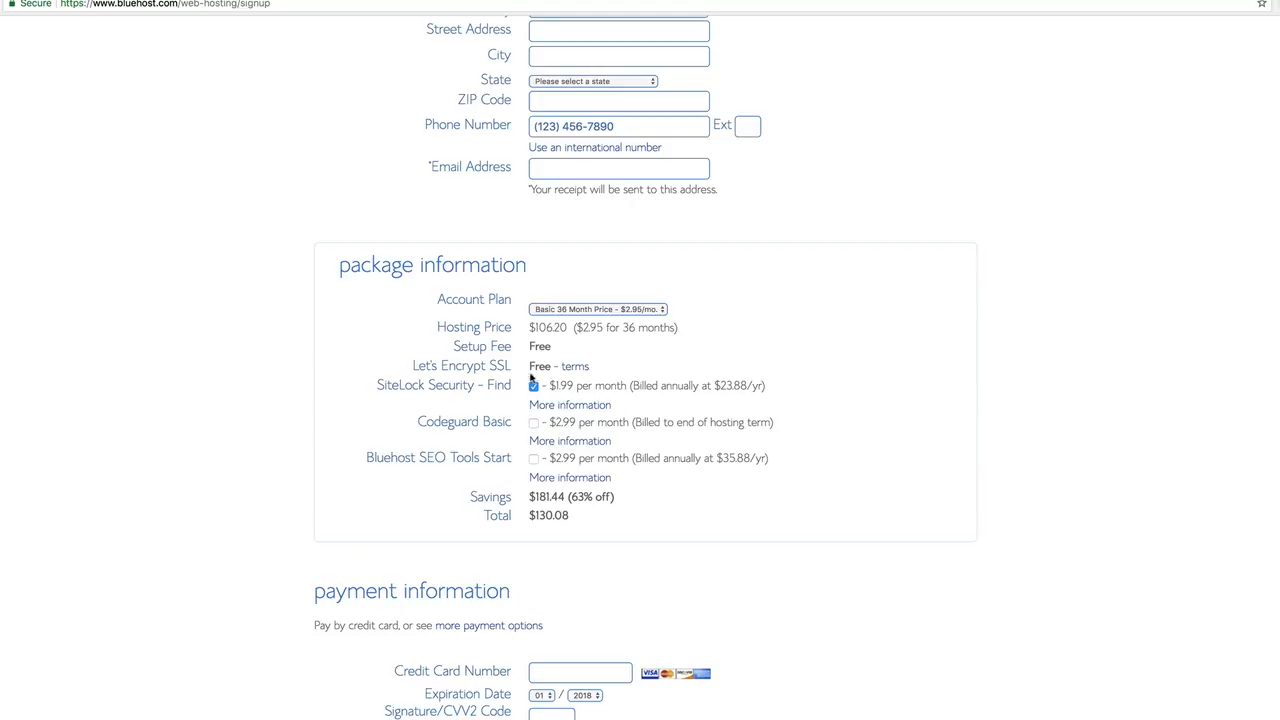
pyautogui.click(534, 386)
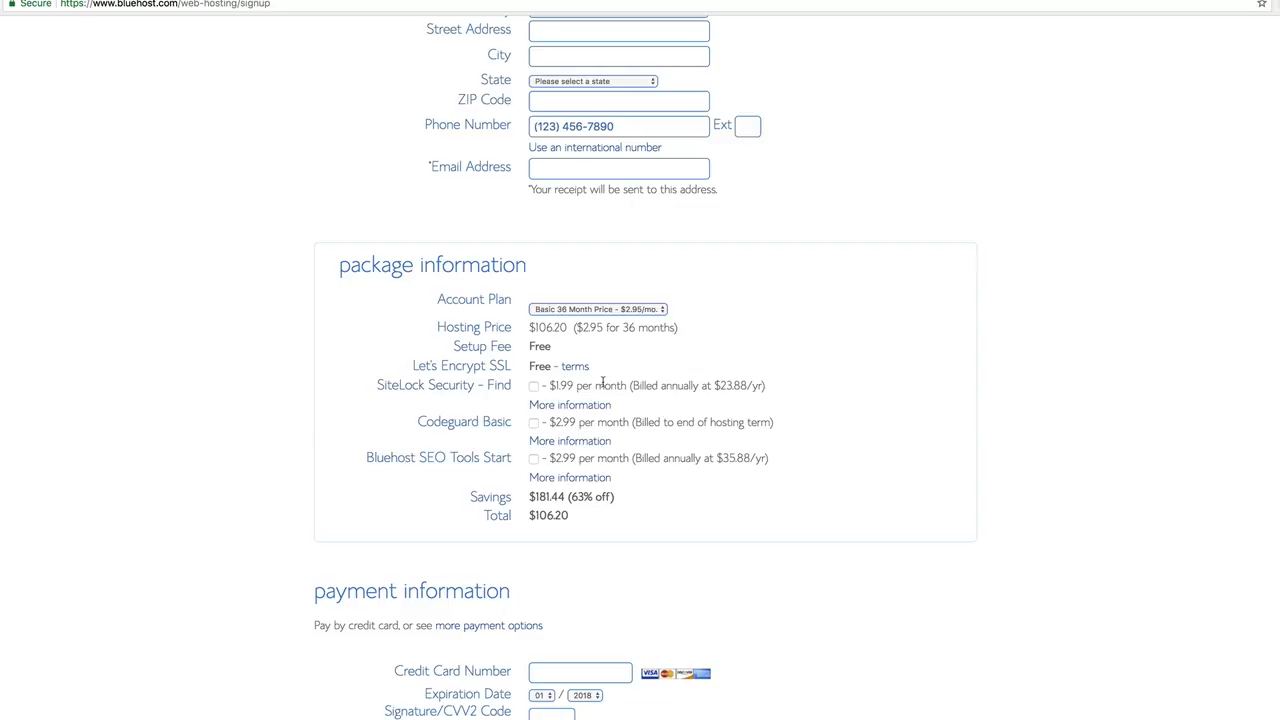
pyautogui.scroll(-3)
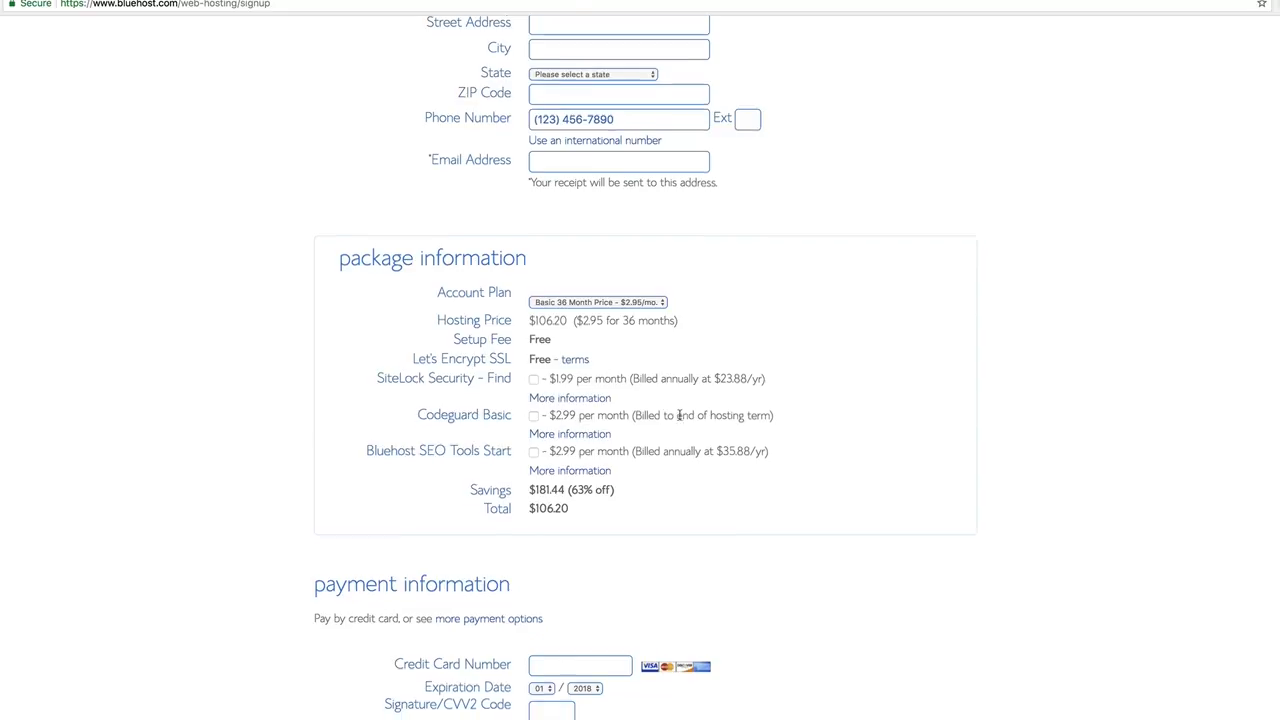
pyautogui.scroll(-3)
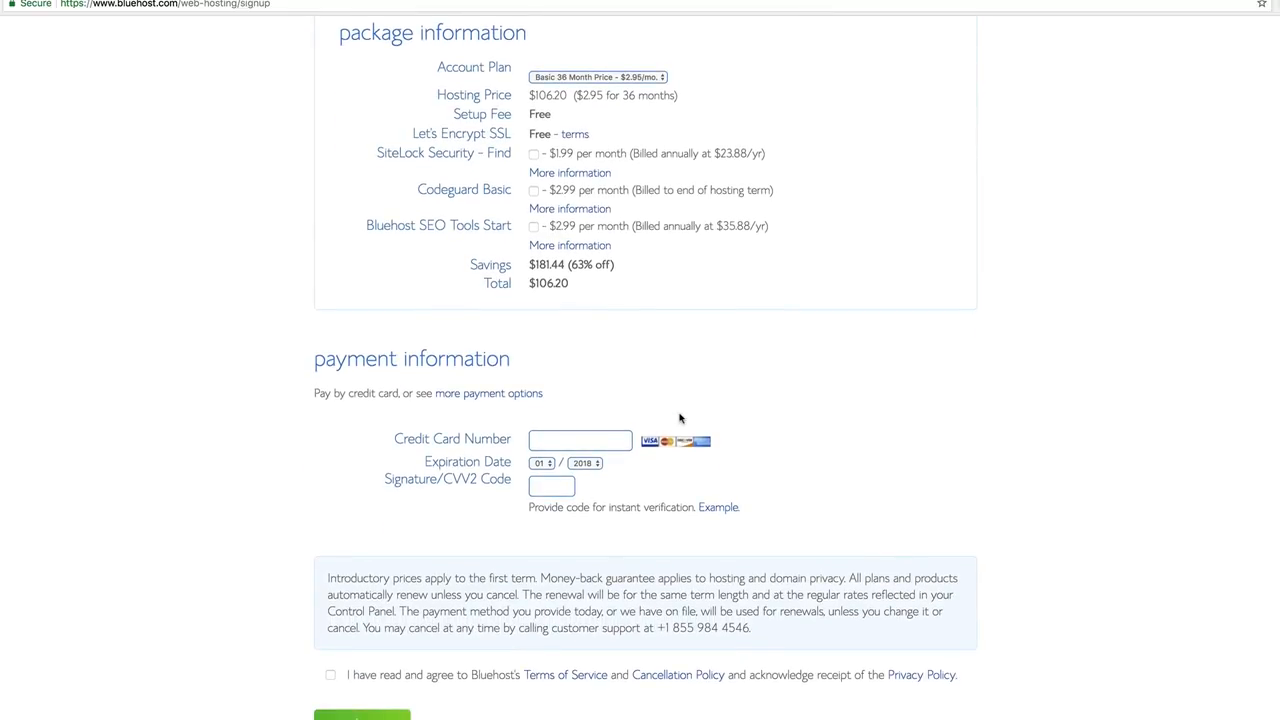
pyautogui.moveTo(657, 396)
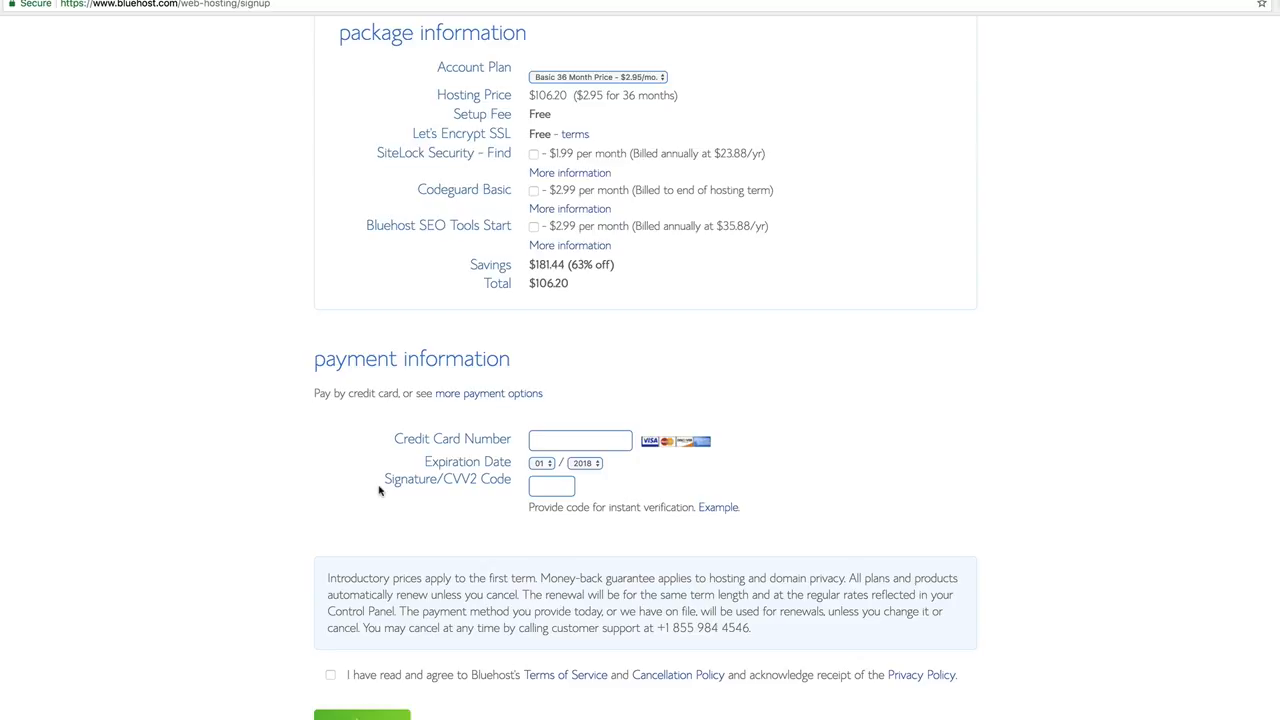
pyautogui.moveTo(372, 712)
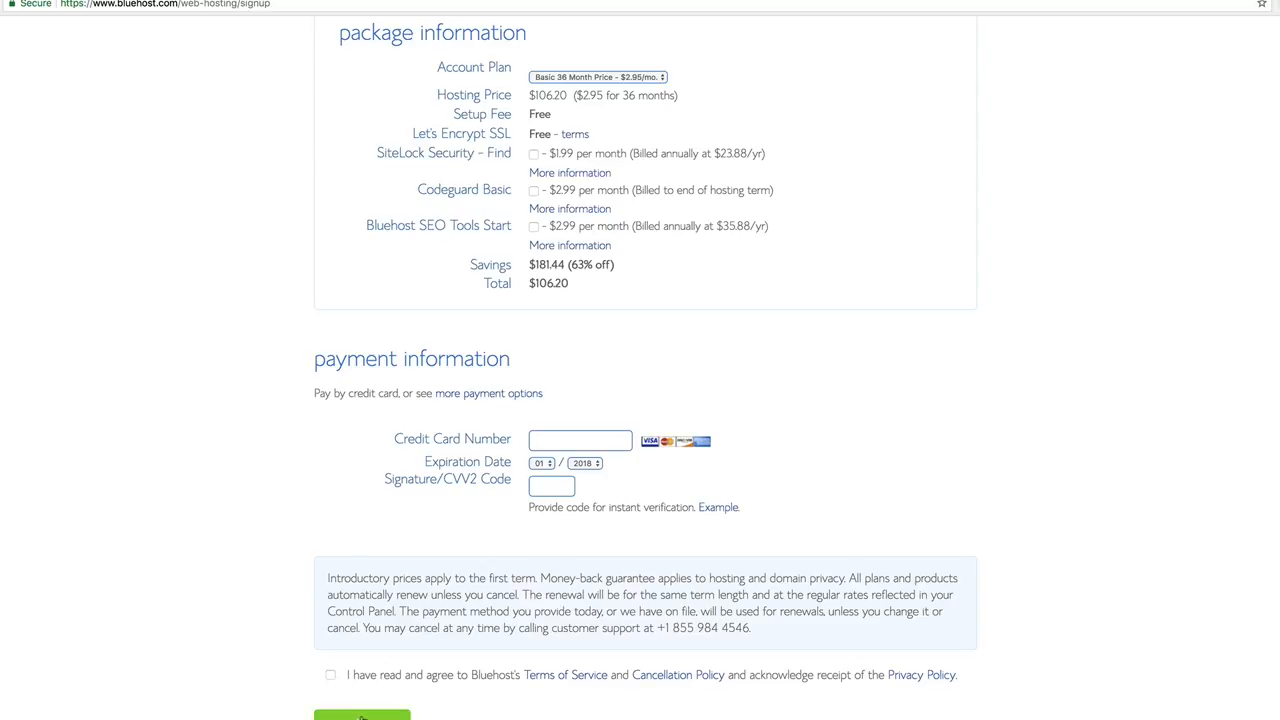
# Submit the $106.20 order to reach the account control panel home.
pyautogui.click(362, 714)
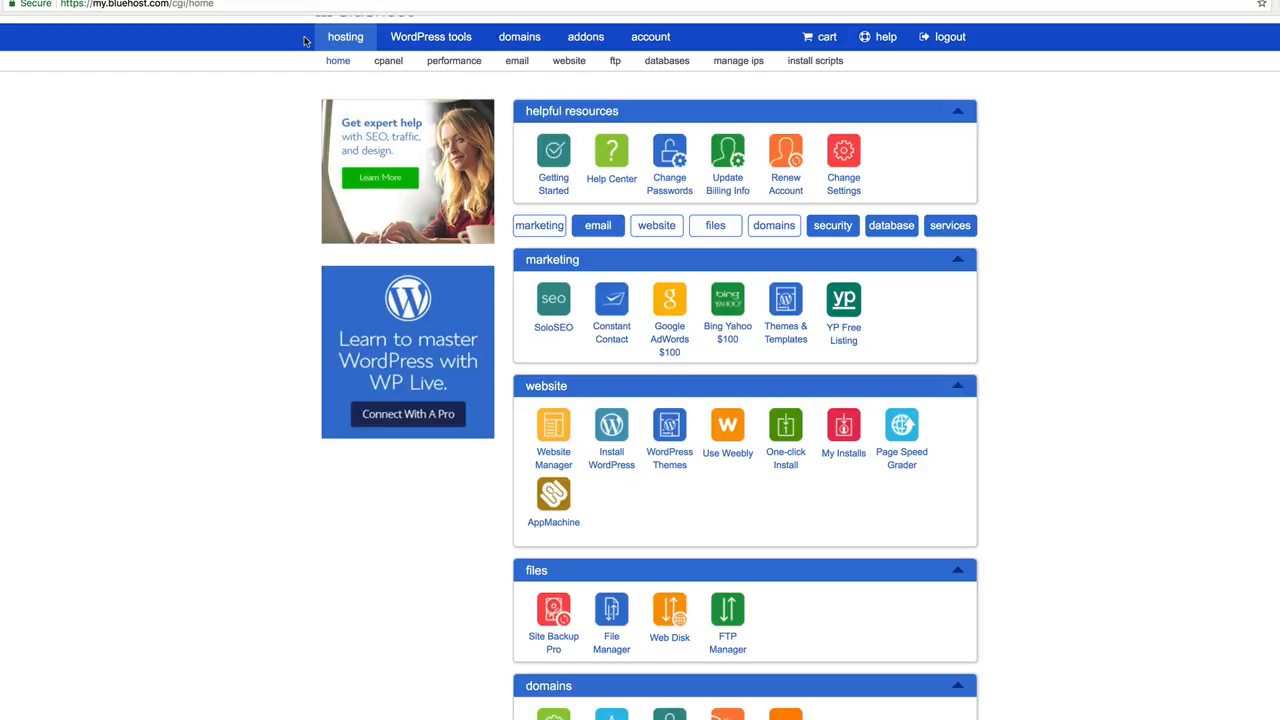
pyautogui.moveTo(302, 40)
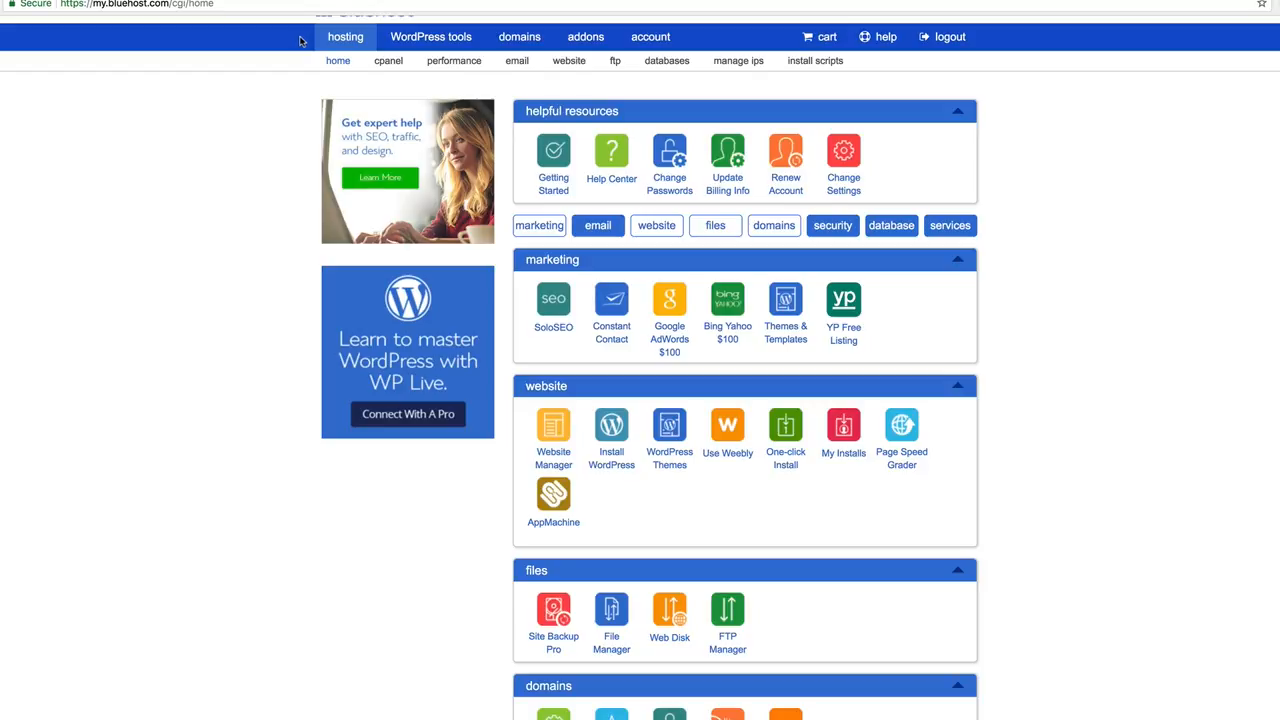
pyautogui.moveTo(568, 60)
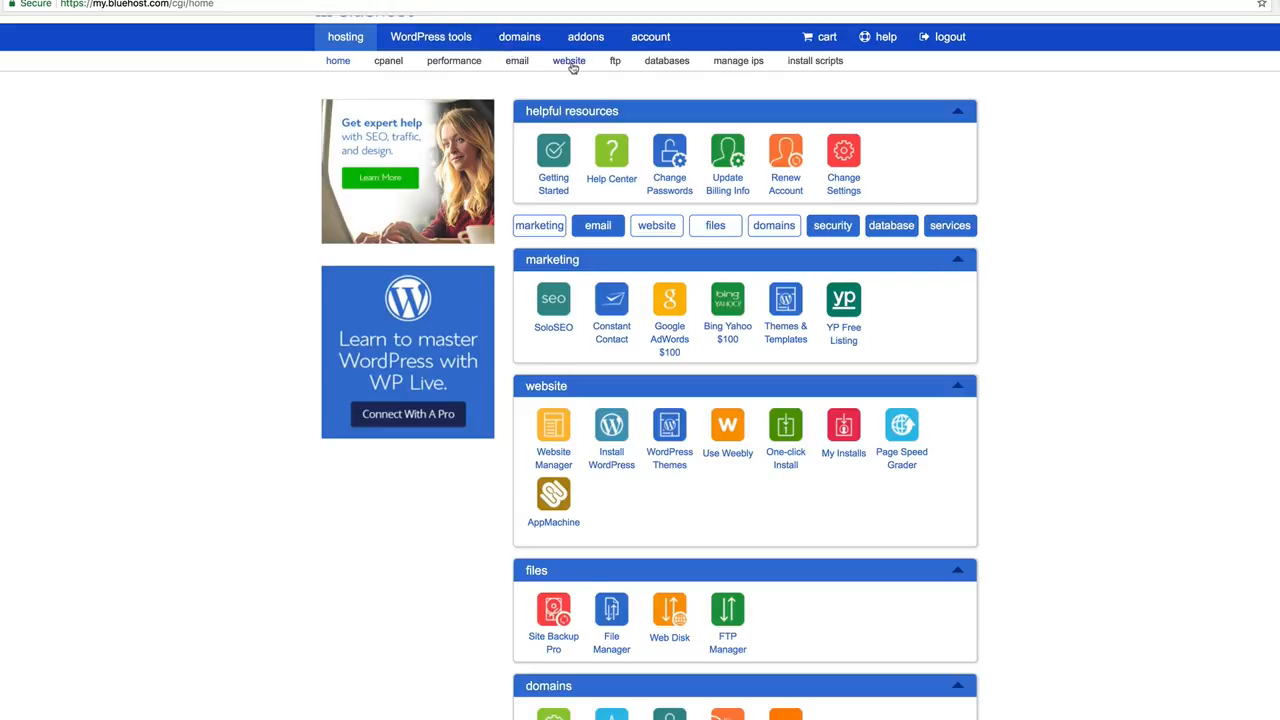
pyautogui.moveTo(598, 77)
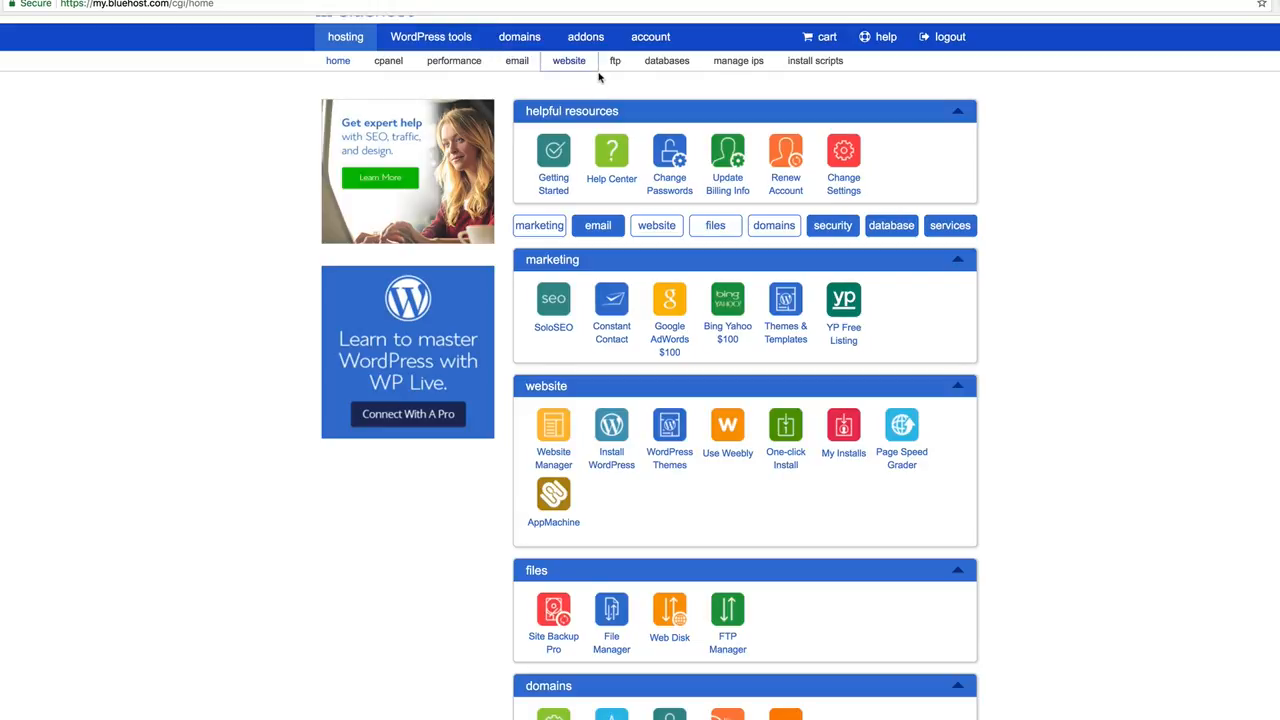
# Launch the WordPress installer from the website tab, reaching the select-domain step.
pyautogui.click(568, 60)
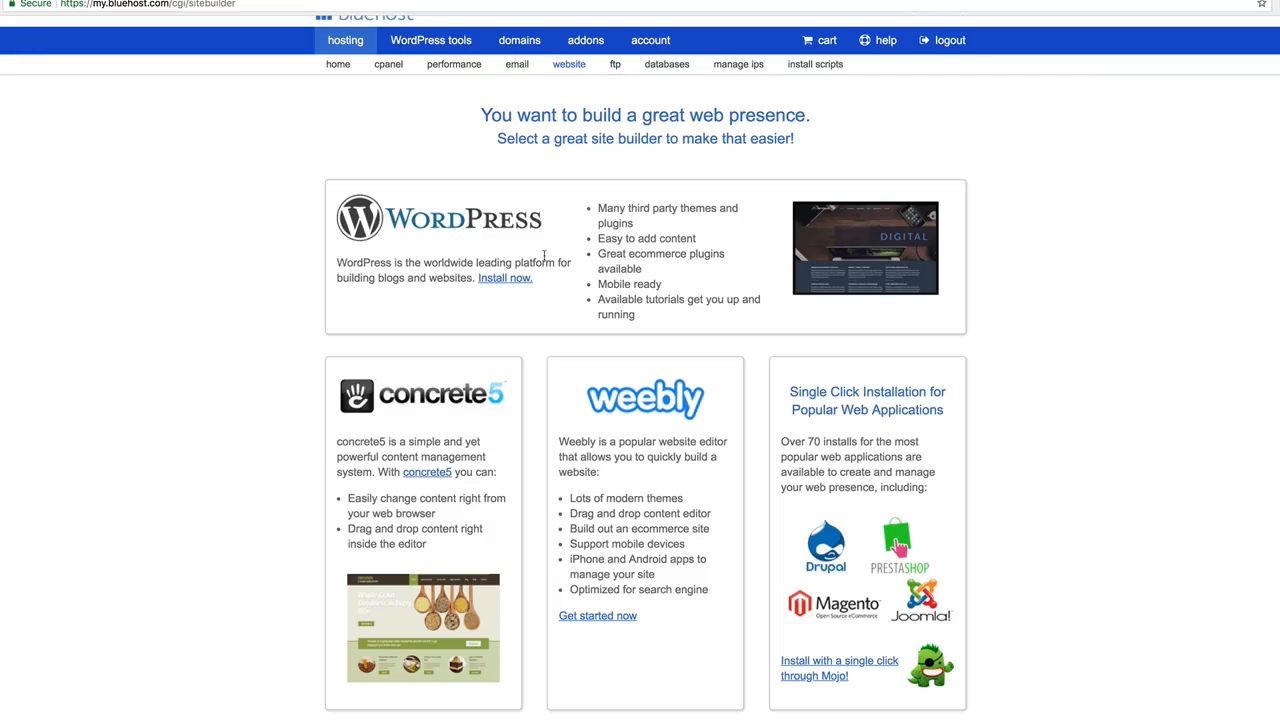
pyautogui.moveTo(508, 288)
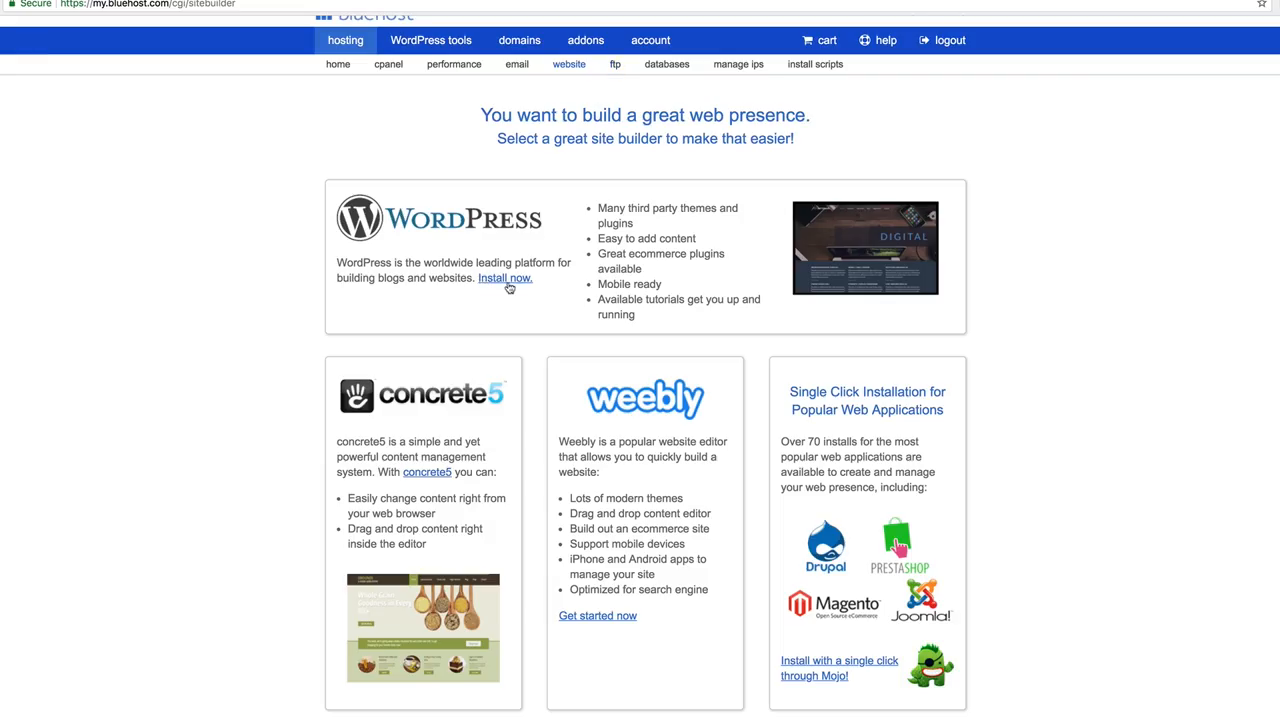
pyautogui.click(504, 278)
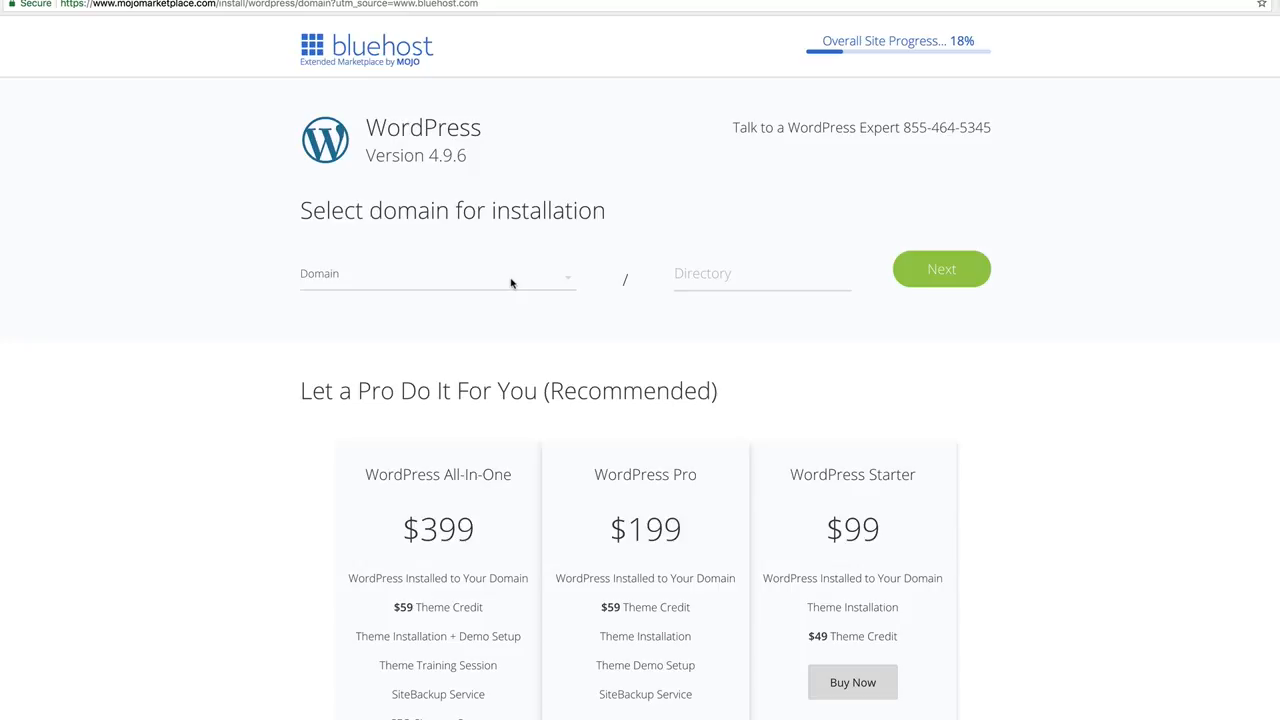
pyautogui.moveTo(817, 135)
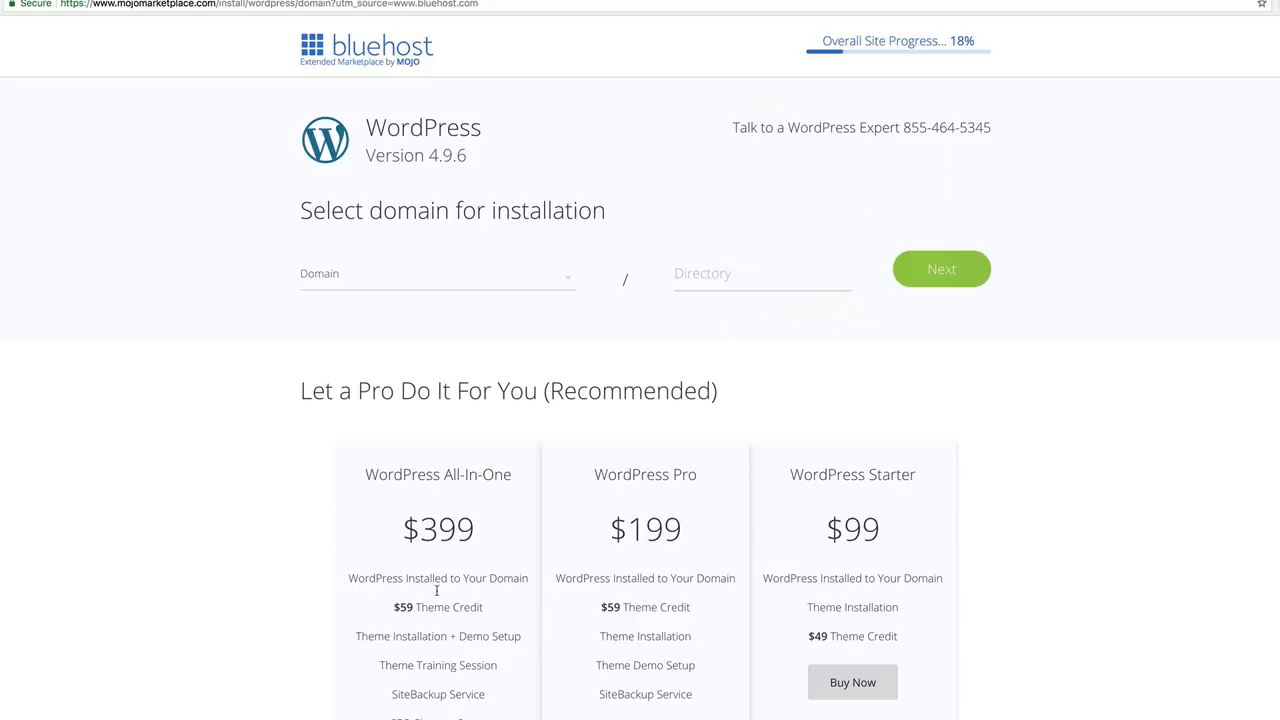
pyautogui.moveTo(771, 533)
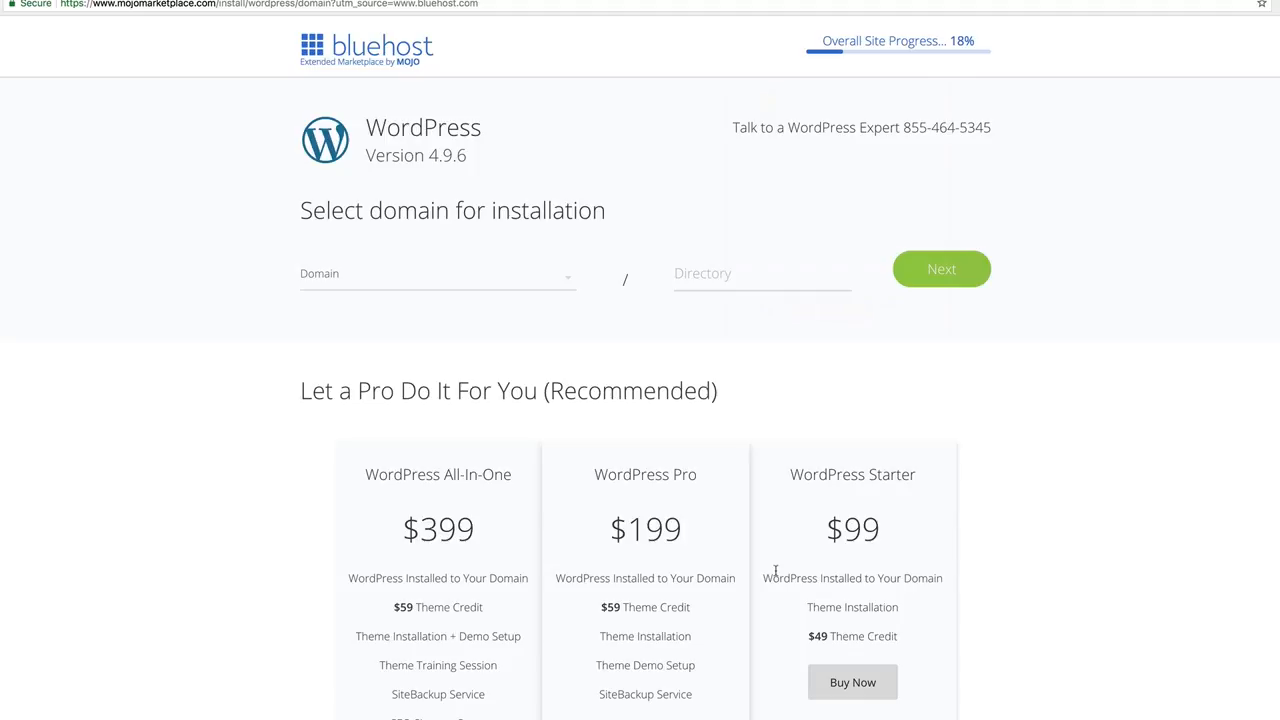
pyautogui.moveTo(770, 570)
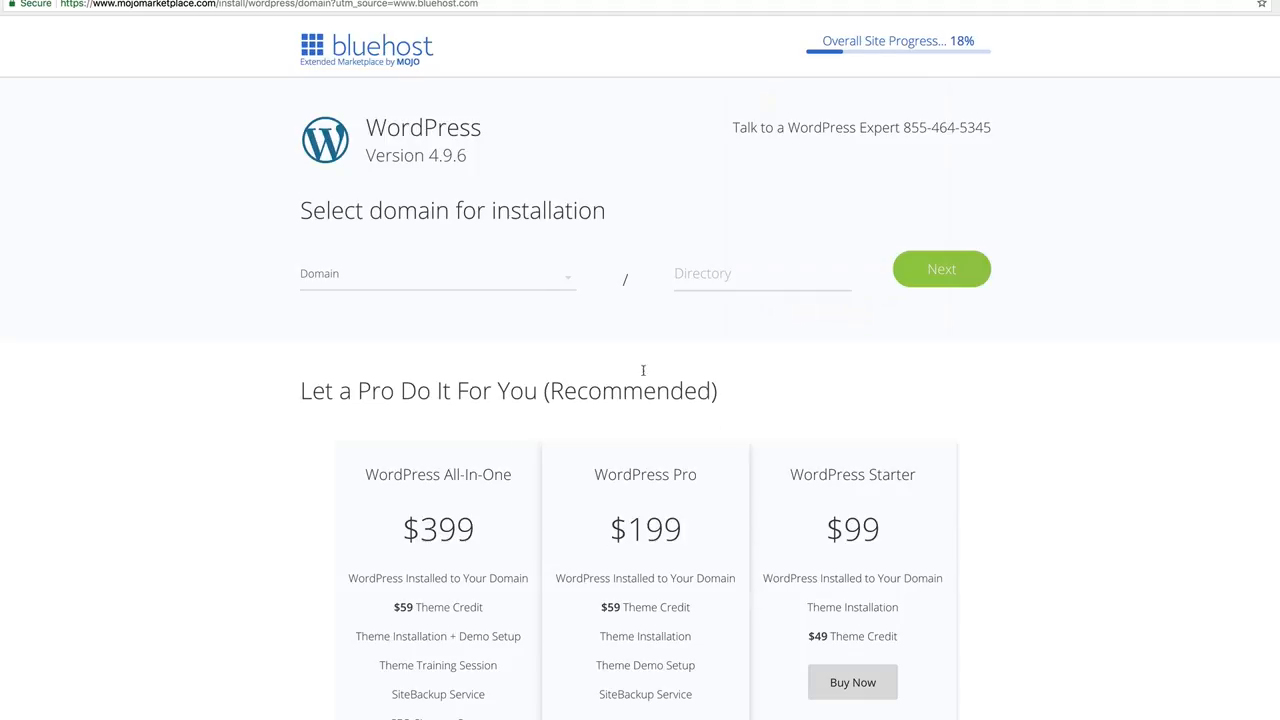
pyautogui.moveTo(421, 279)
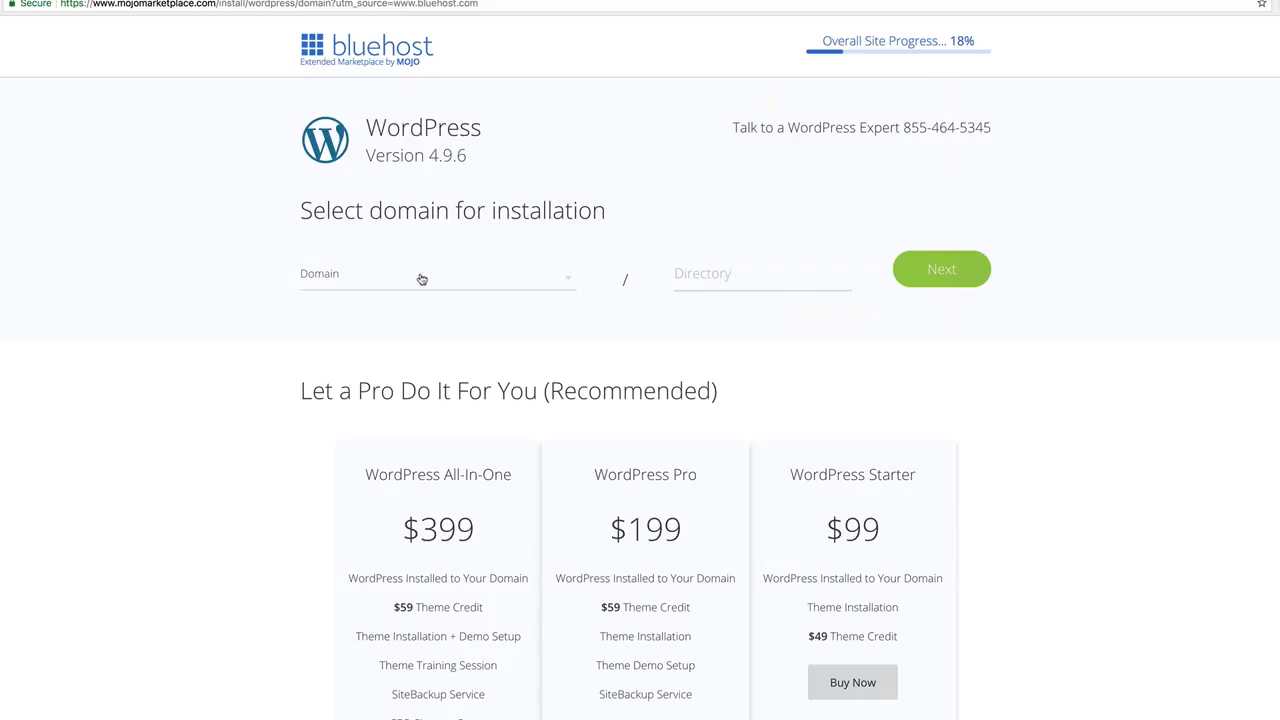
pyautogui.moveTo(572, 282)
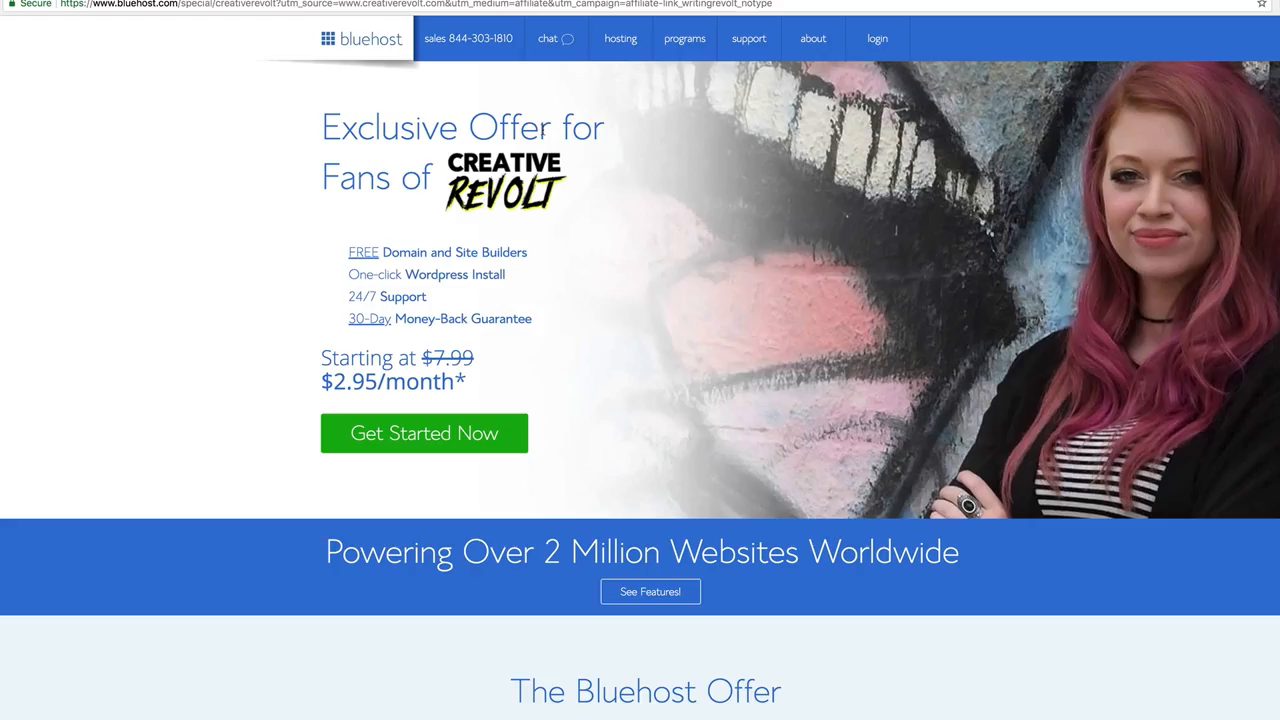
pyautogui.moveTo(556, 38)
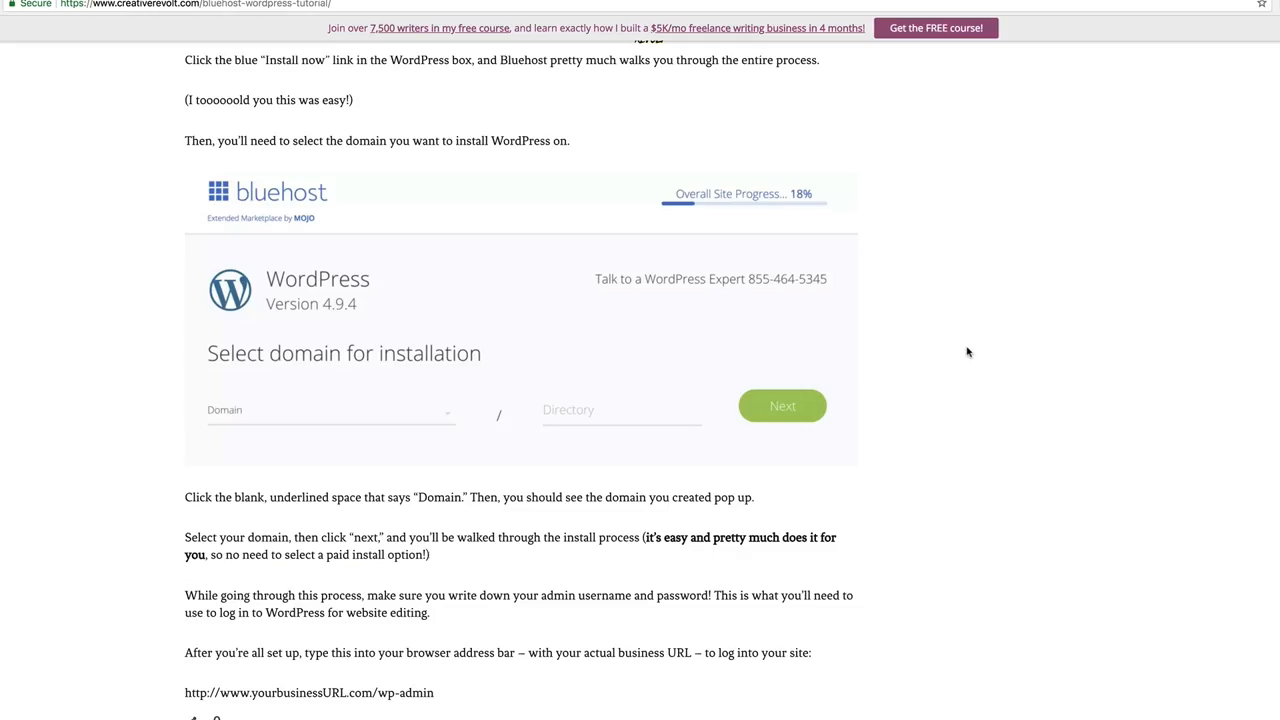
pyautogui.moveTo(960, 351)
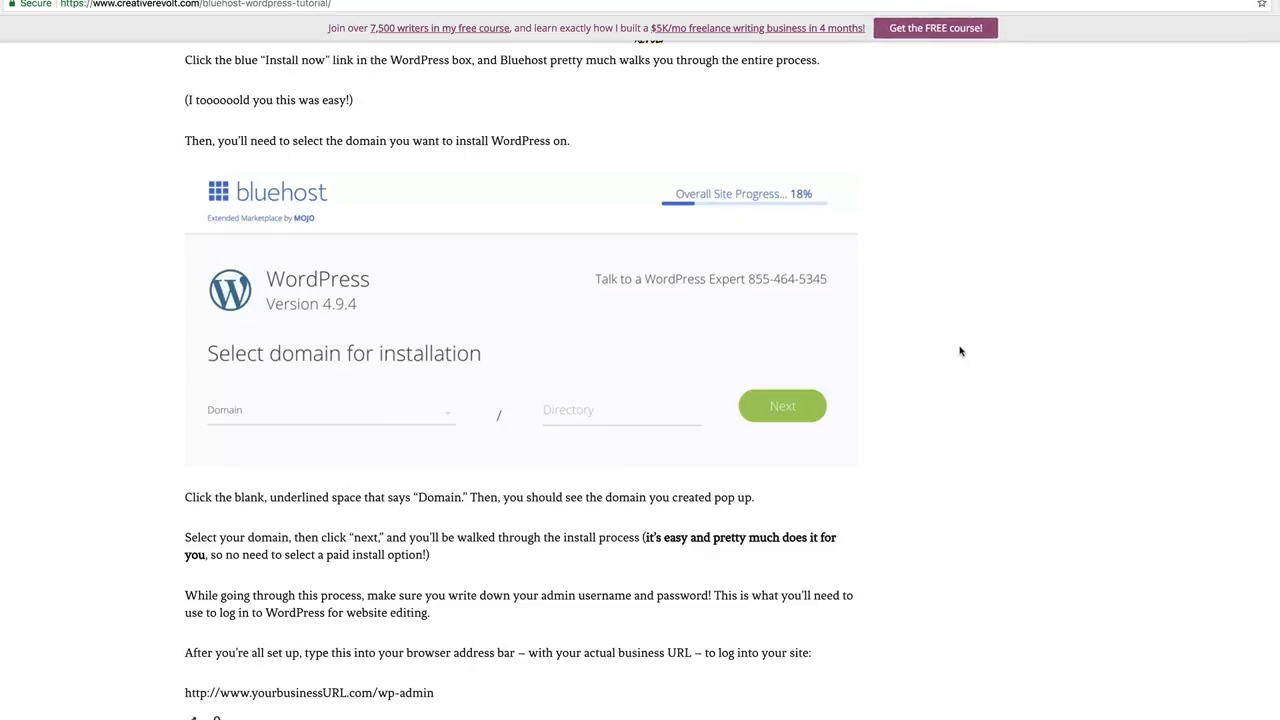
# Highlight the free-install note, the yourbusinessURL placeholder and the veganfood4life wp-admin address.
pyautogui.scroll(-3)
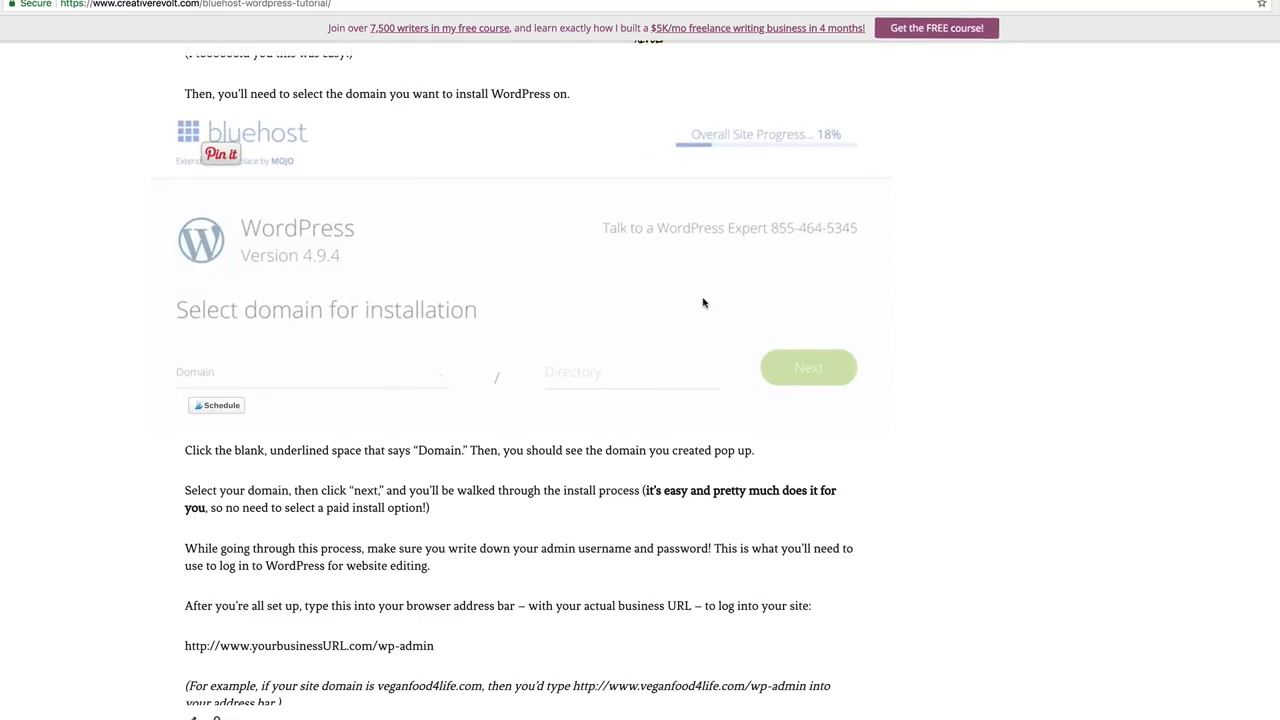
pyautogui.moveTo(549, 363)
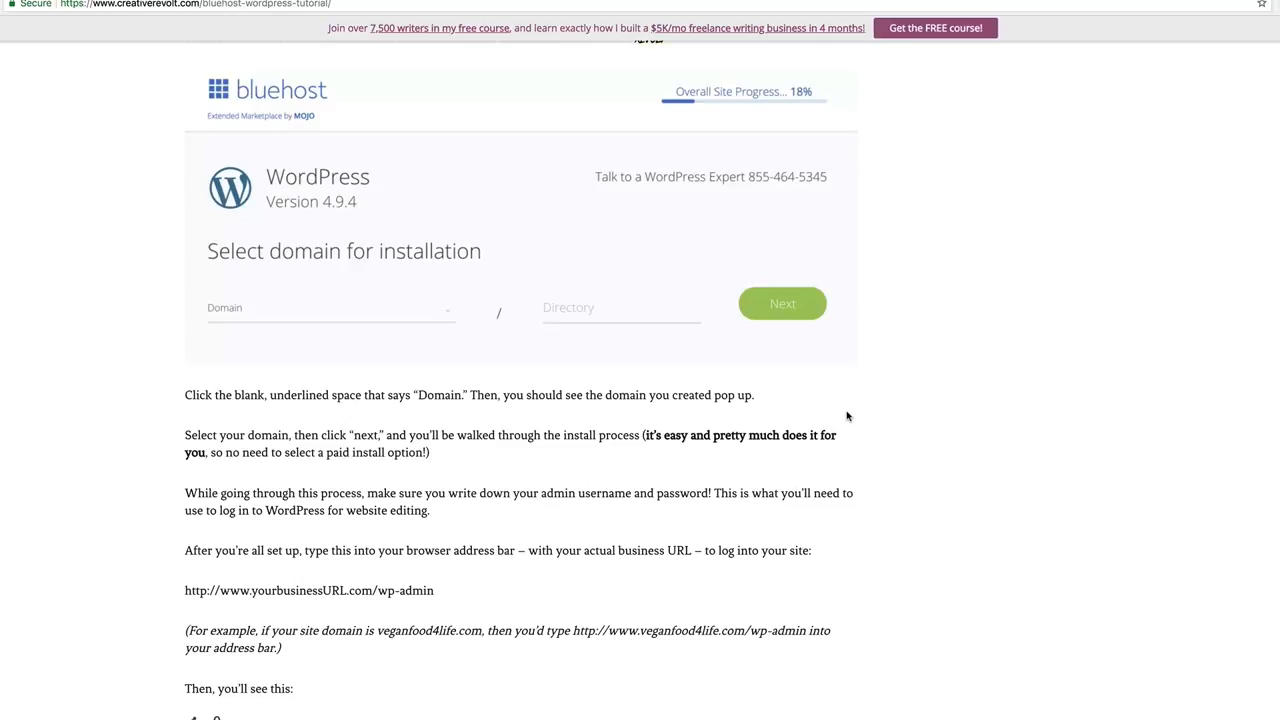
pyautogui.moveTo(297, 485)
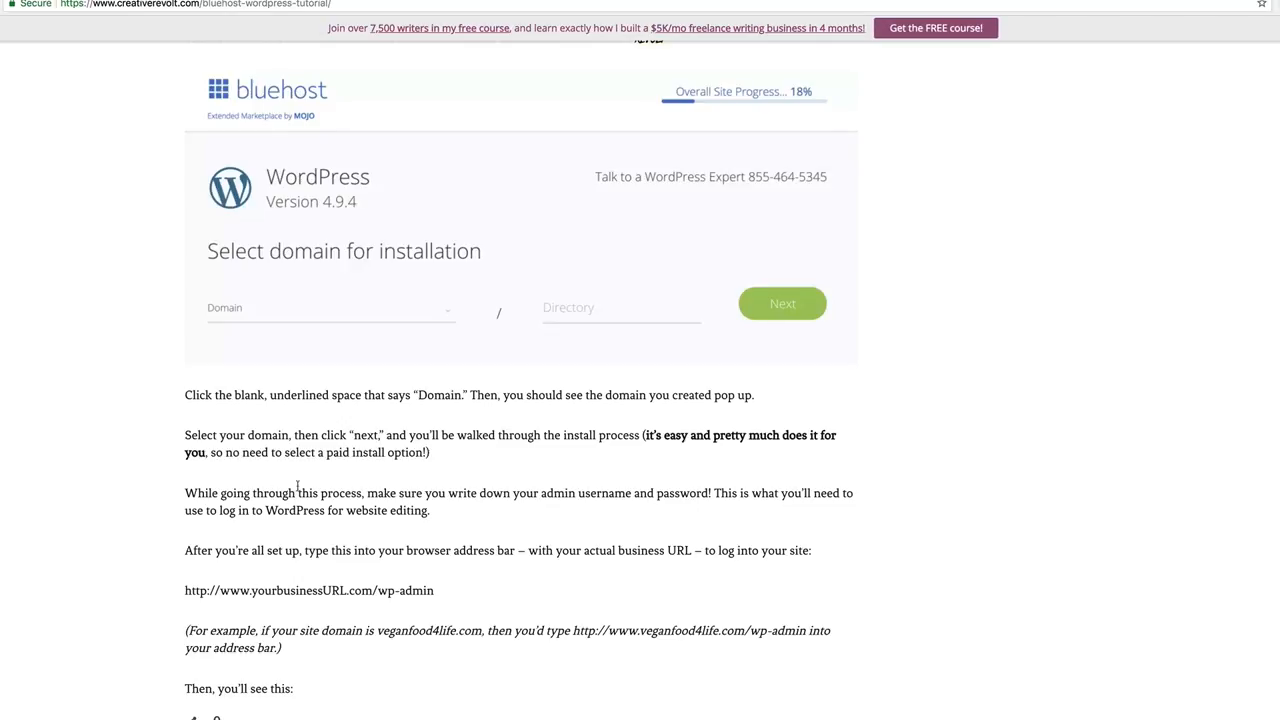
pyautogui.moveTo(431, 435); pyautogui.dragTo(817, 435)
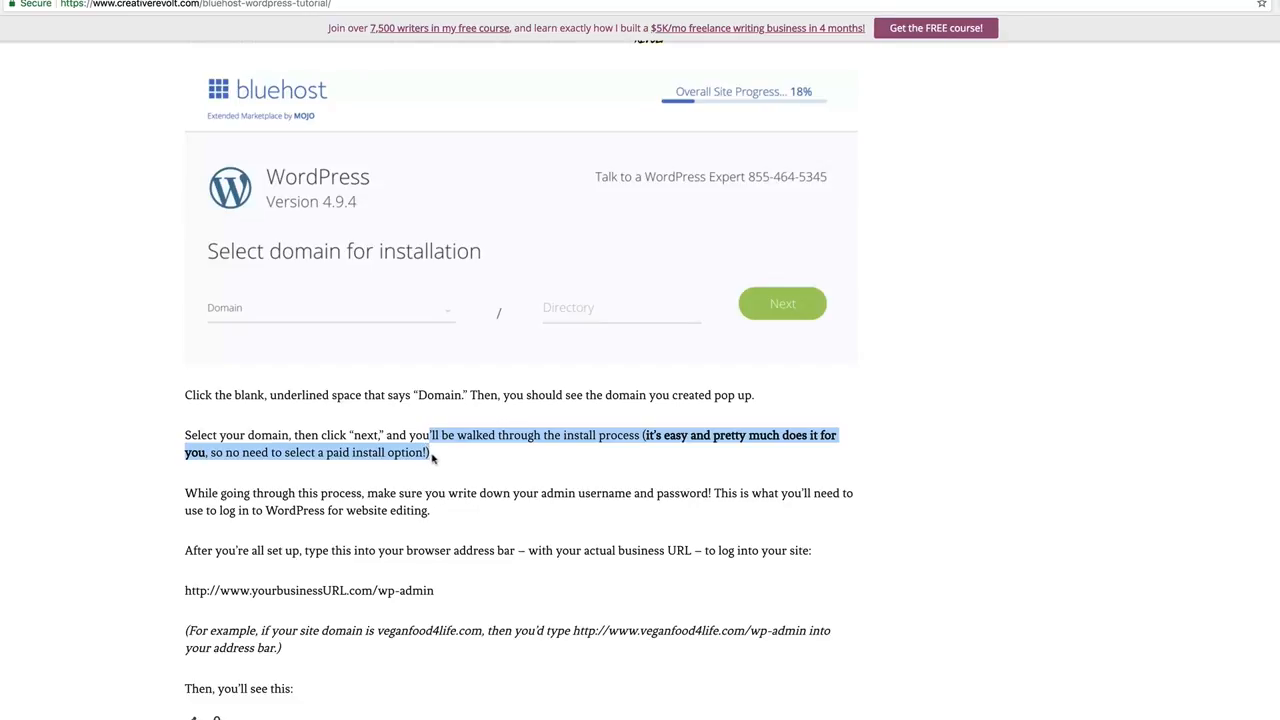
pyautogui.moveTo(541, 496)
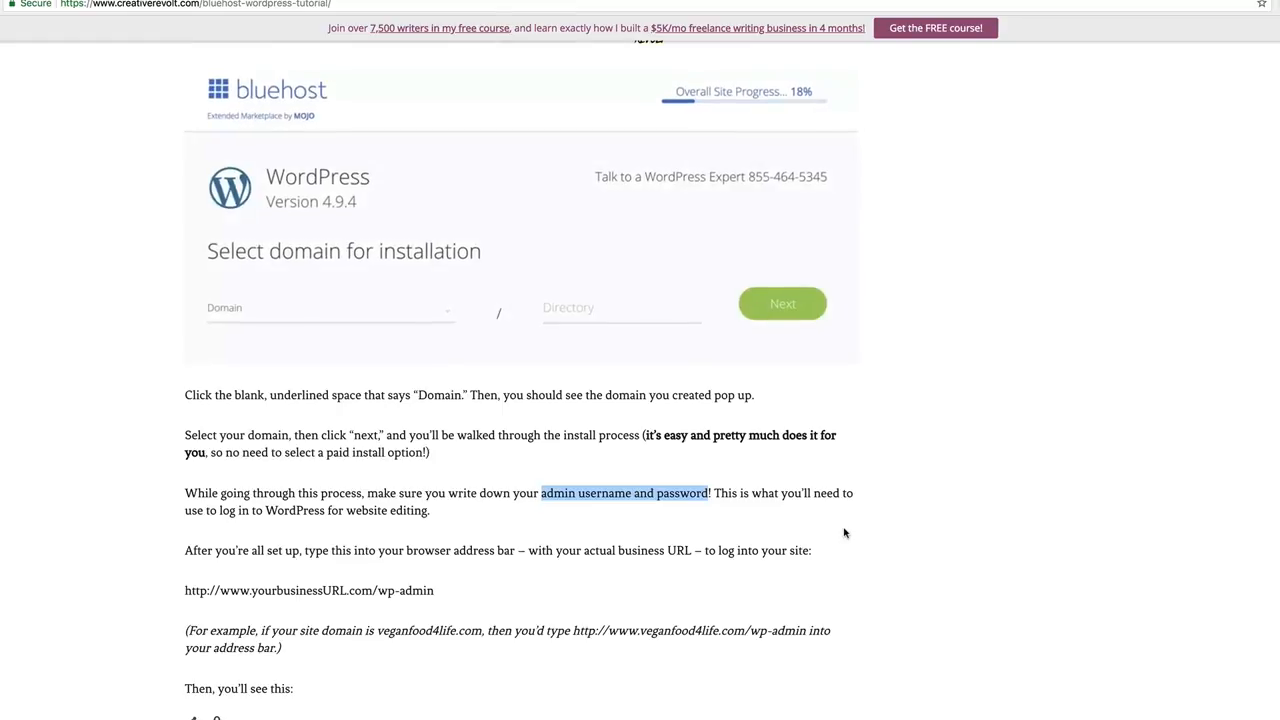
pyautogui.moveTo(848, 533)
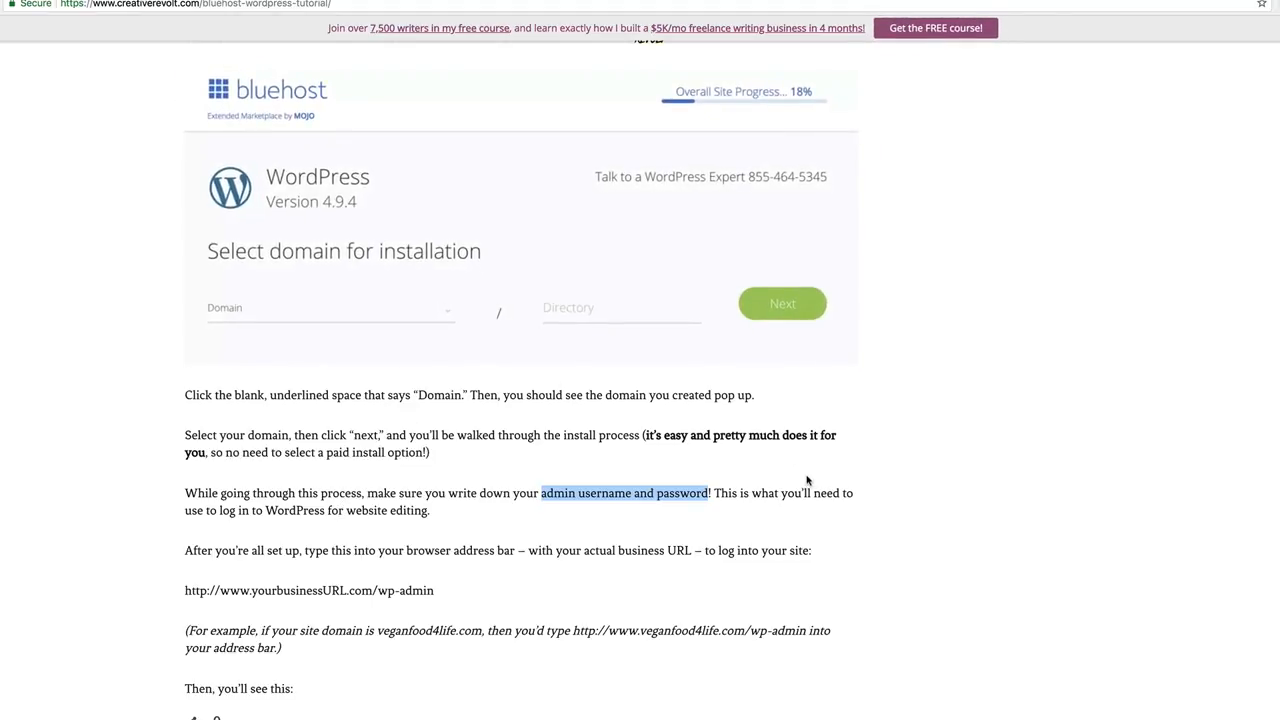
pyautogui.scroll(-3)
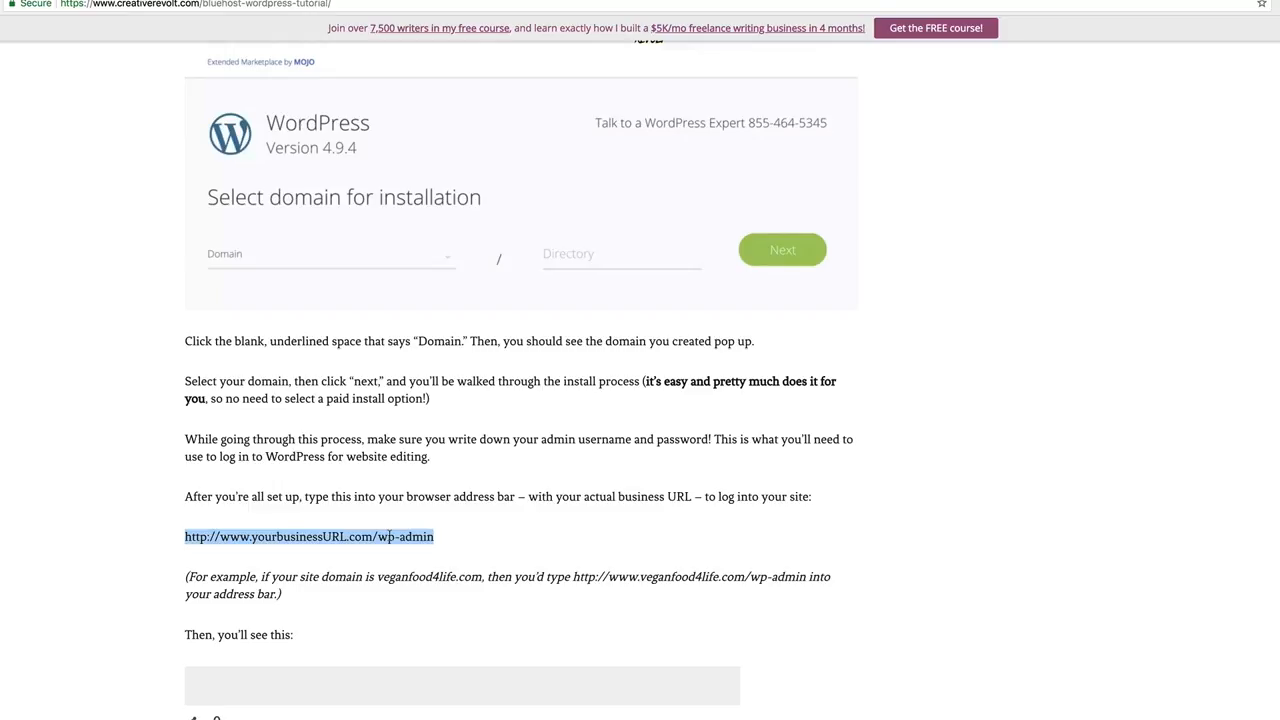
pyautogui.doubleClick(272, 536)
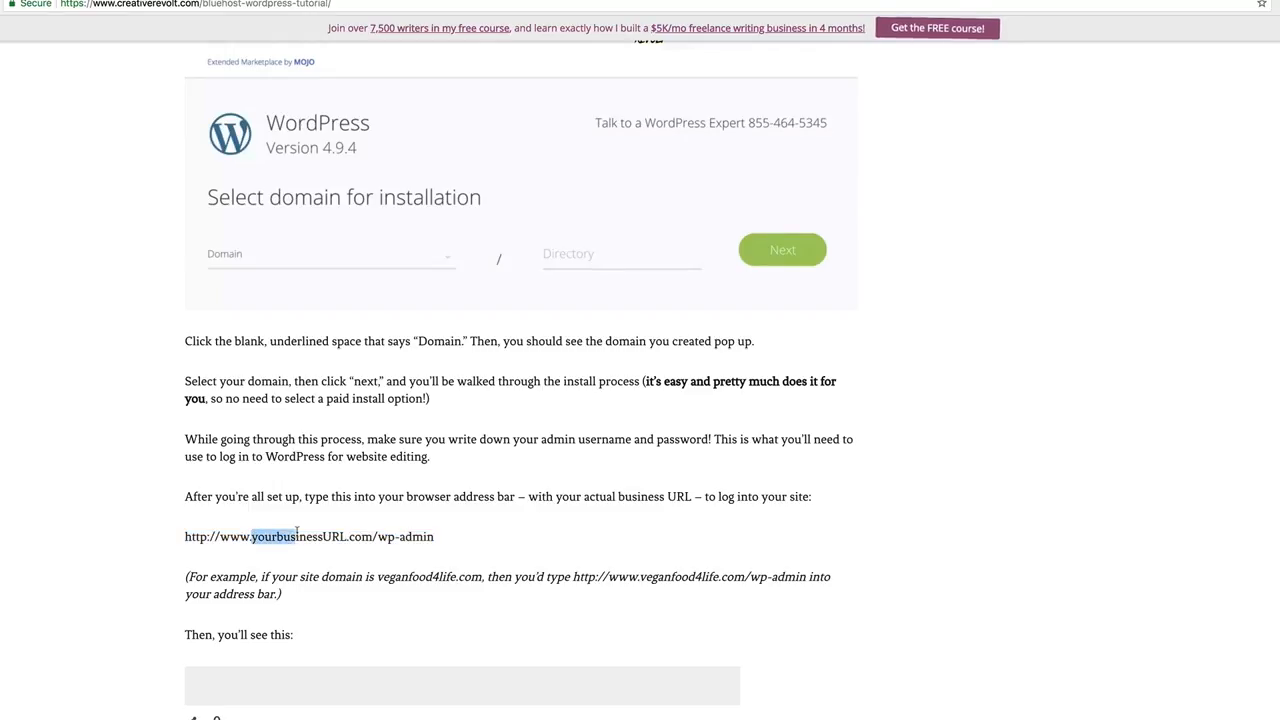
pyautogui.moveTo(253, 536); pyautogui.dragTo(347, 536)
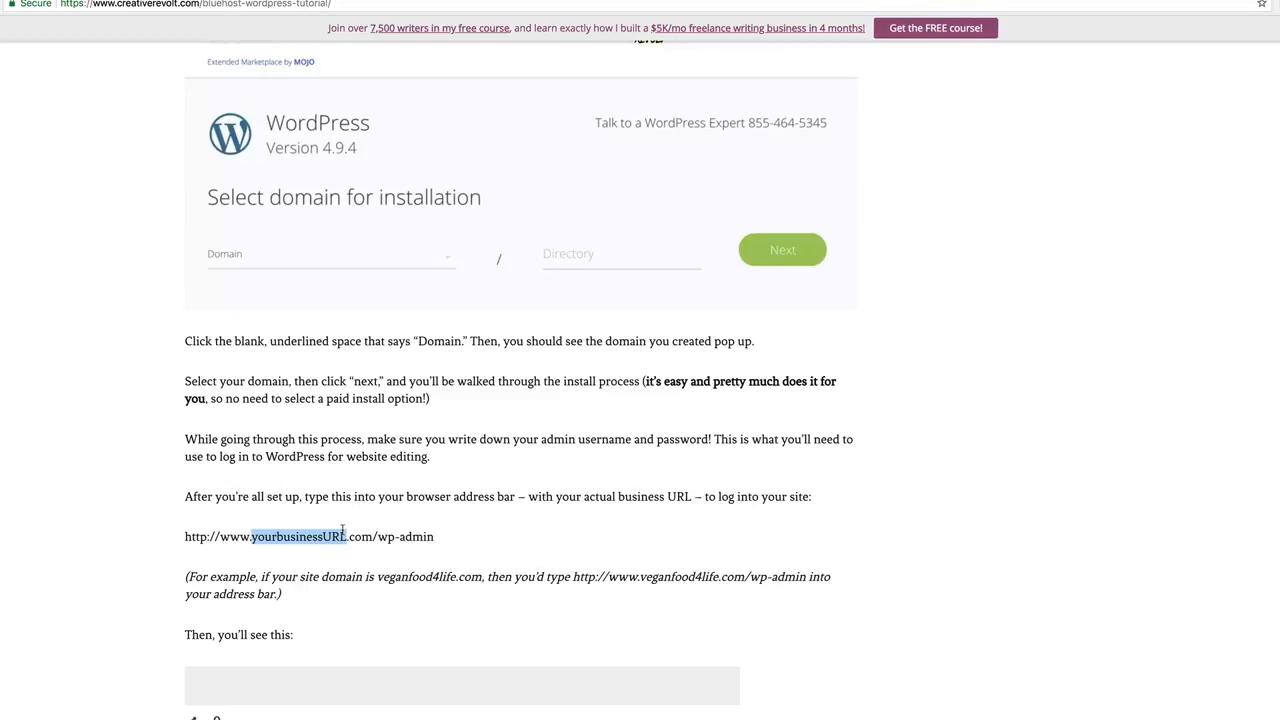
pyautogui.moveTo(347, 529)
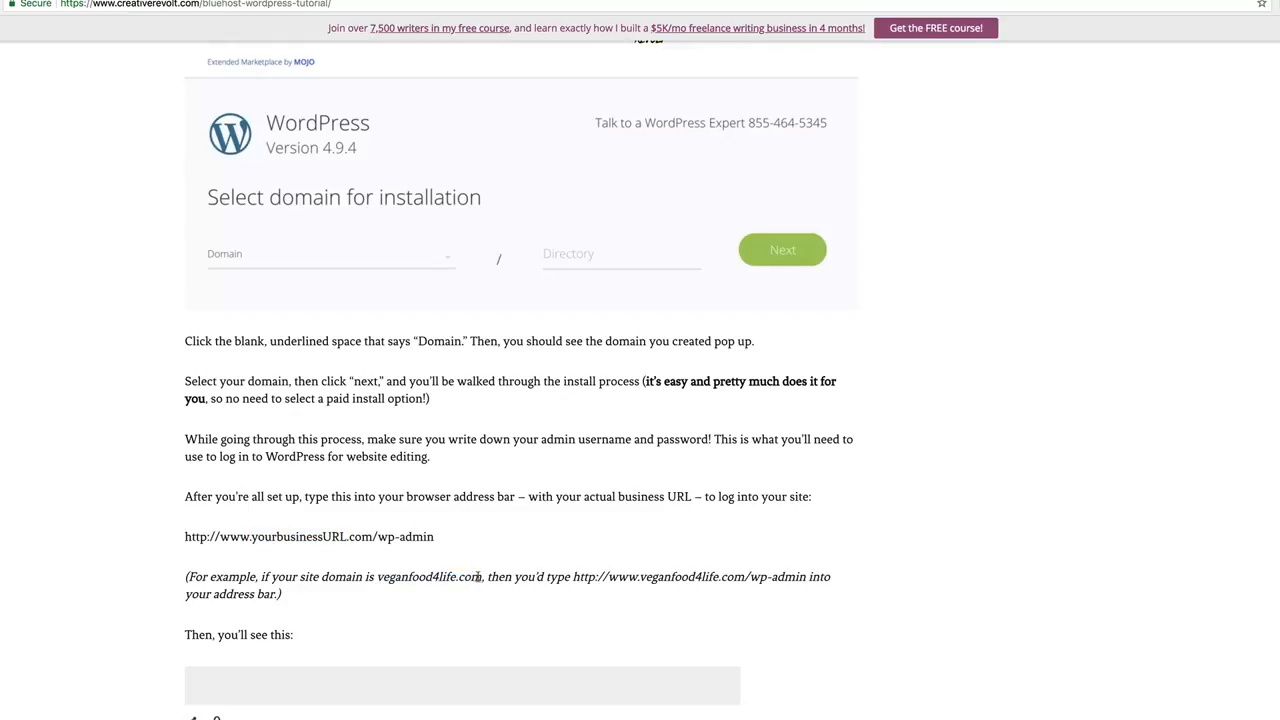
pyautogui.moveTo(573, 577); pyautogui.dragTo(743, 577)
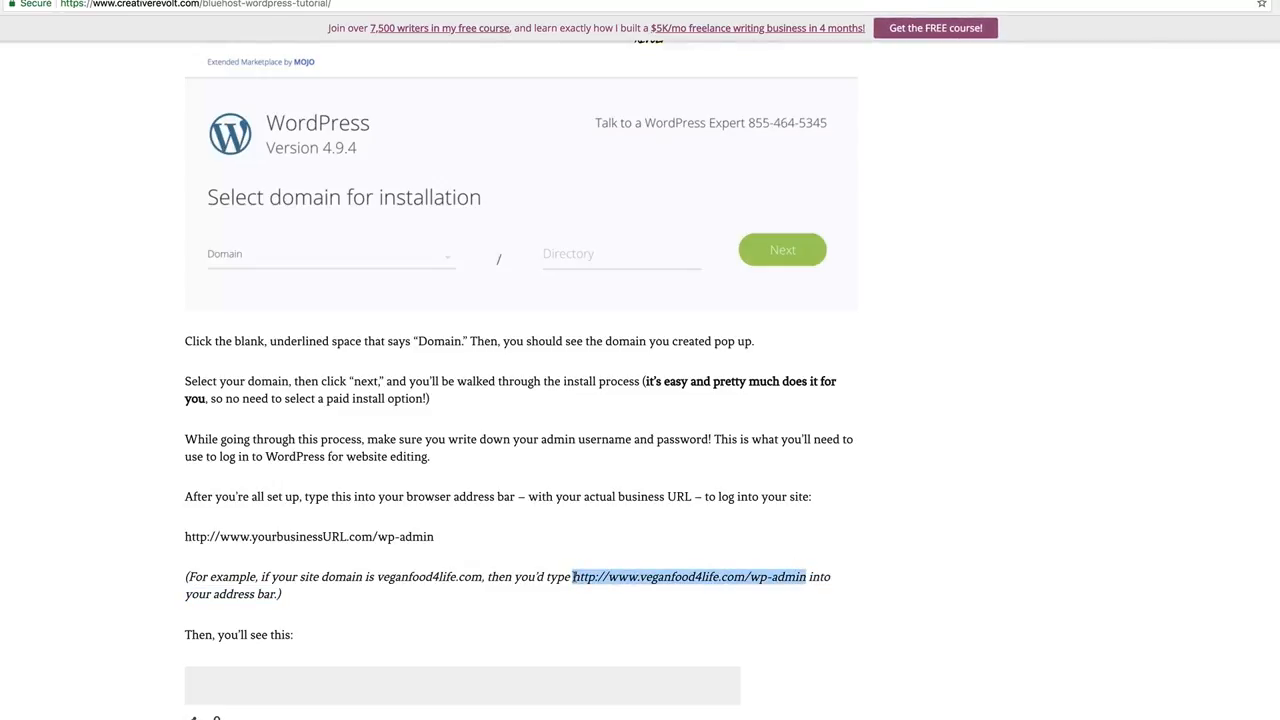
pyautogui.scroll(-3)
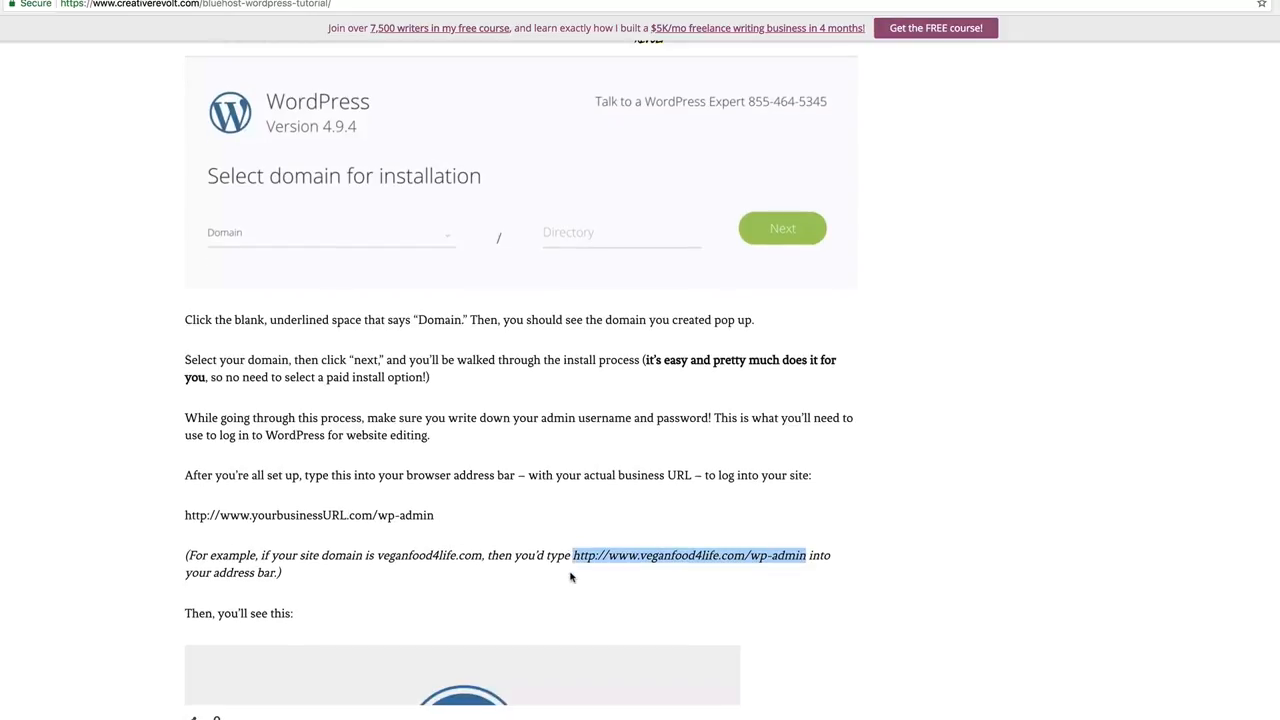
# Scroll past the WordPress login screenshot to the closing notes on themes.
pyautogui.scroll(-3)
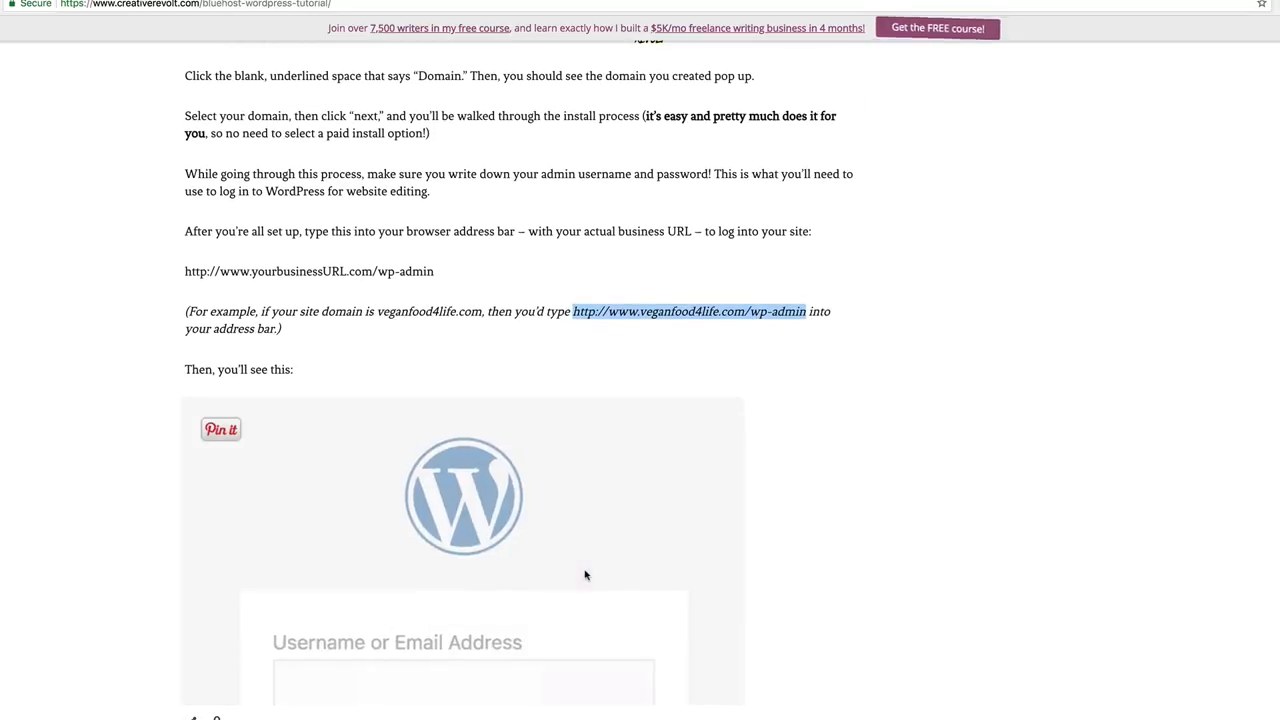
pyautogui.scroll(-3)
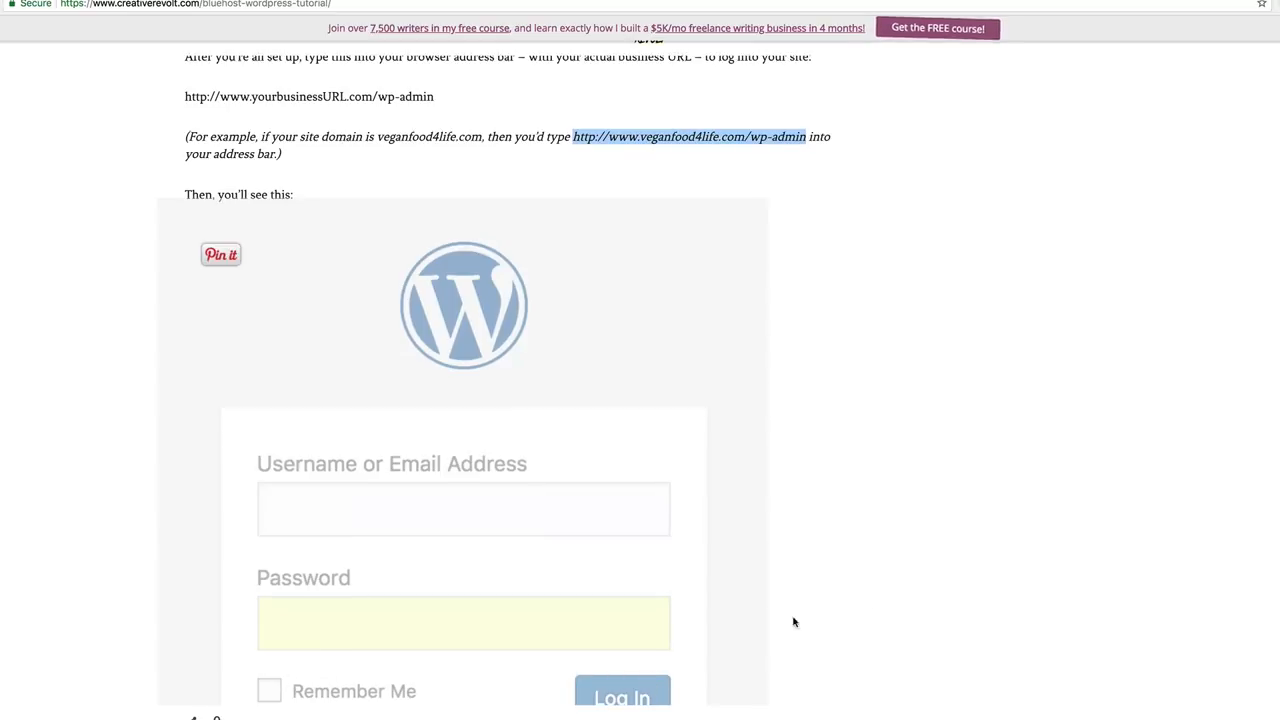
pyautogui.scroll(-3)
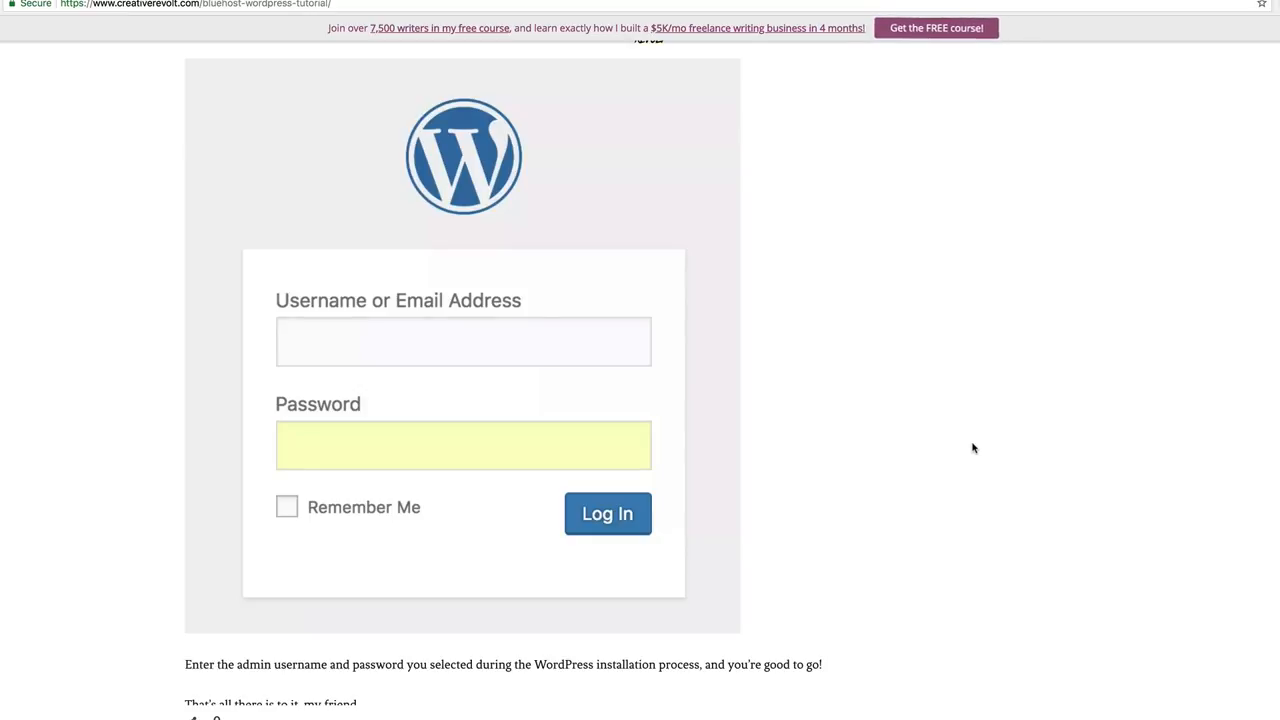
pyautogui.moveTo(969, 449)
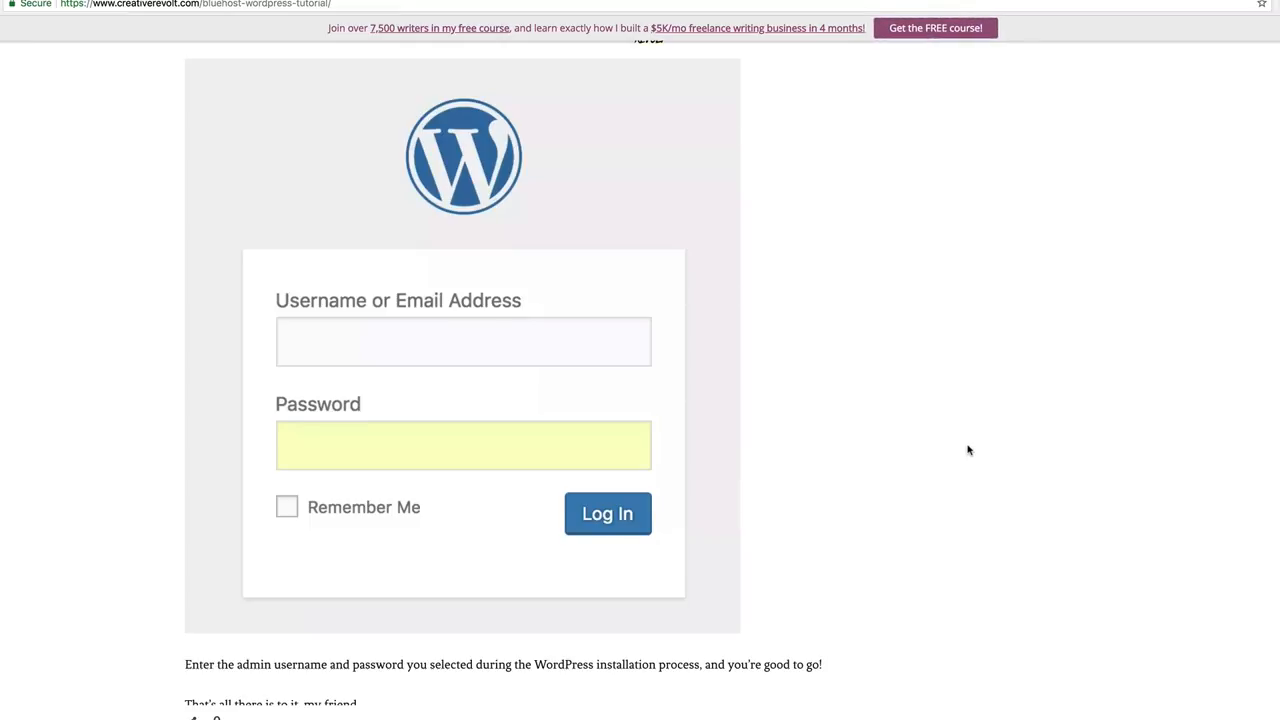
pyautogui.scroll(-3)
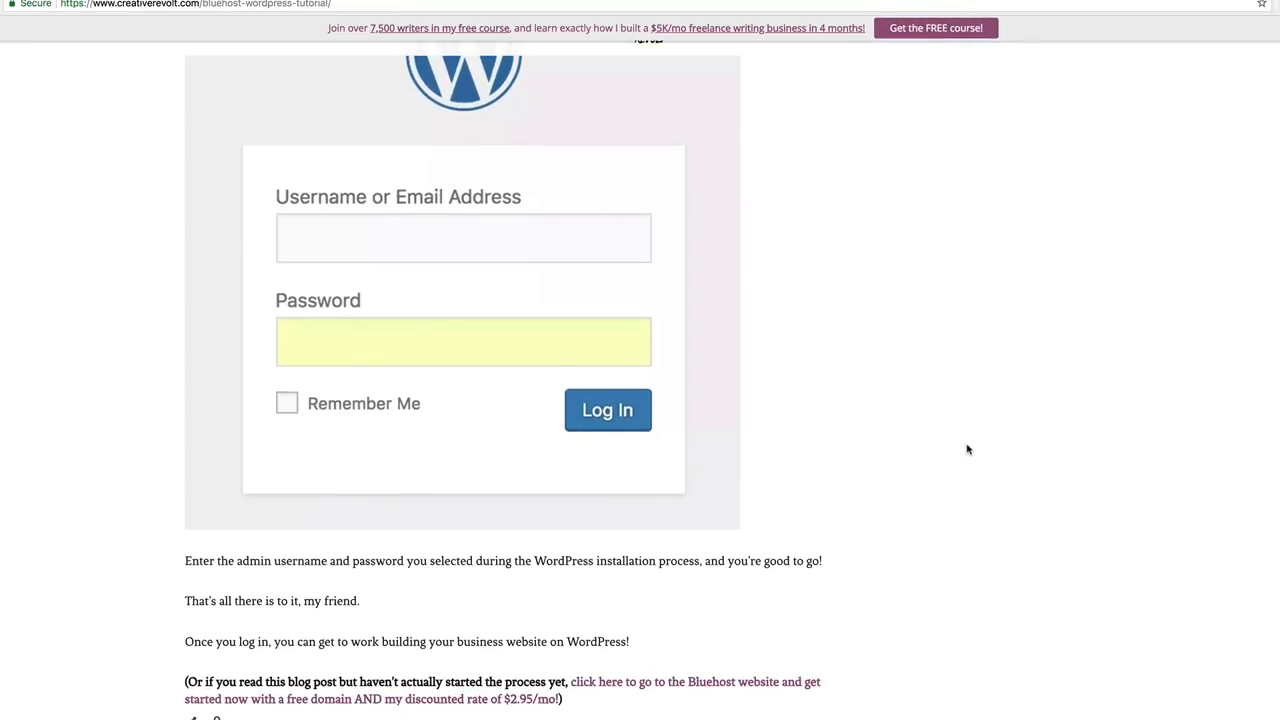
pyautogui.scroll(-3)
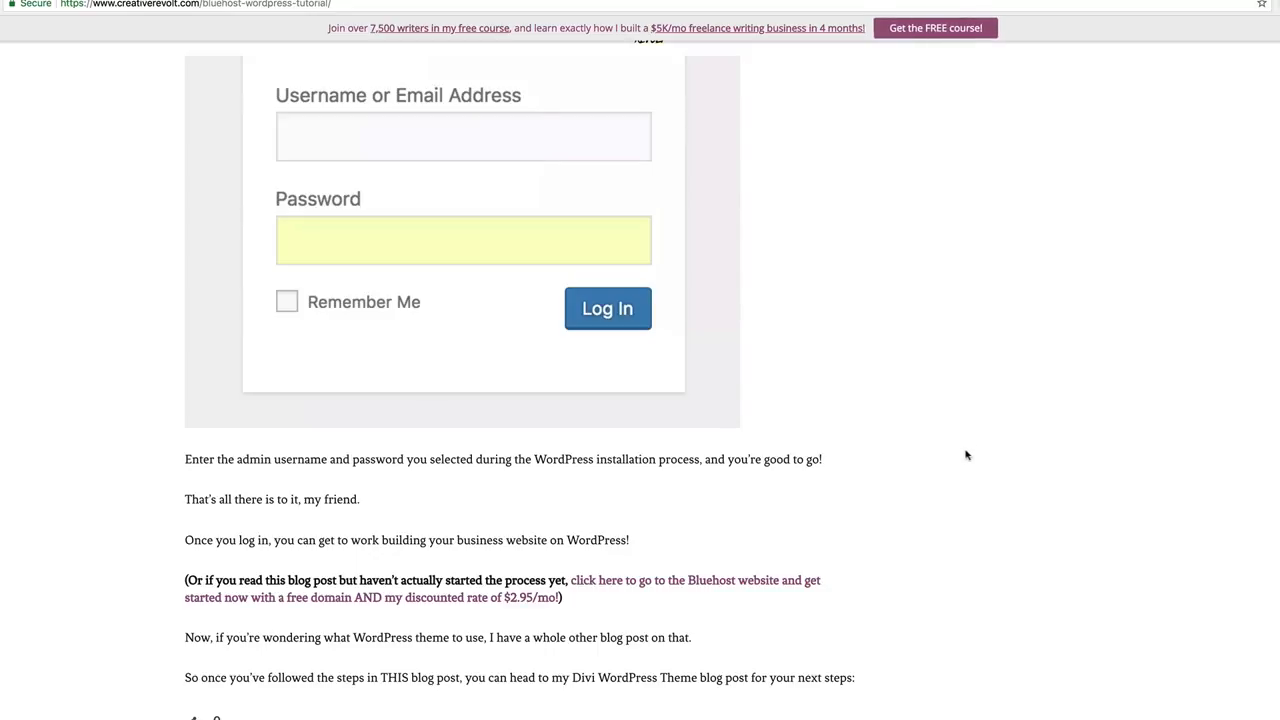
pyautogui.moveTo(956, 441)
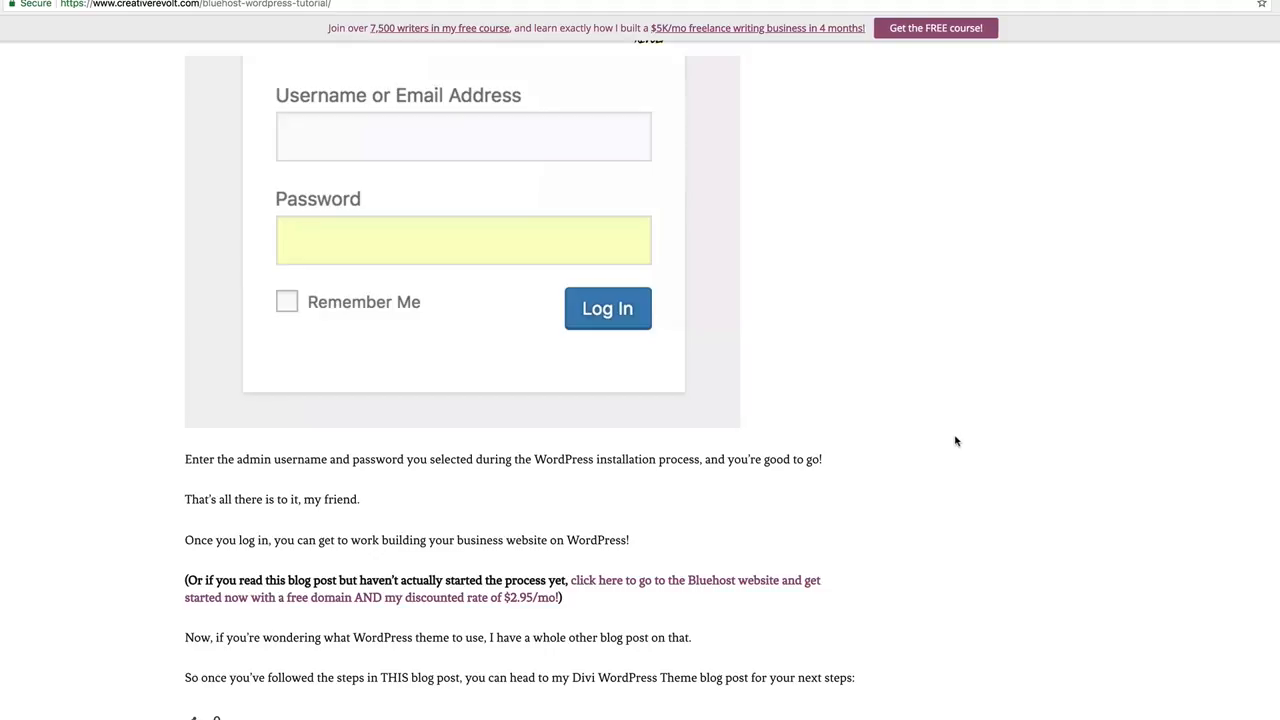
# Reveal the Divi WordPress Theme link and the 'Happy site building!' sign-off.
pyautogui.scroll(-3)
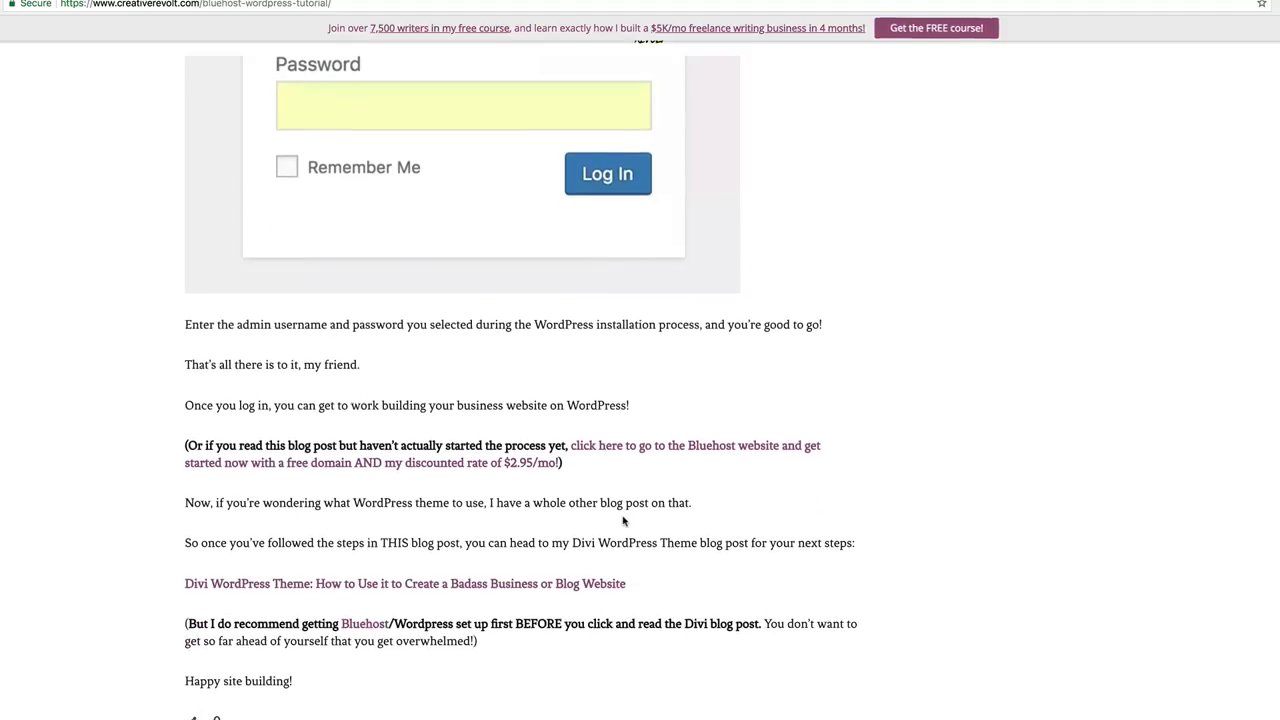
pyautogui.moveTo(662, 518)
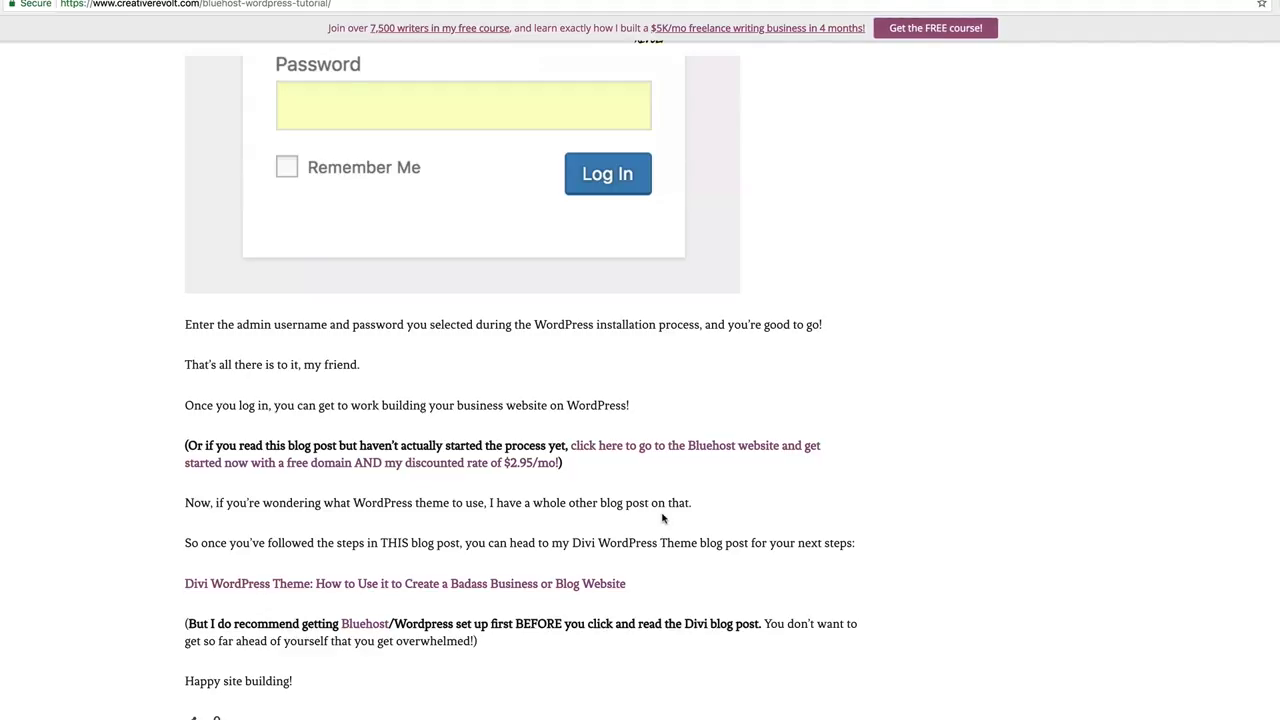
pyautogui.moveTo(678, 500)
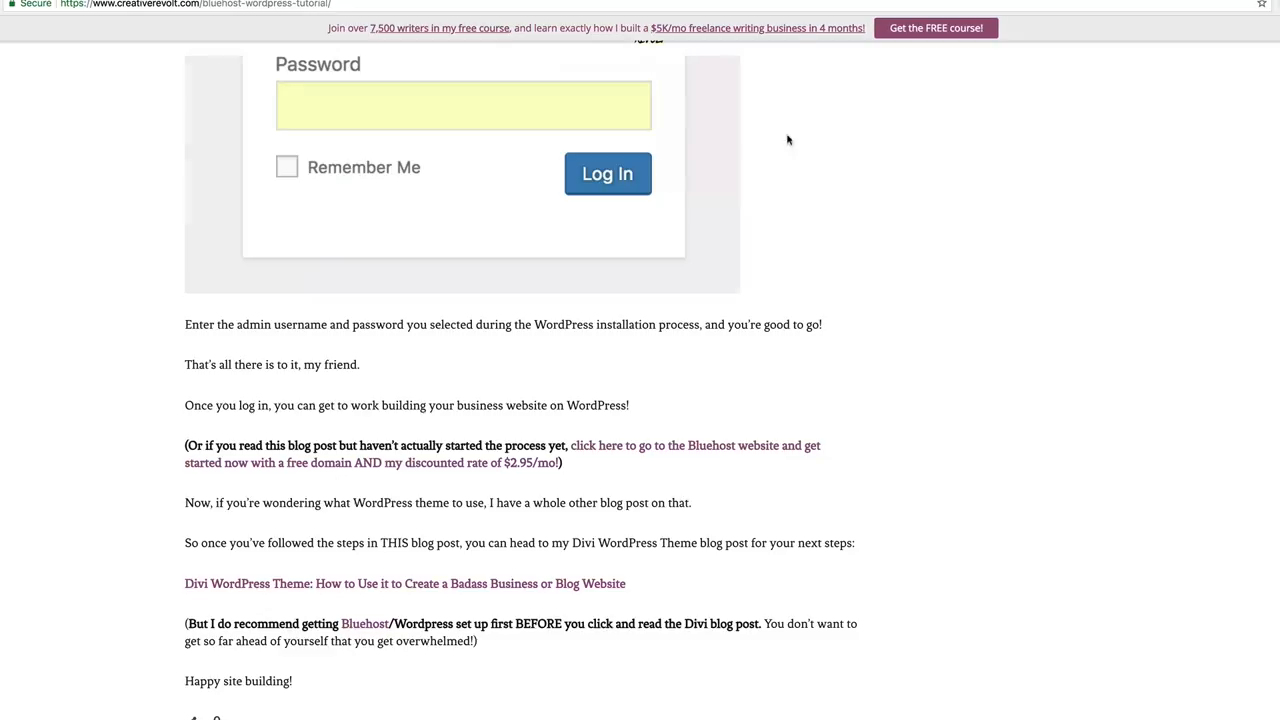
# Open the 'Divi WordPress Theme: How to Use it' post and begin skimming its setup.
pyautogui.click(404, 583)
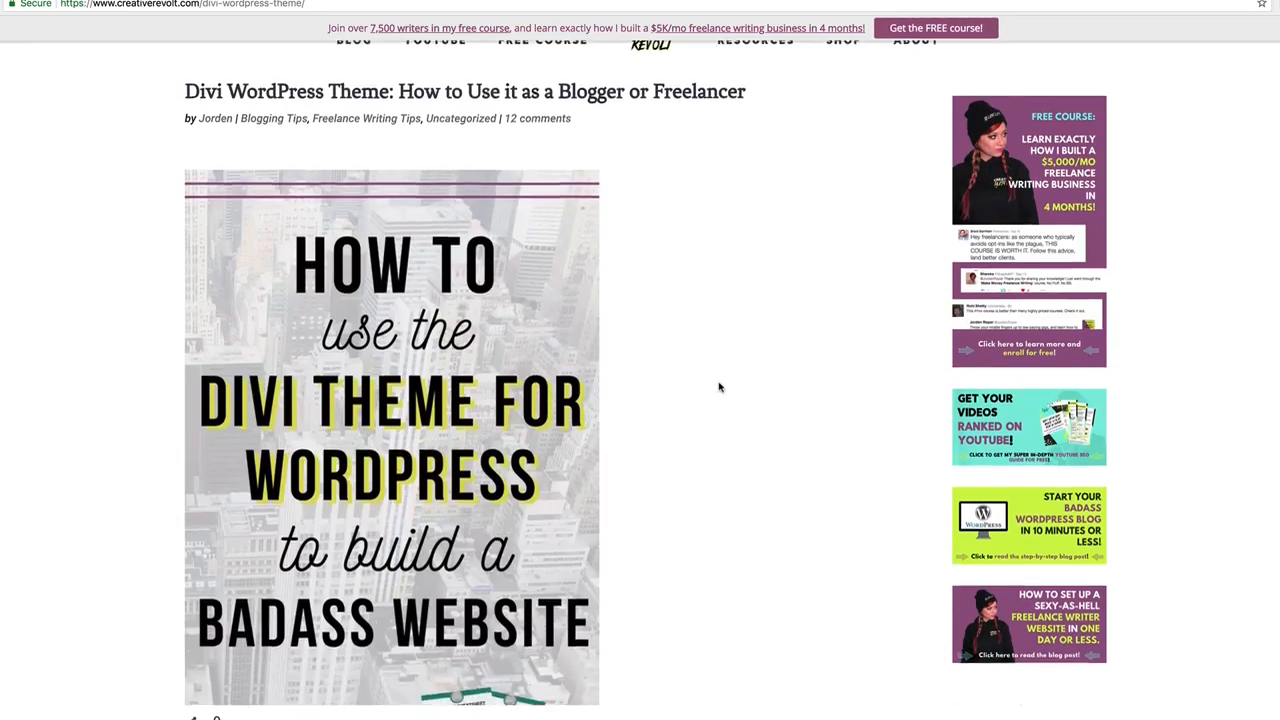
pyautogui.scroll(-3)
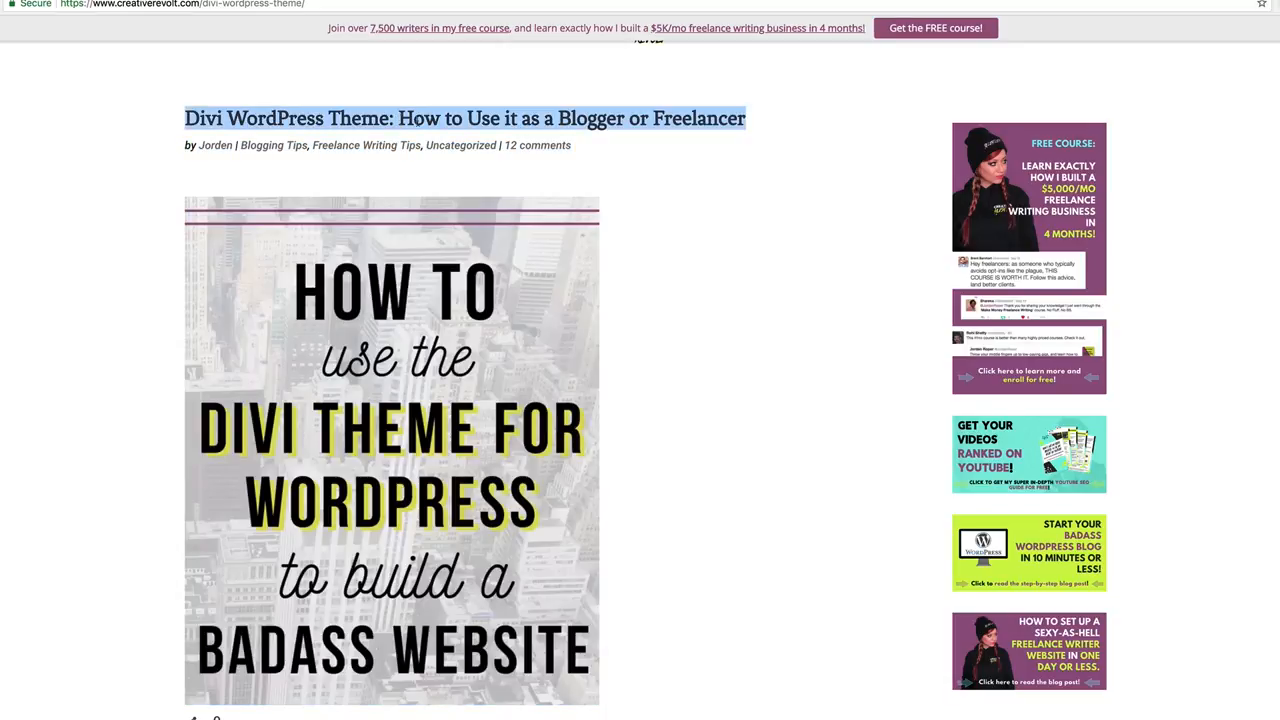
pyautogui.moveTo(728, 291)
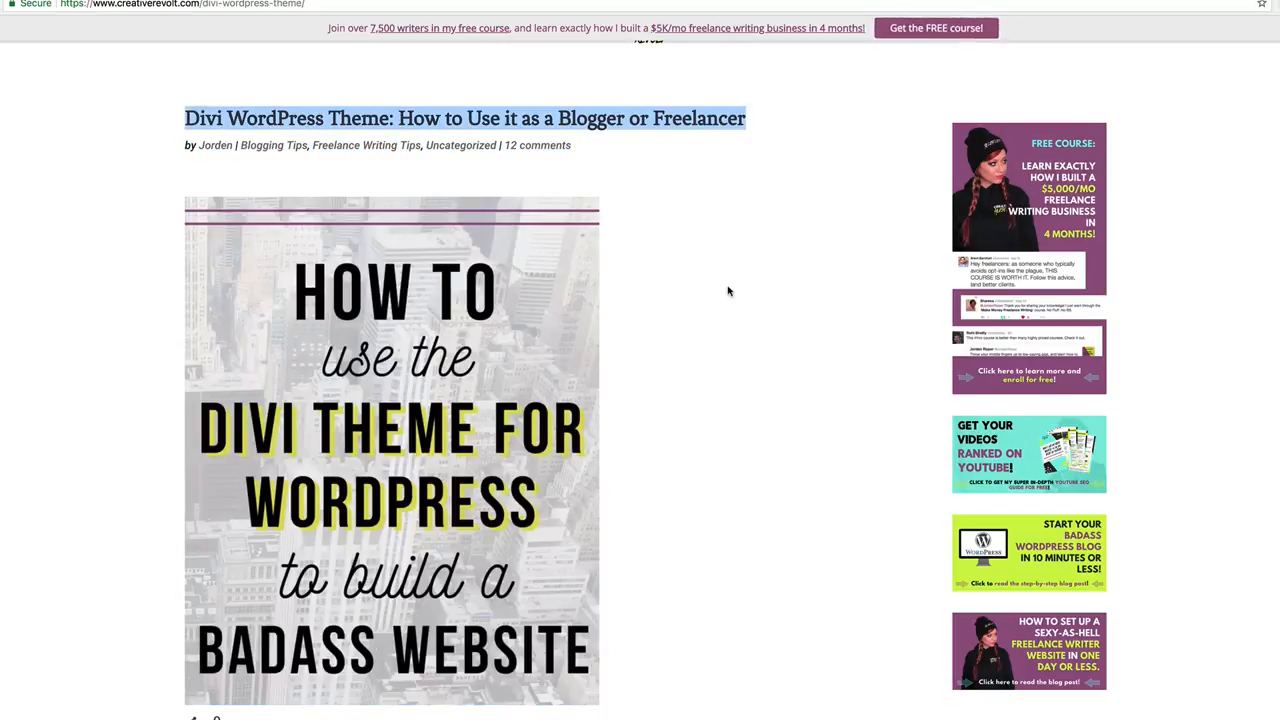
pyautogui.scroll(-3)
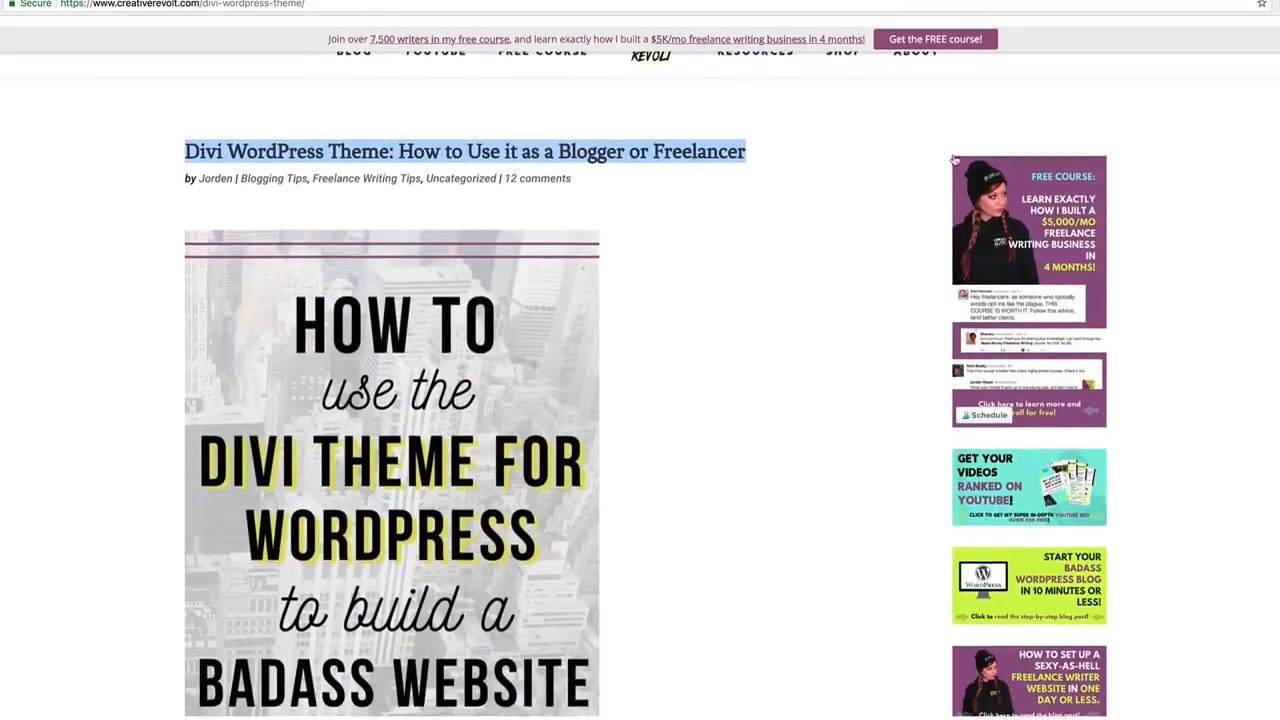
pyautogui.scroll(-3)
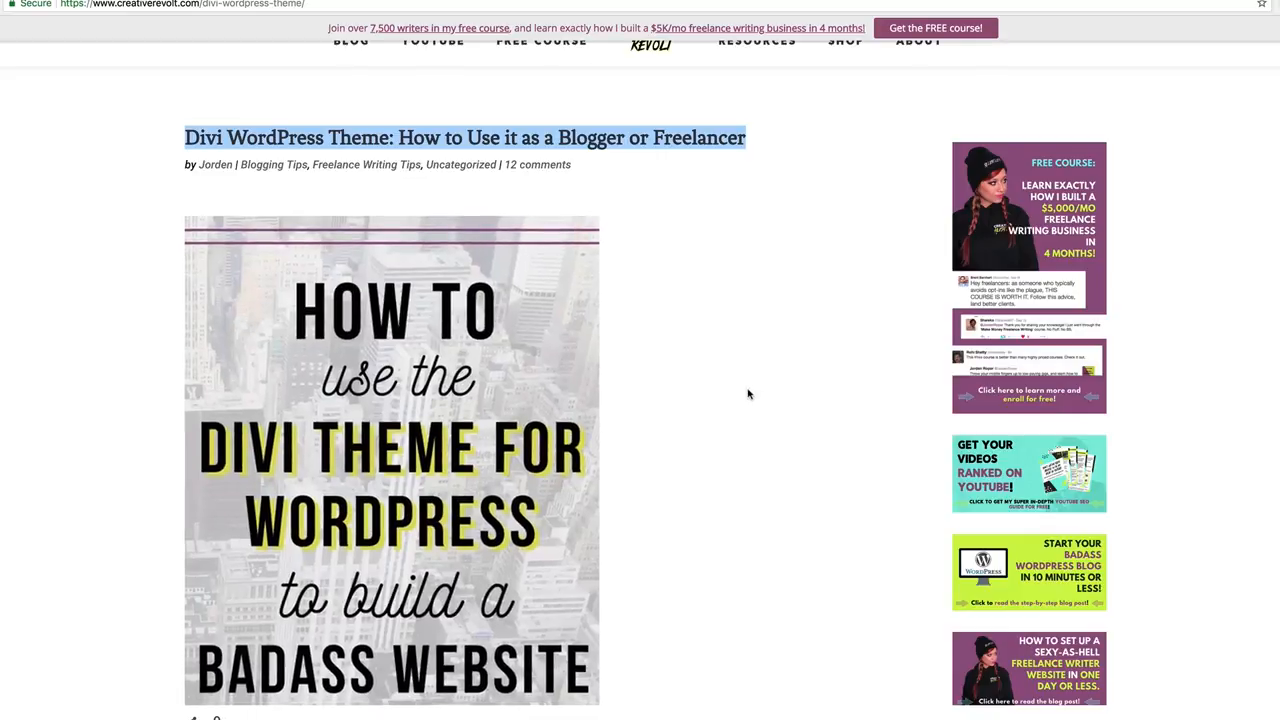
pyautogui.scroll(-3)
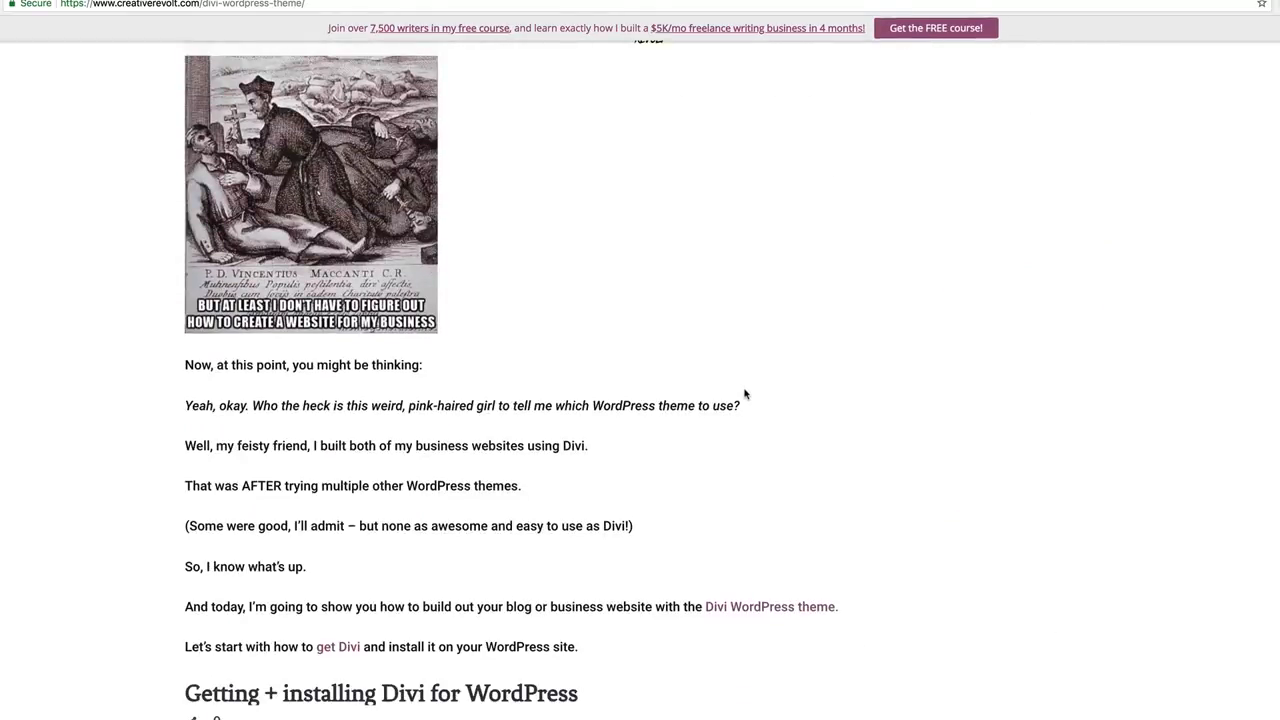
pyautogui.scroll(-3)
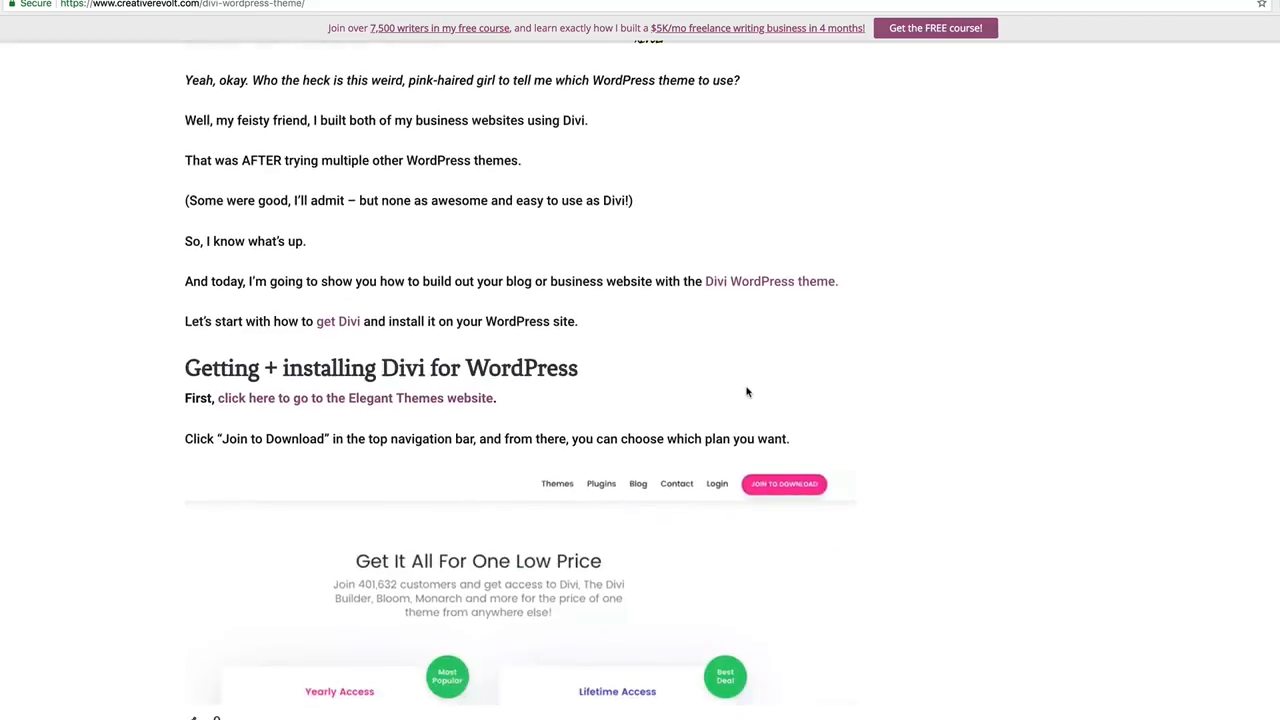
pyautogui.scroll(-3)
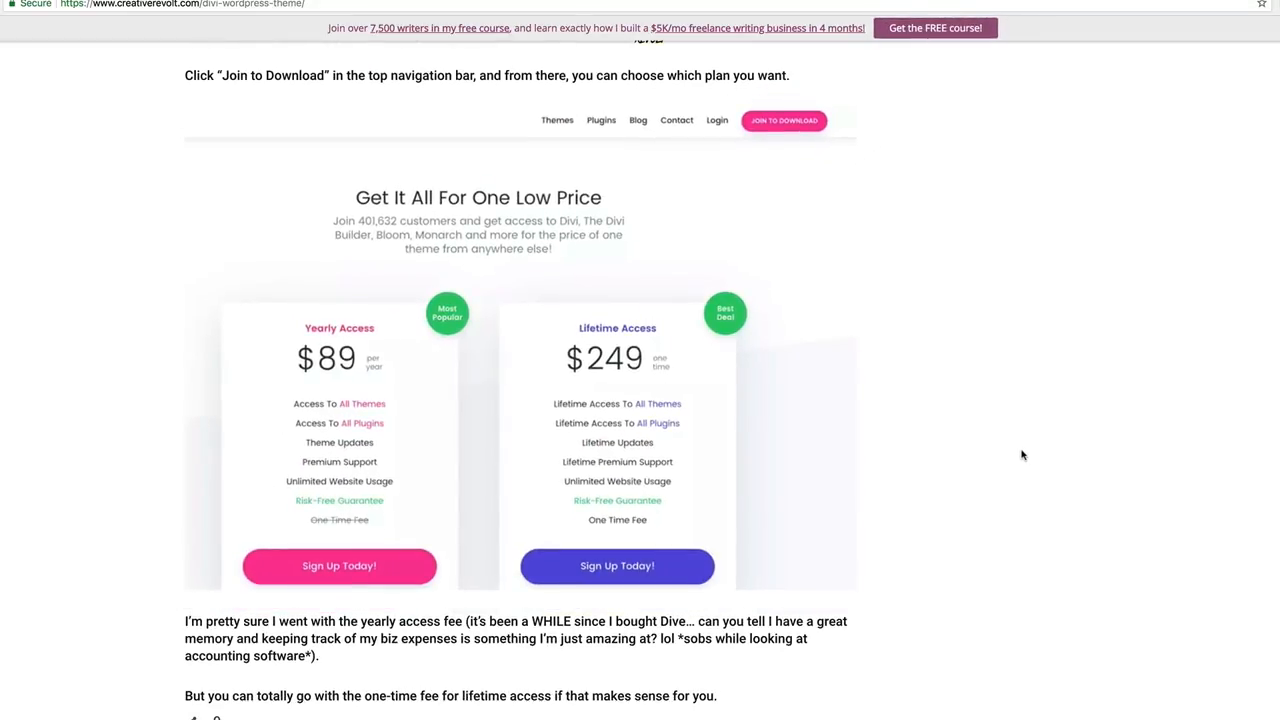
# Skim the Divi Builder basics and return to the post's title image.
pyautogui.scroll(-3)
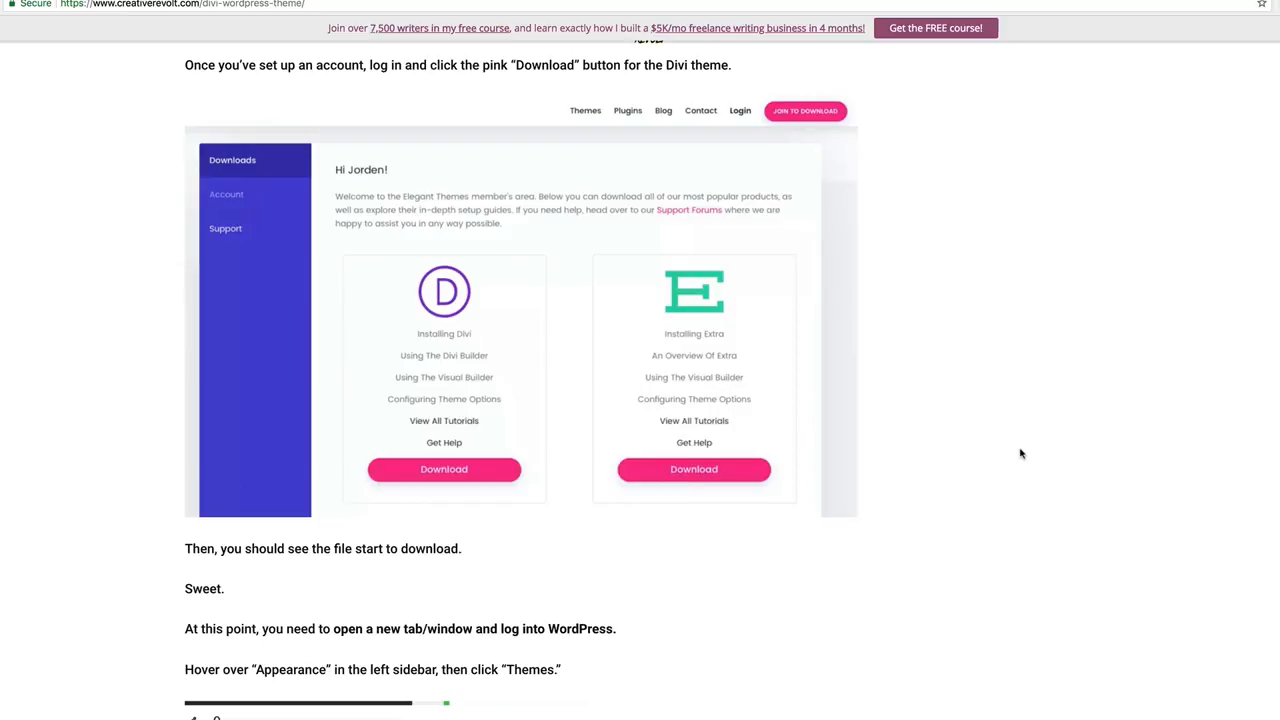
pyautogui.scroll(-3)
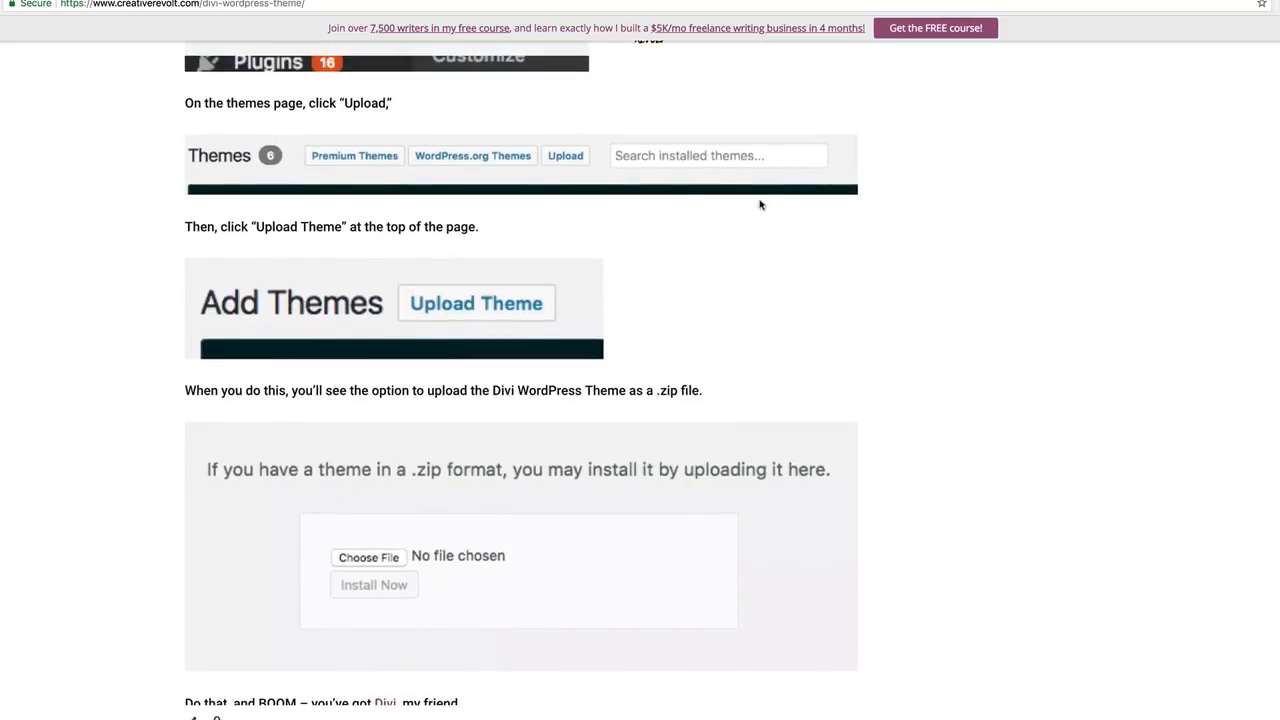
pyautogui.scroll(-3)
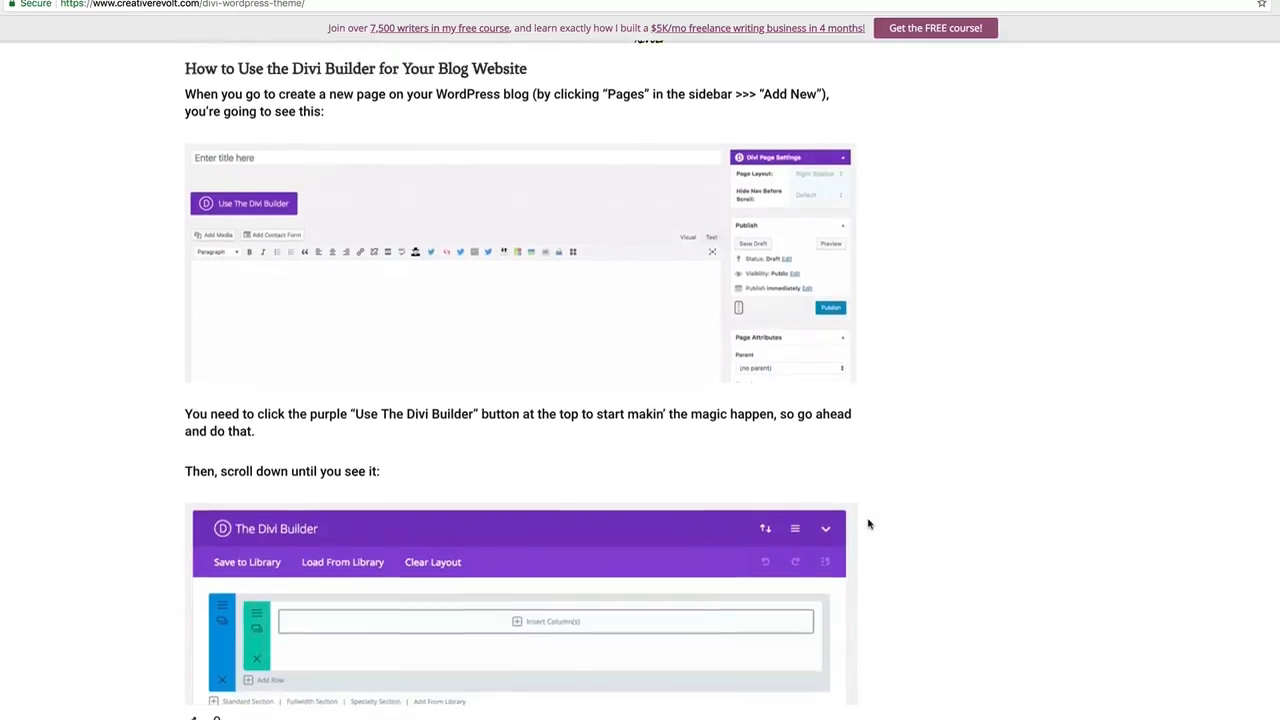
pyautogui.scroll(-3)
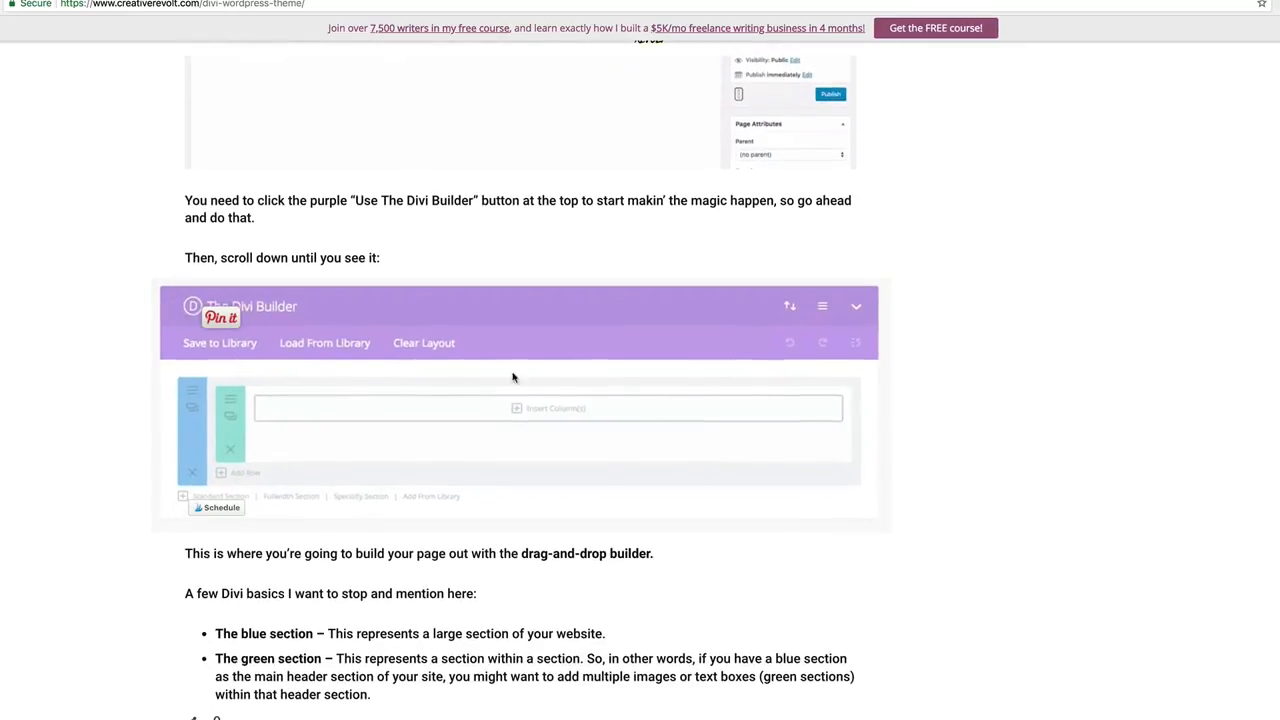
pyautogui.scroll(-3)
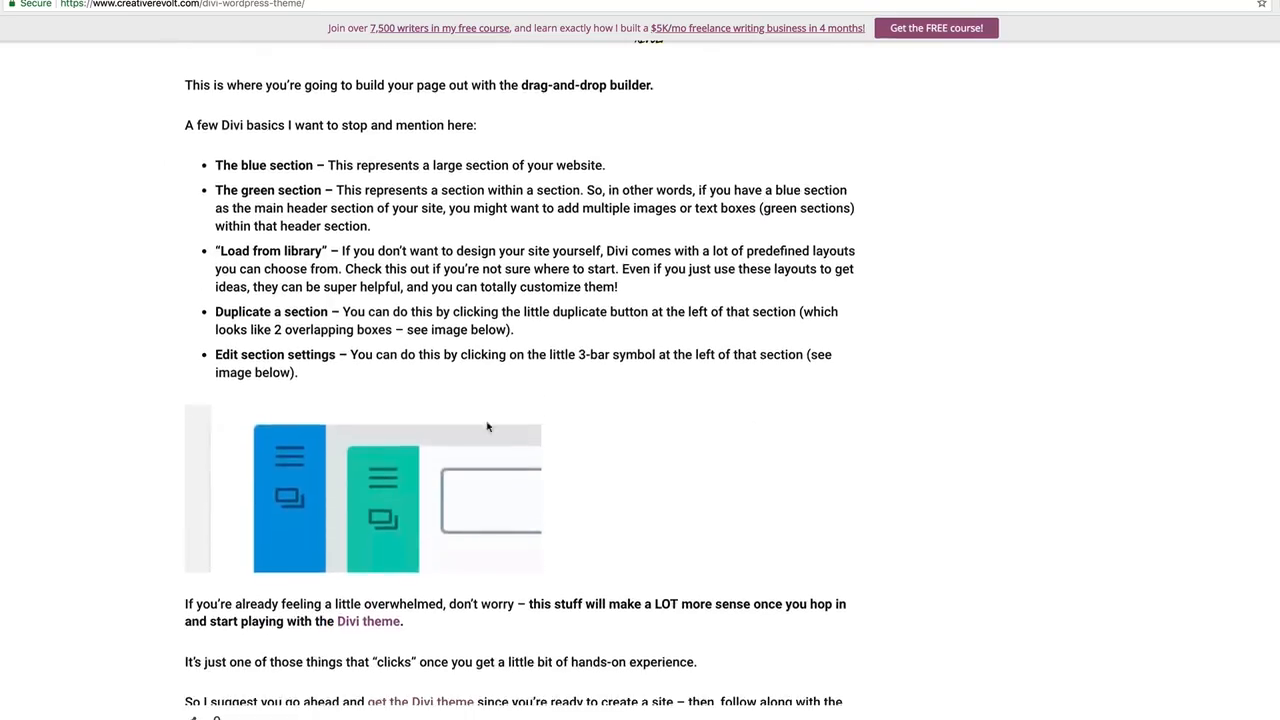
pyautogui.scroll(-3)
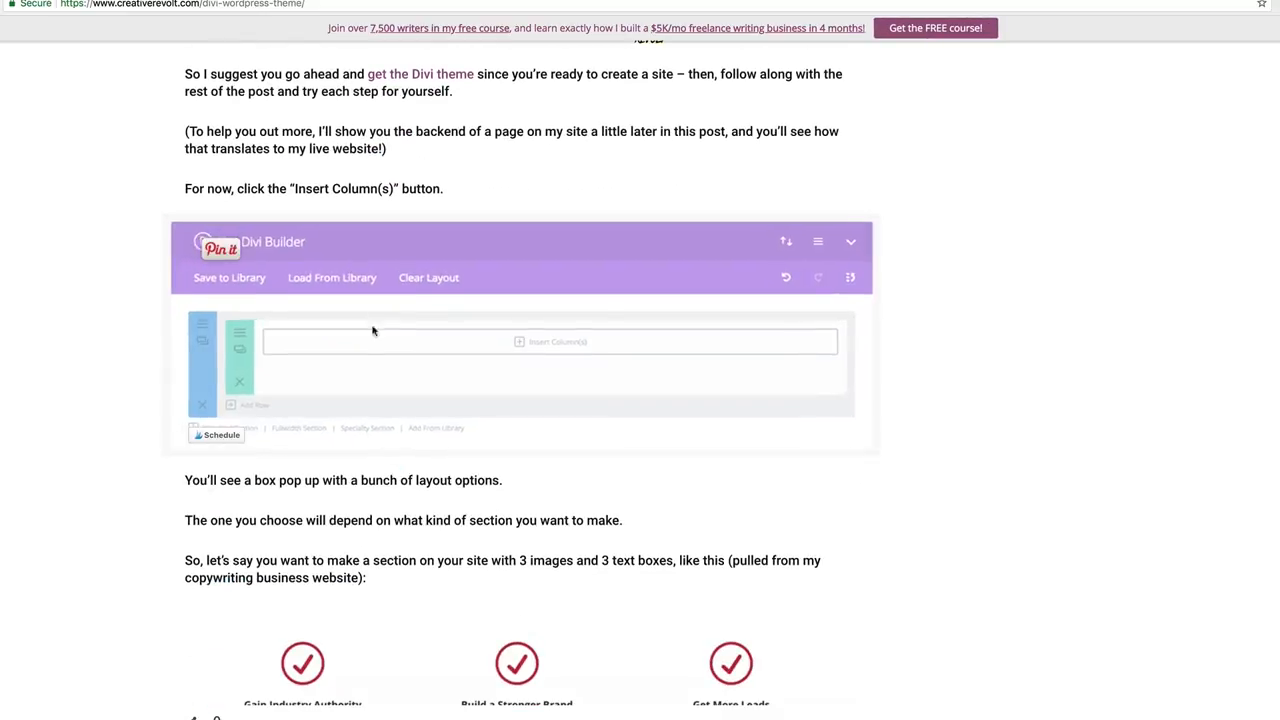
pyautogui.scroll(-3)
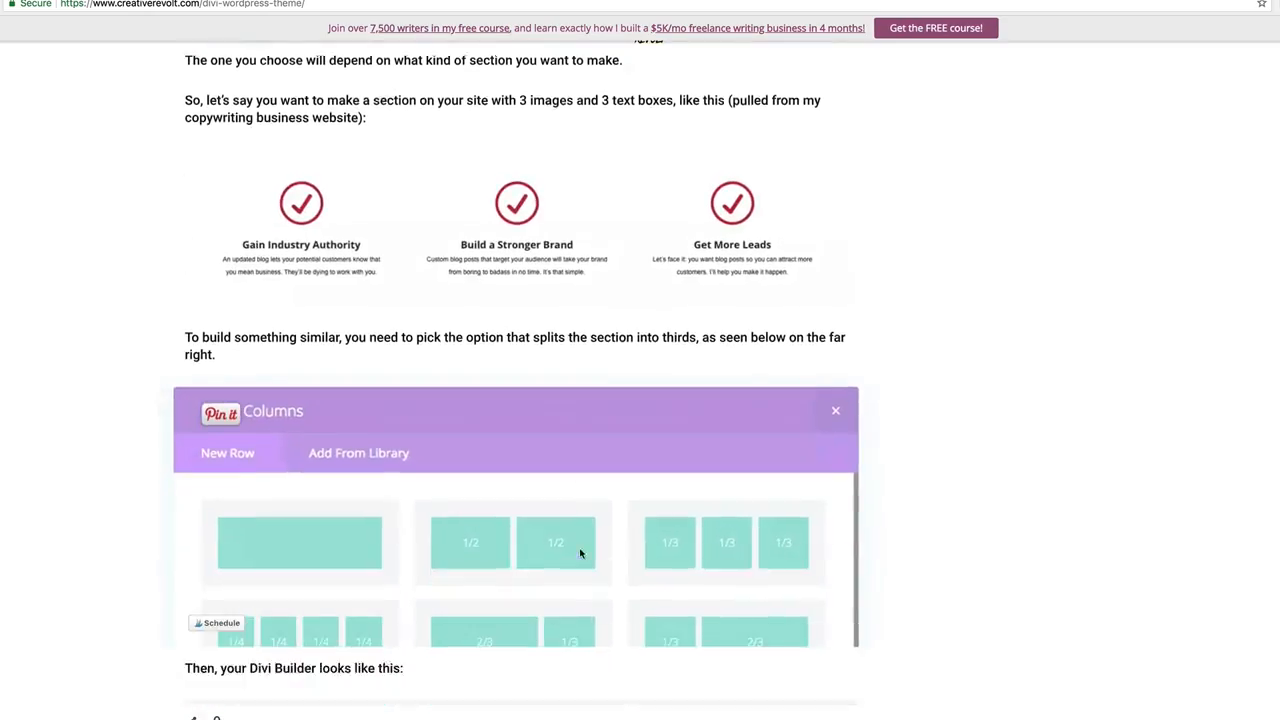
pyautogui.scroll(-3)
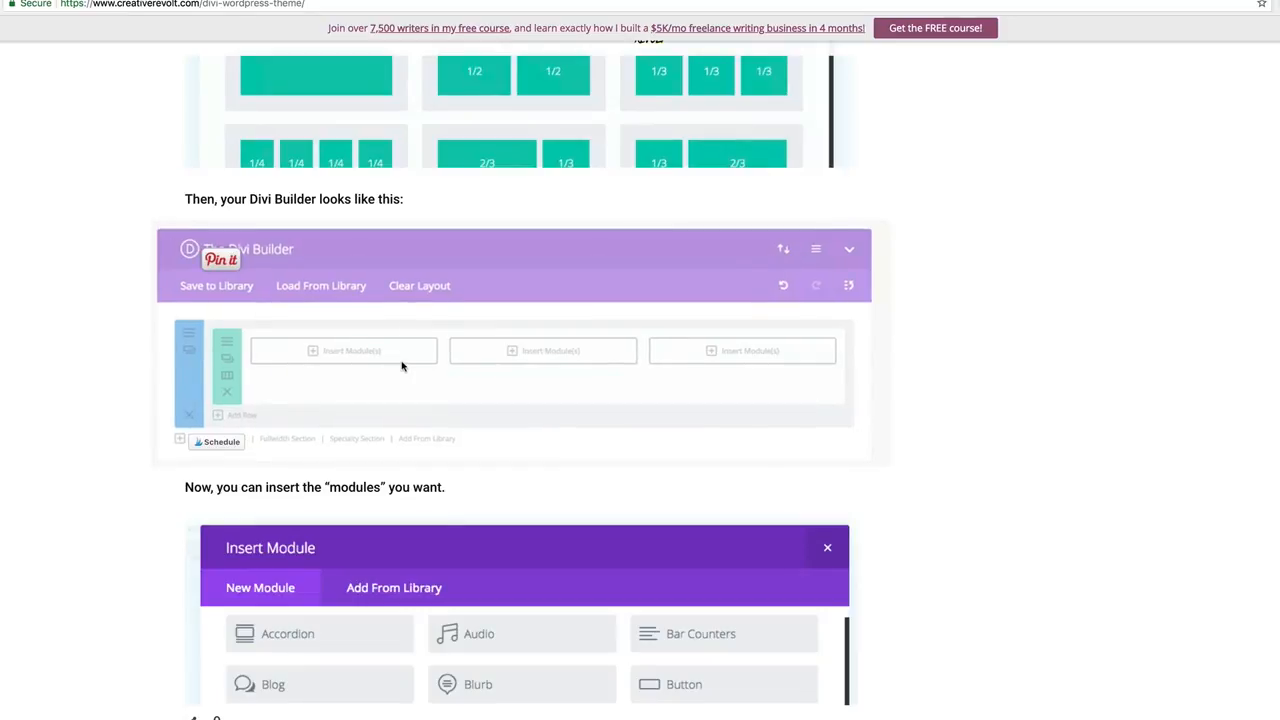
pyautogui.moveTo(401, 409)
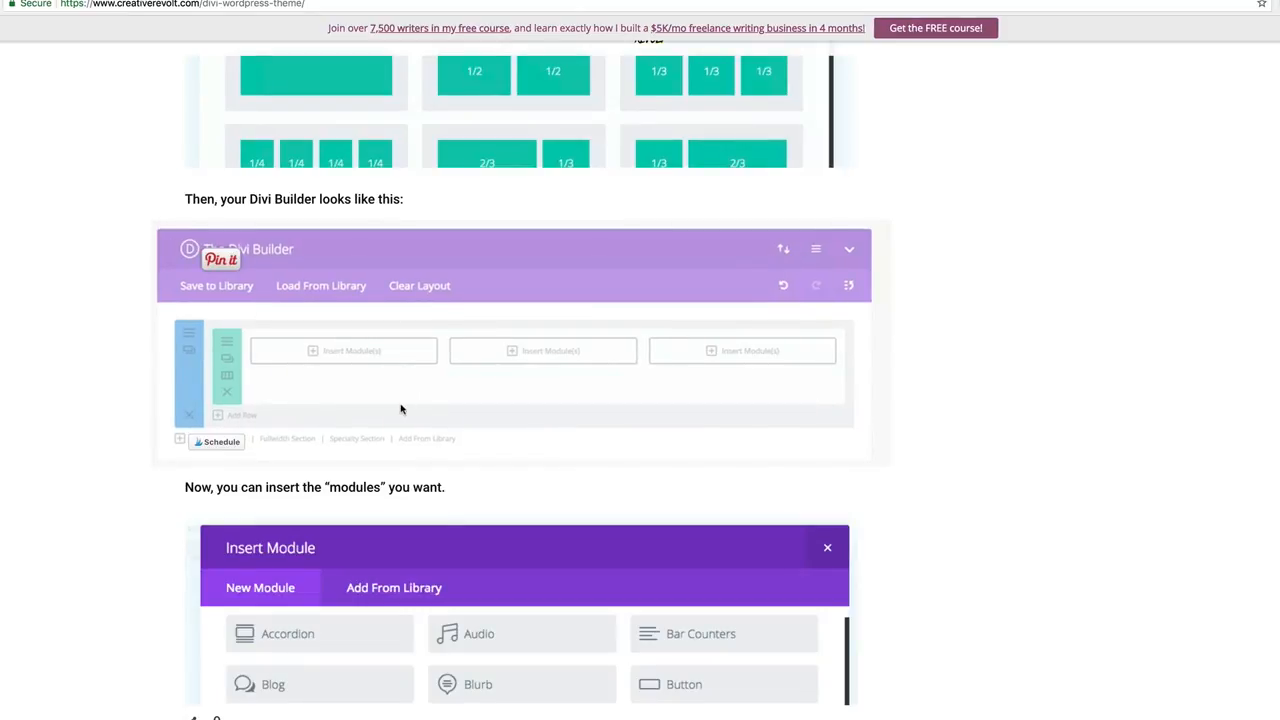
pyautogui.scroll(3)
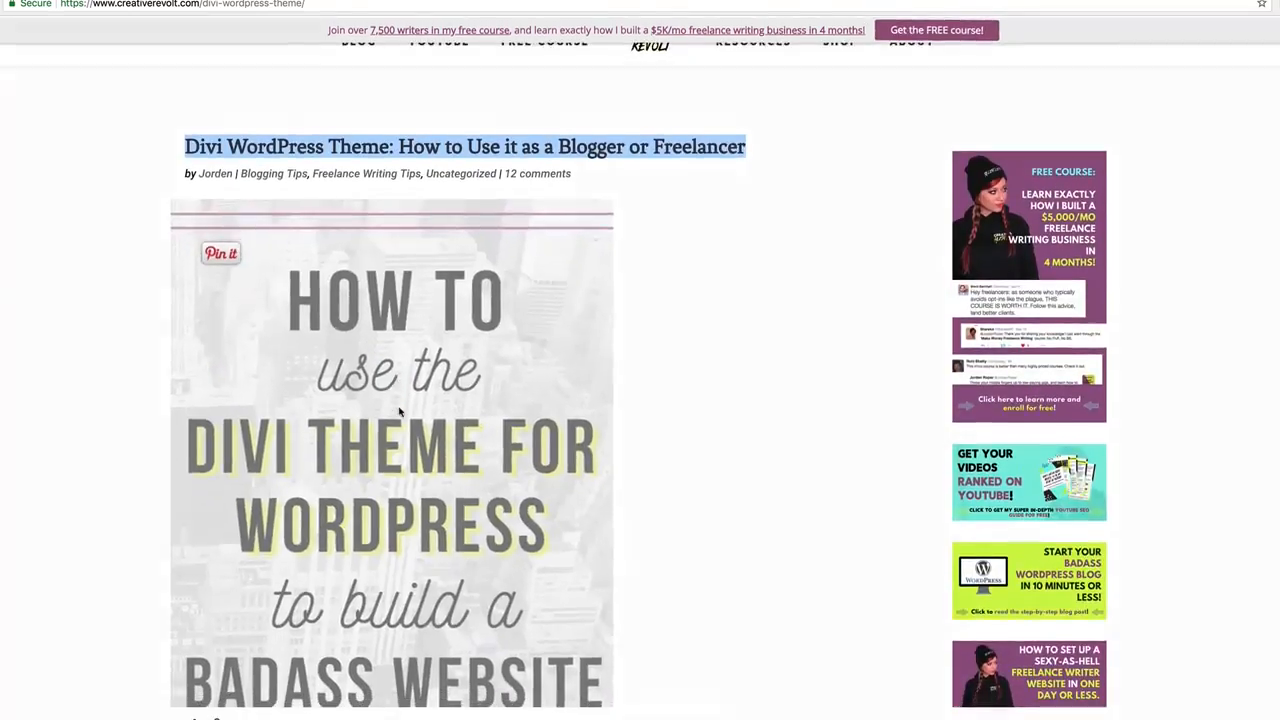
pyautogui.scroll(-3)
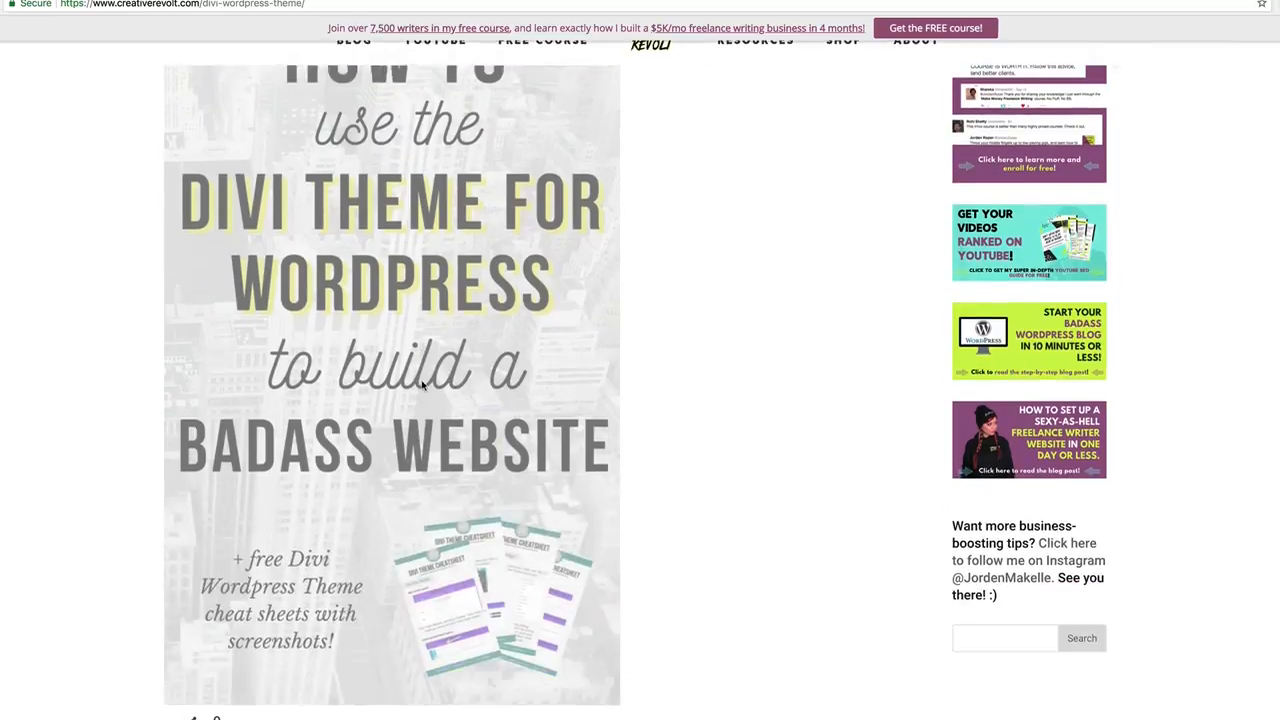